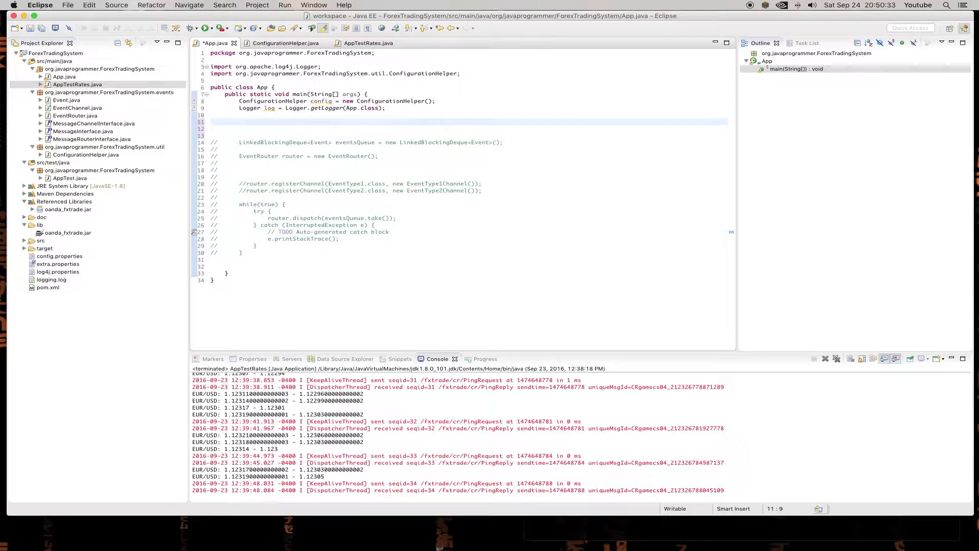
- Declare 'OandaAPIProgram program = new OandaAPIProgram' in App's main method
type("OandaAPI")
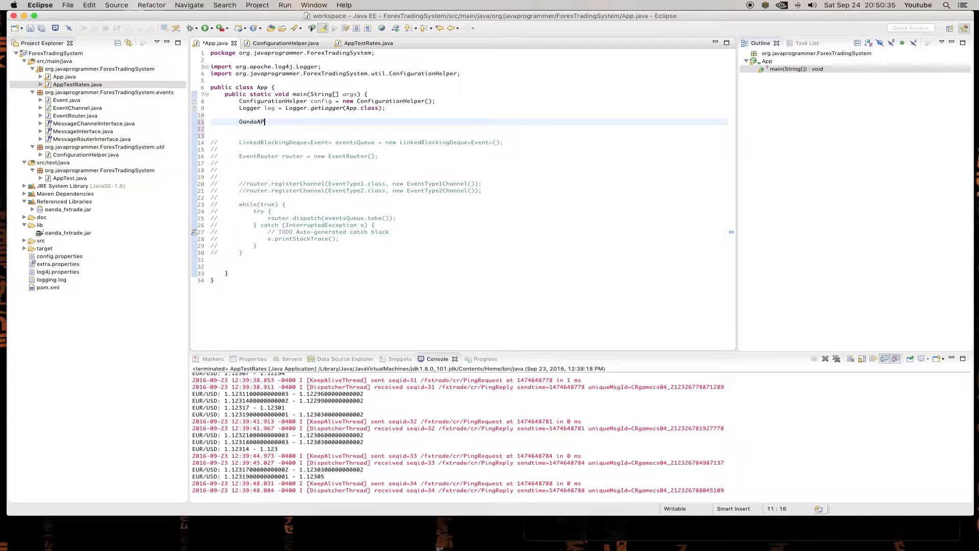
type("IProgram")
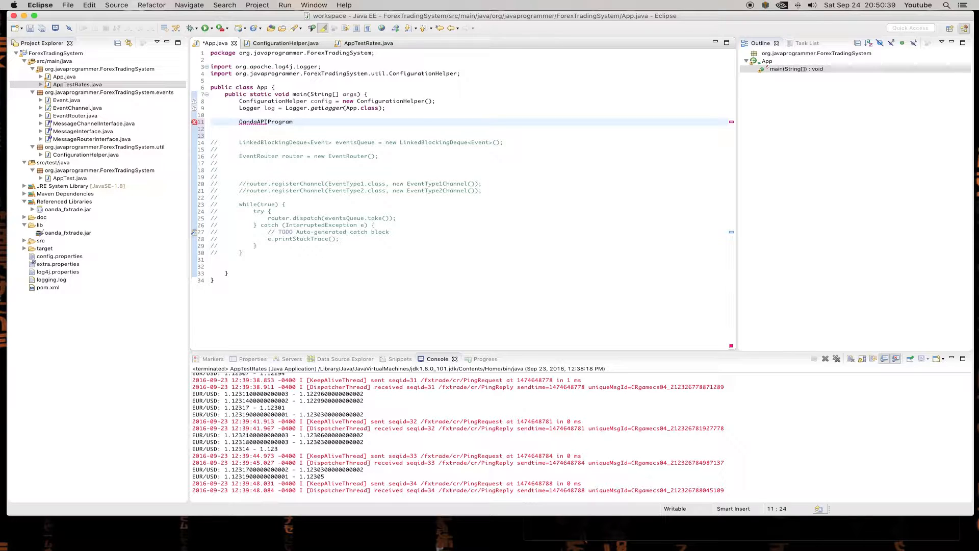
type("\" \"")
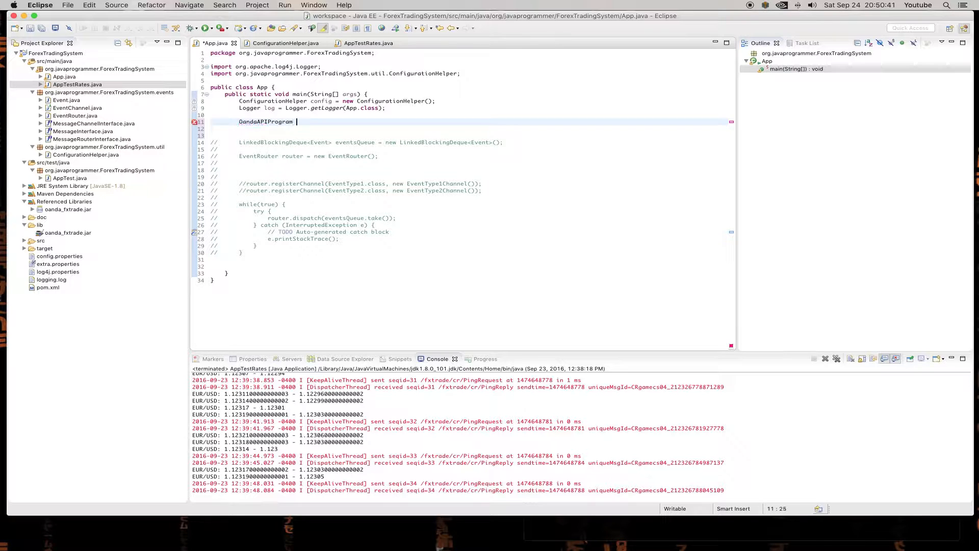
type("program =")
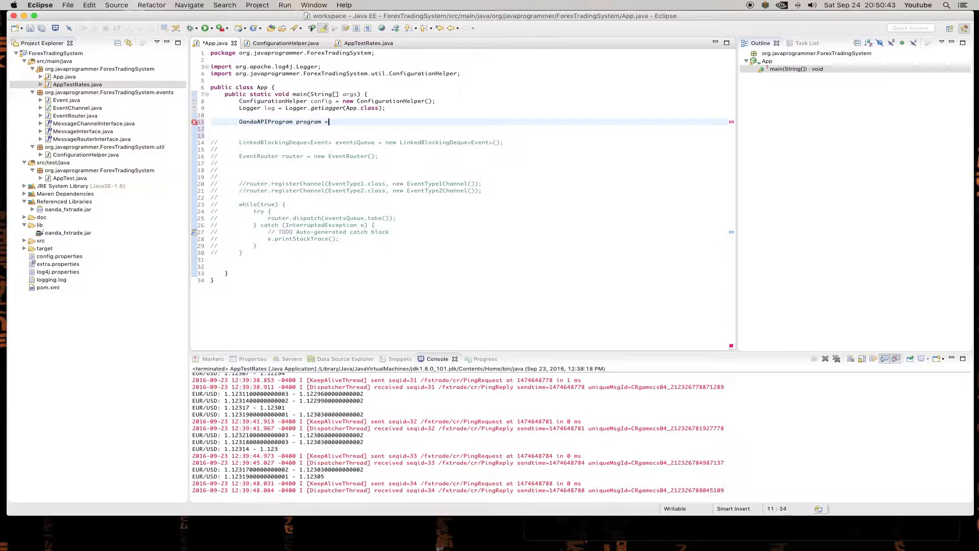
type("new")
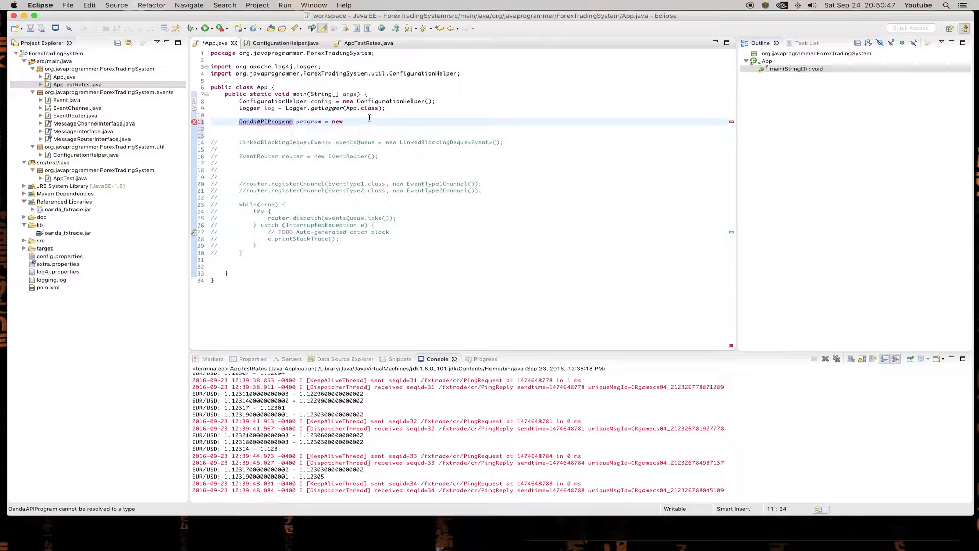
type("OandaAPIProgram();")
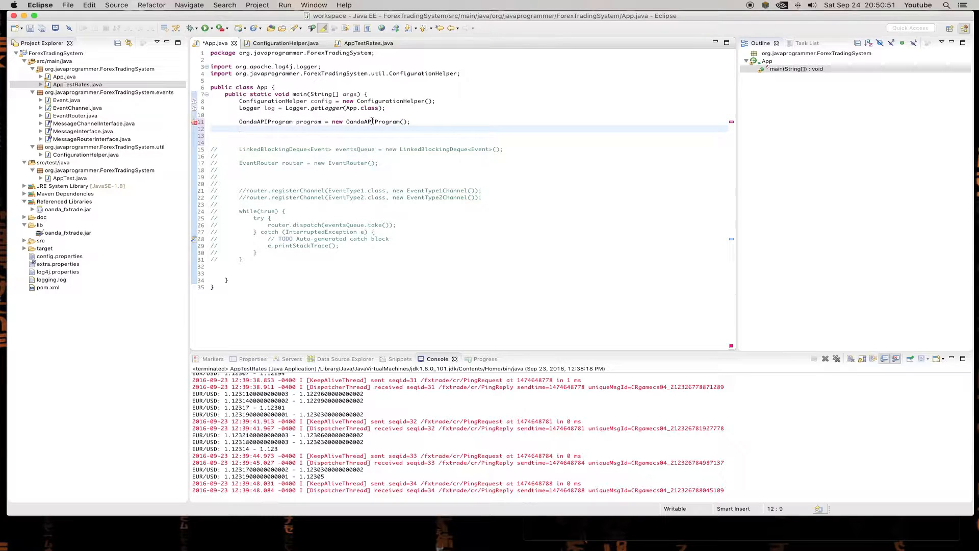
- Pass config and router as the OandaAPIProgram constructor arguments
double_click(321, 101)
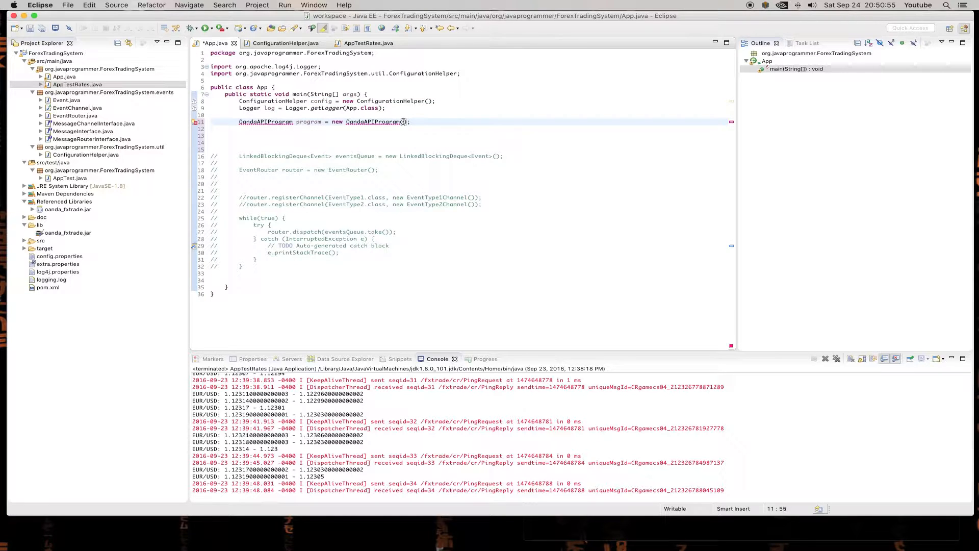
type("config")
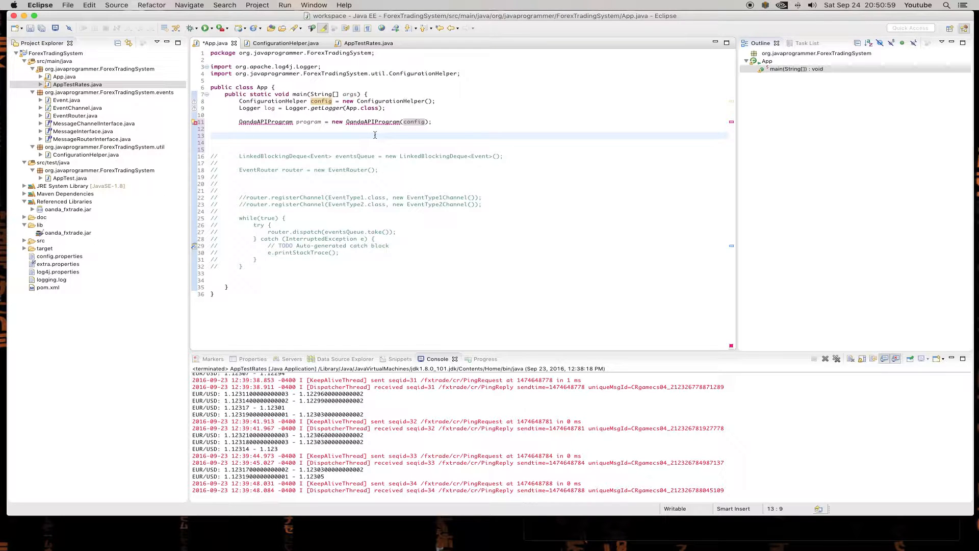
left_click(241, 136)
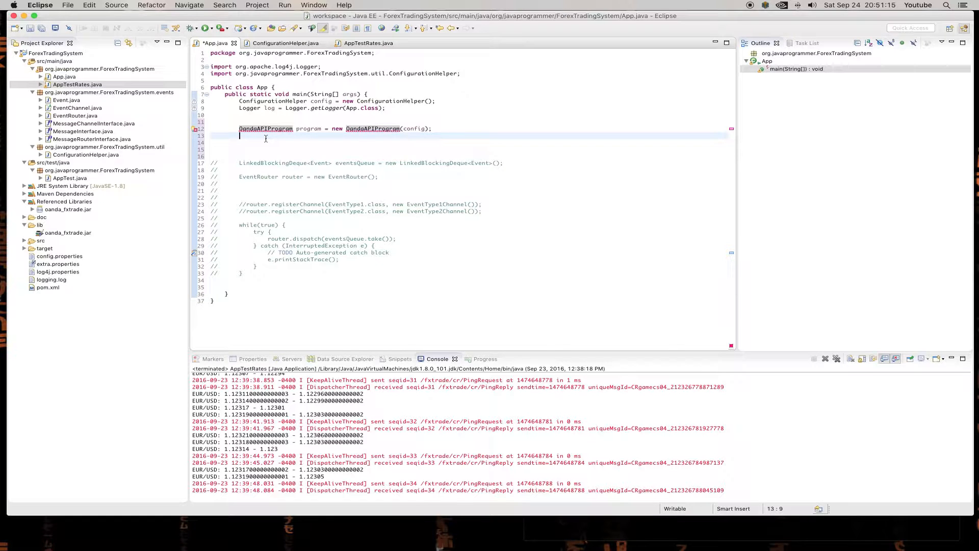
mouse_move(265, 154)
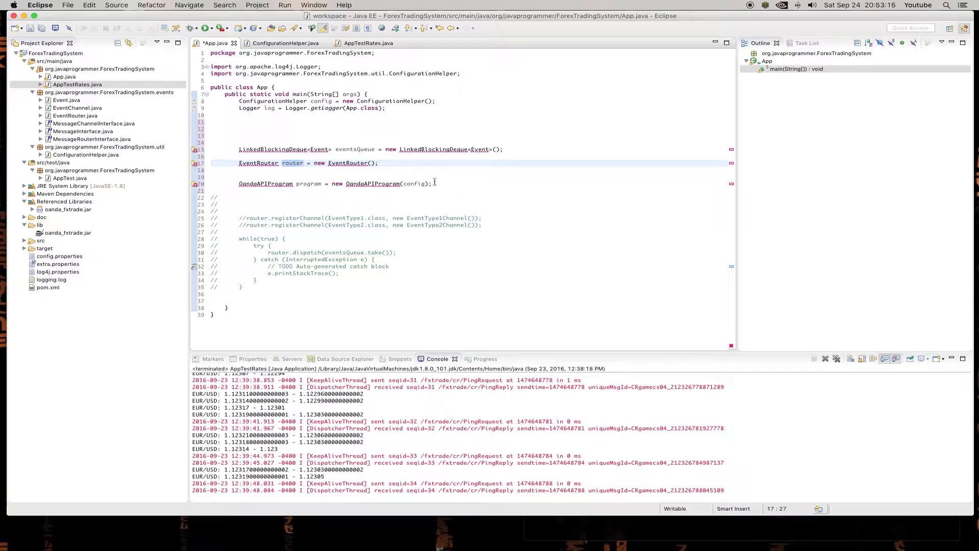
type(",")
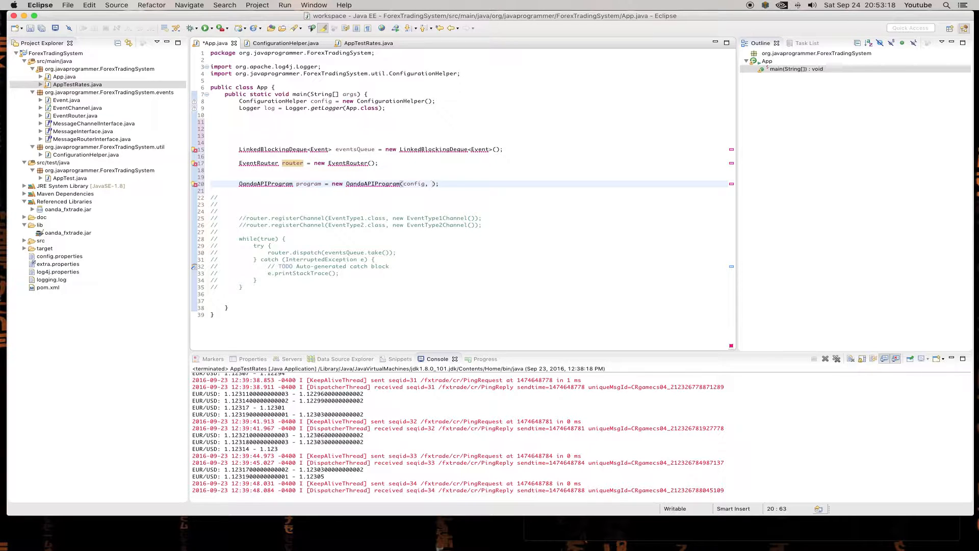
type("router")
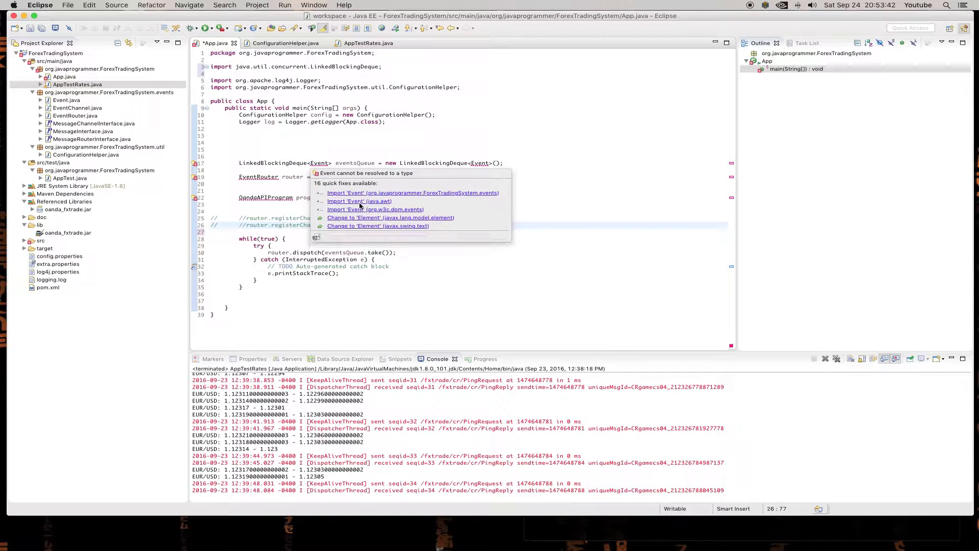
- Quick-fix import Event and EventRouter, then start creating the OandaAPIProgram class
left_click(411, 193)
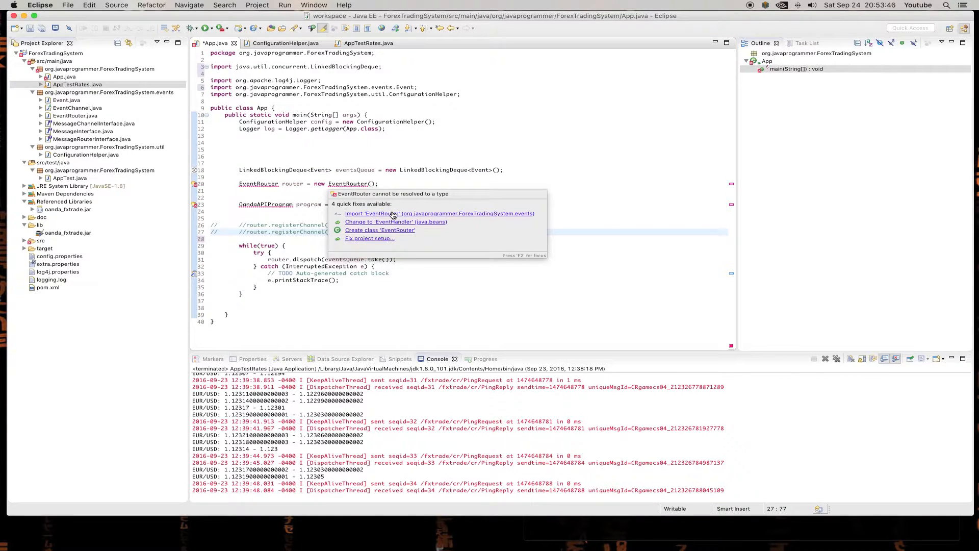
left_click(439, 214)
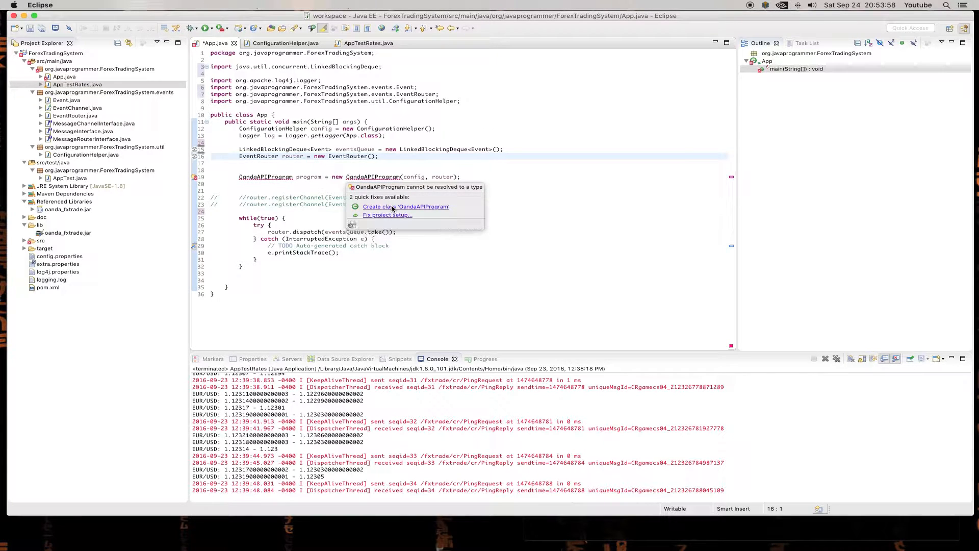
left_click(405, 206)
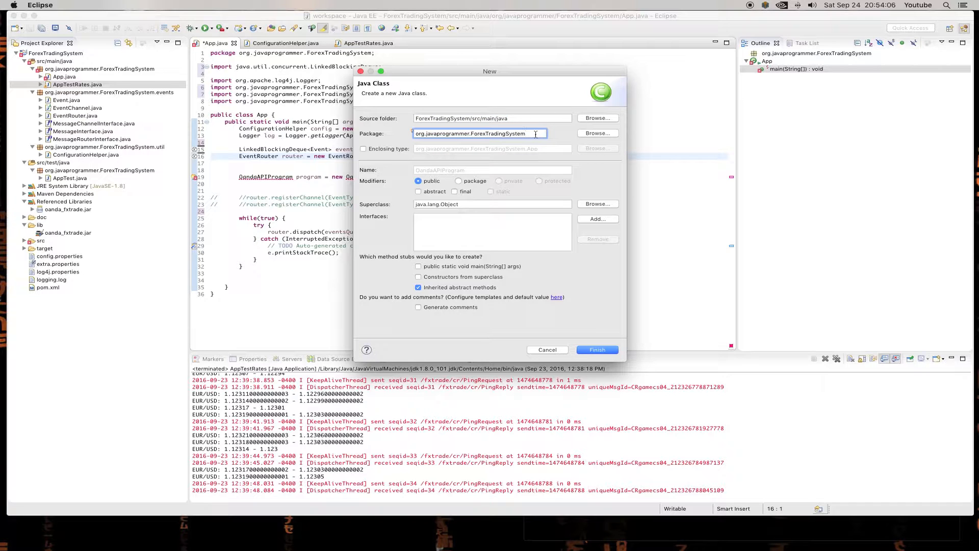
- Create OandaAPIProgram in a new .programs package
type(".programs")
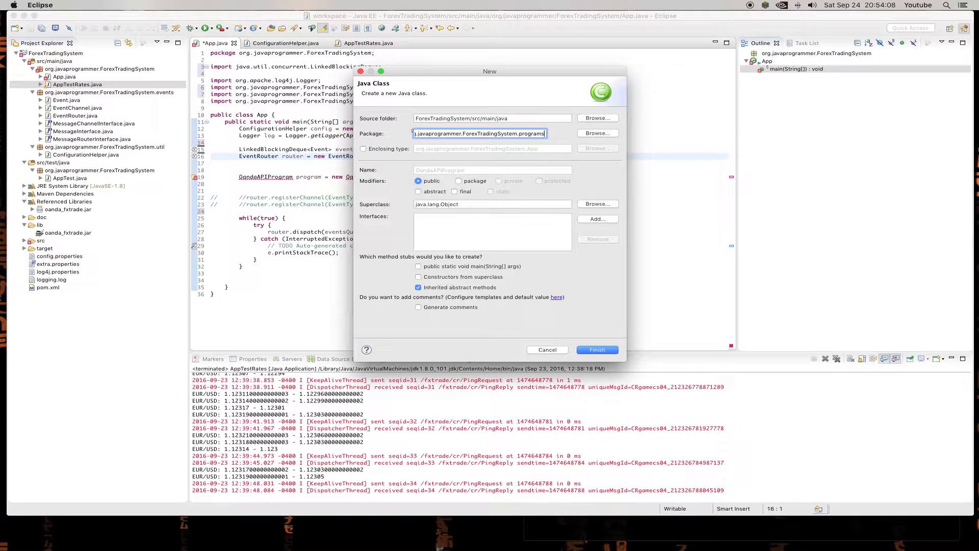
left_click(594, 349)
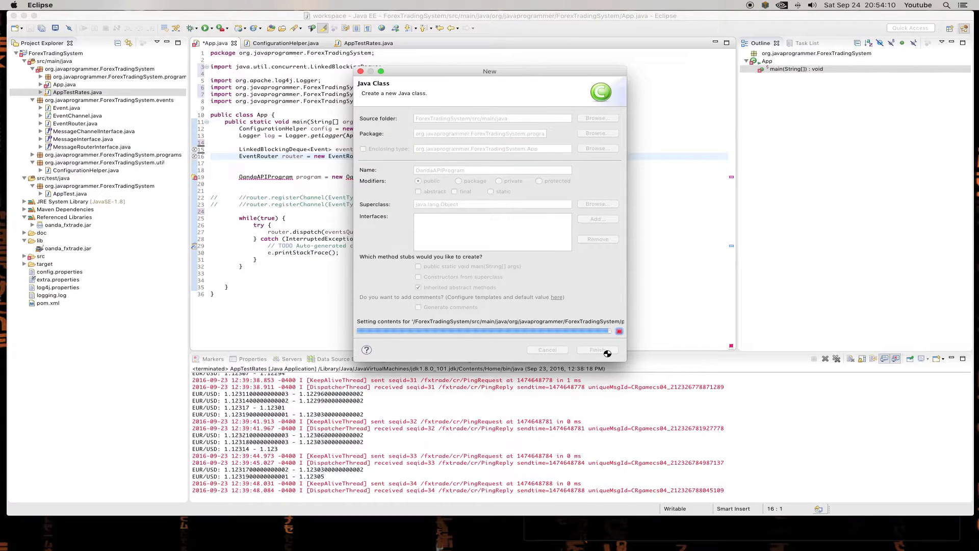
left_click(595, 349)
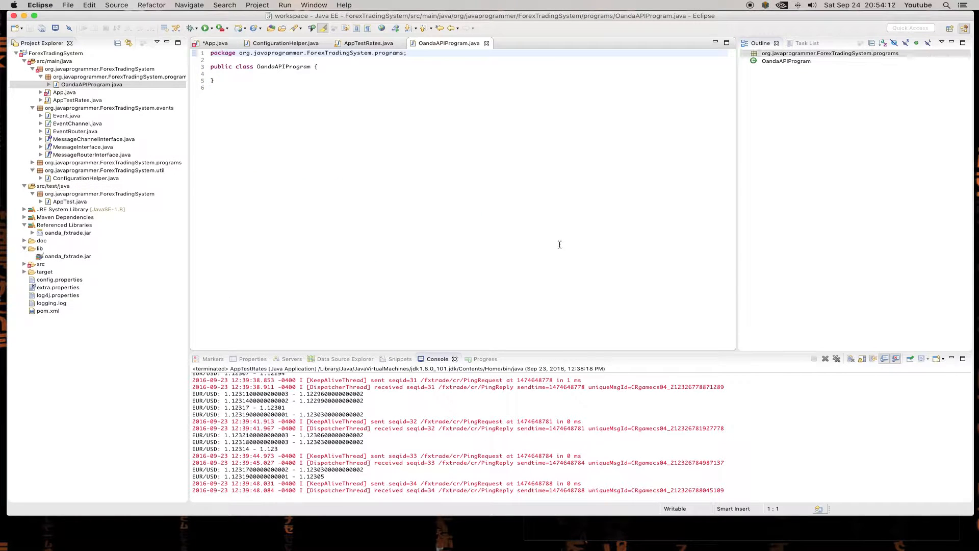
- Create the Program superclass in programs and begin marking it abstract
right_click(56, 68)
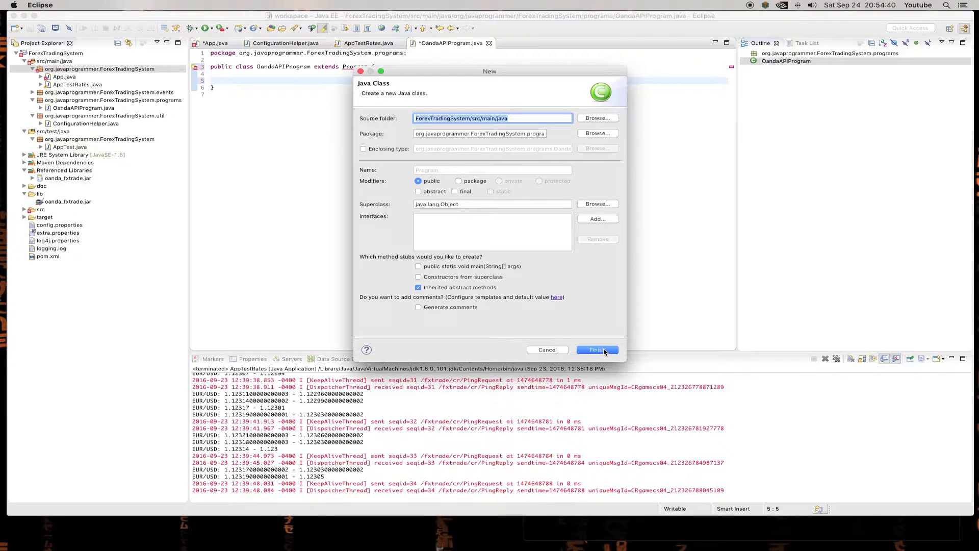
left_click(595, 349)
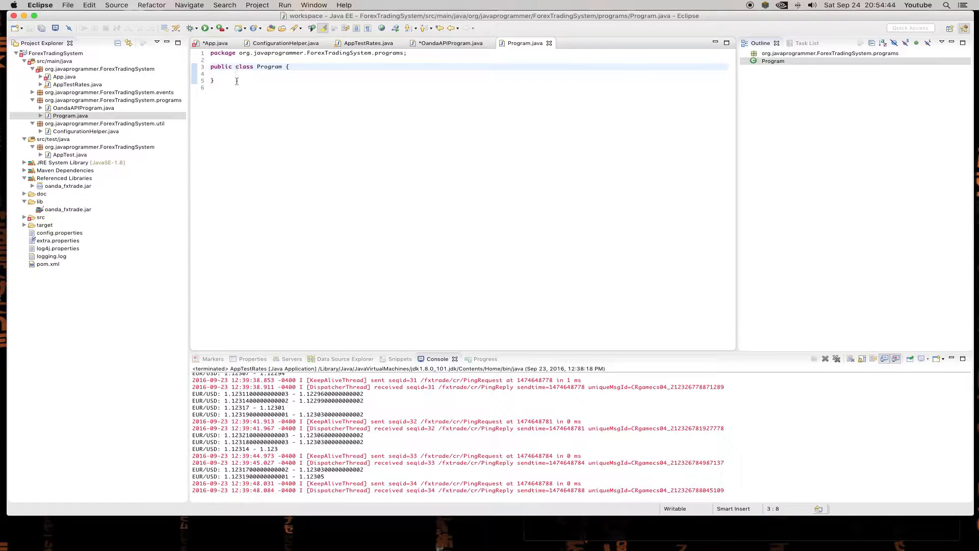
type("ab")
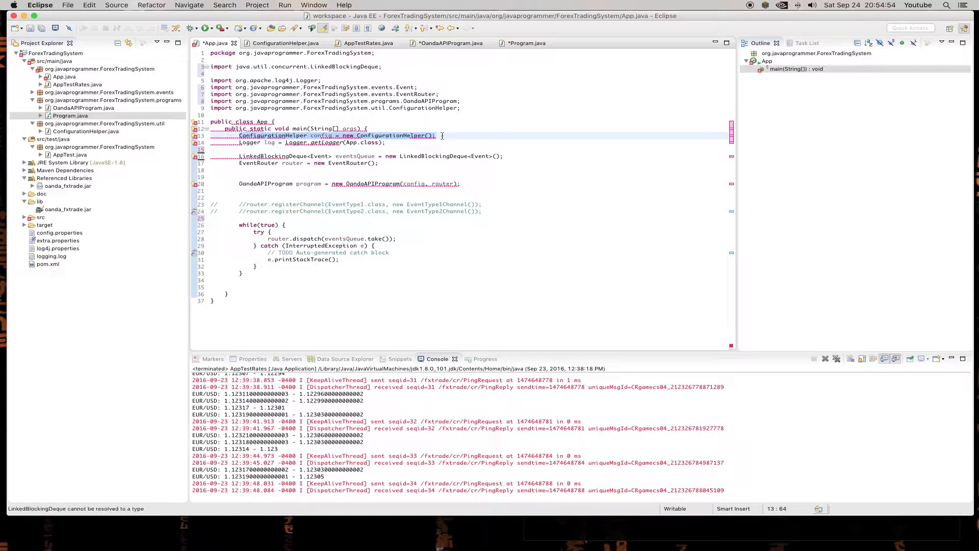
- Write Program's constructor taking ConfigurationHelper config and assigning this.config = config
left_click(526, 43)
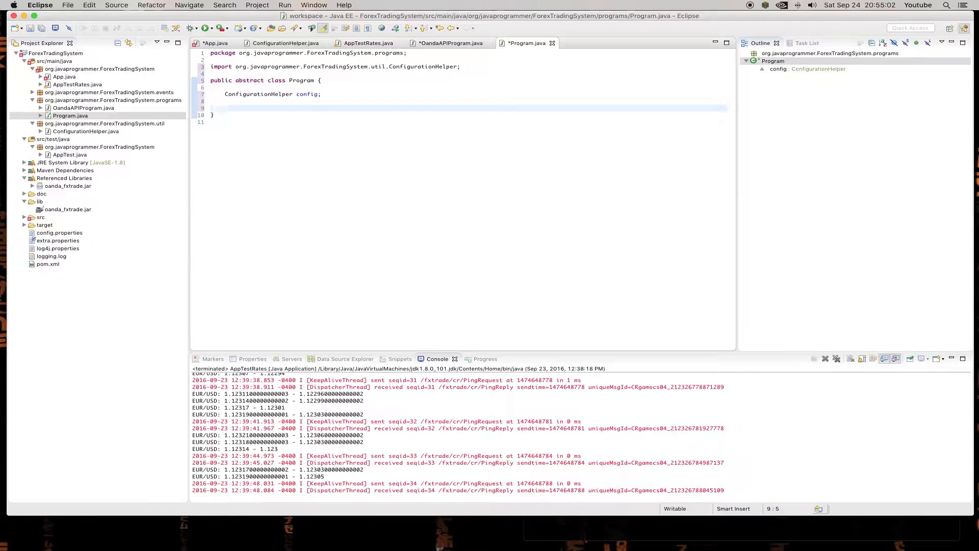
type("public")
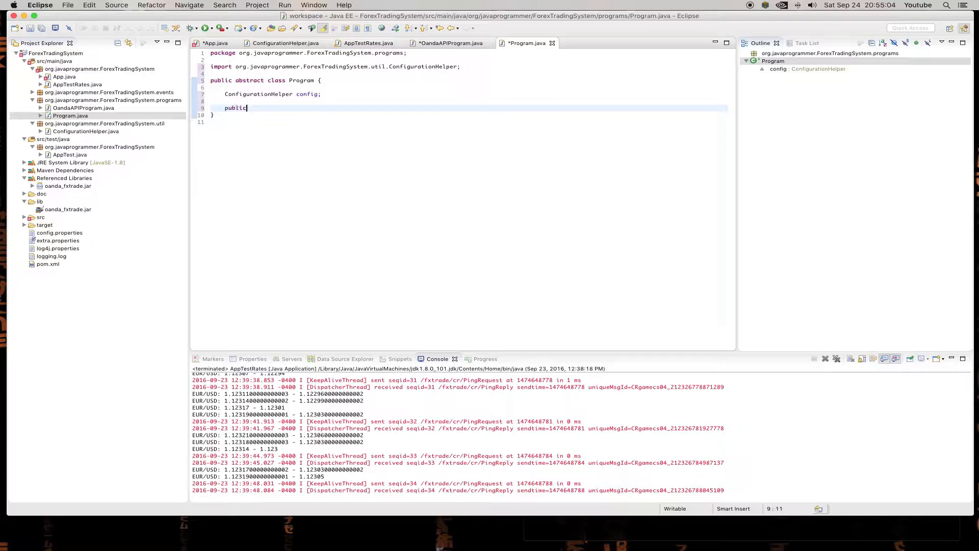
type("Pro")
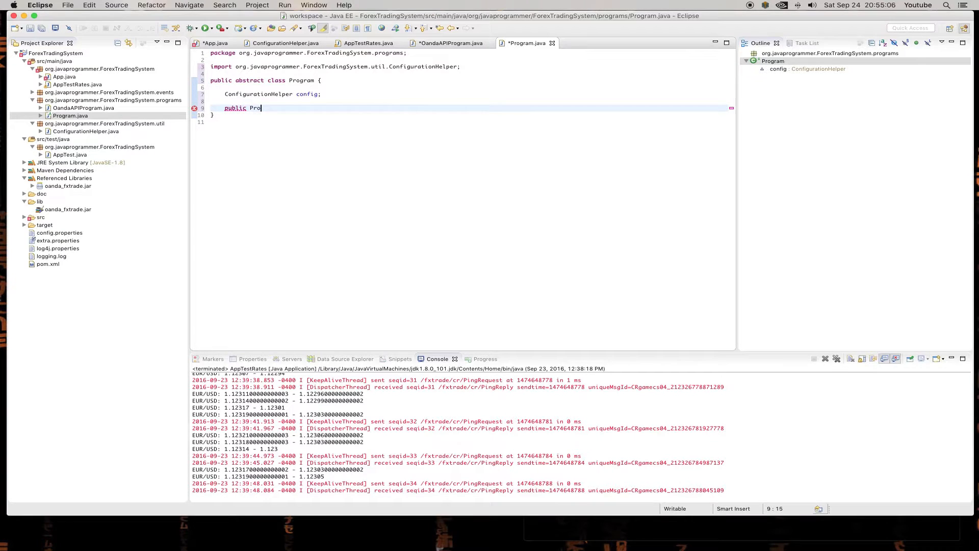
type("gram() {")
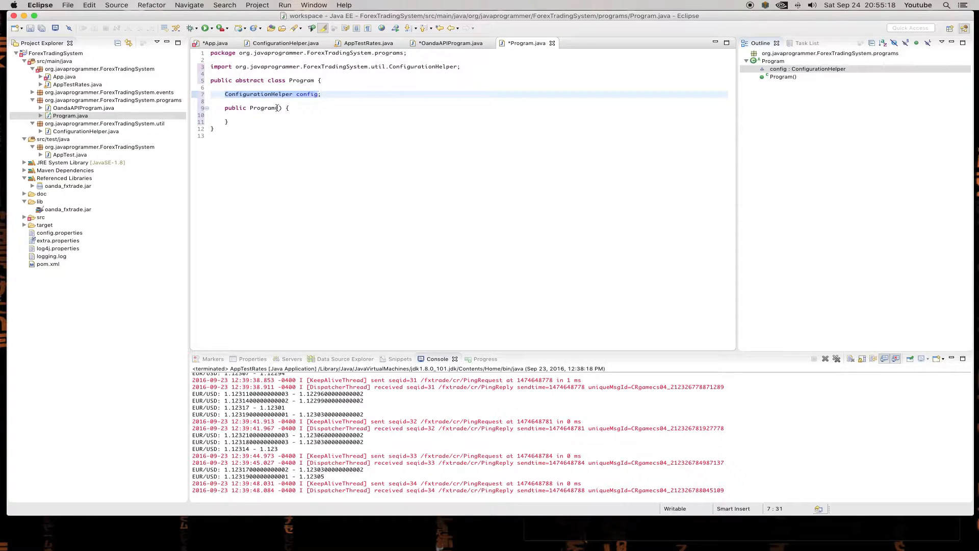
type("ConfigurationHelper config")
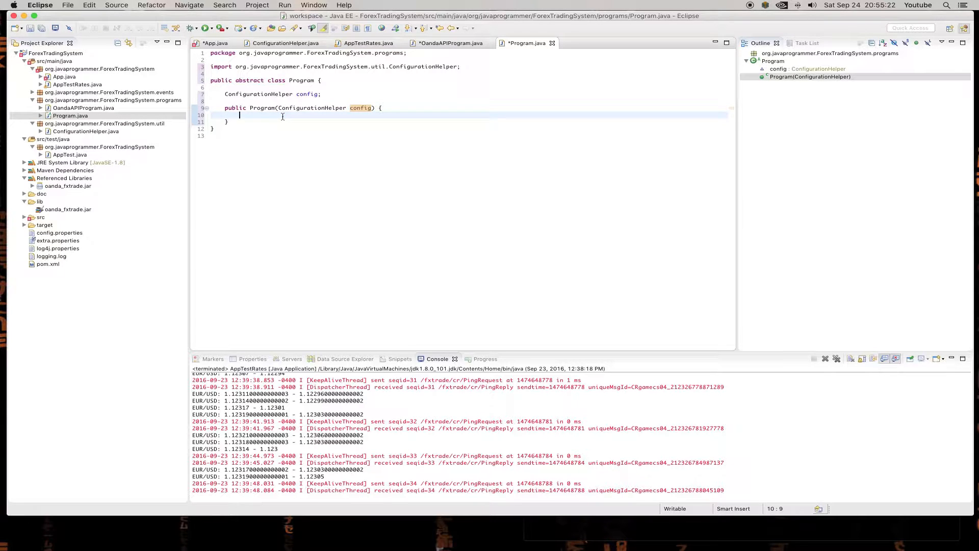
type("this.config = con")
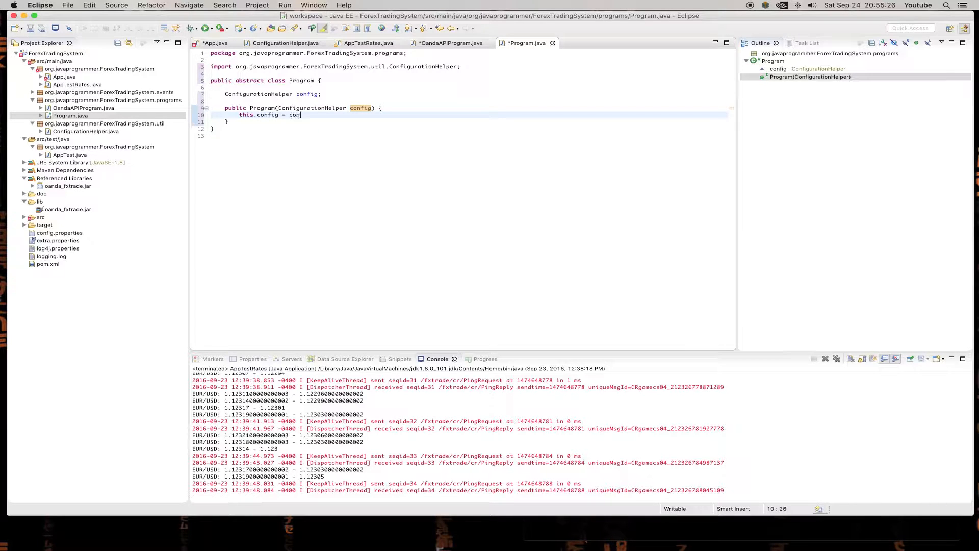
type("fig;")
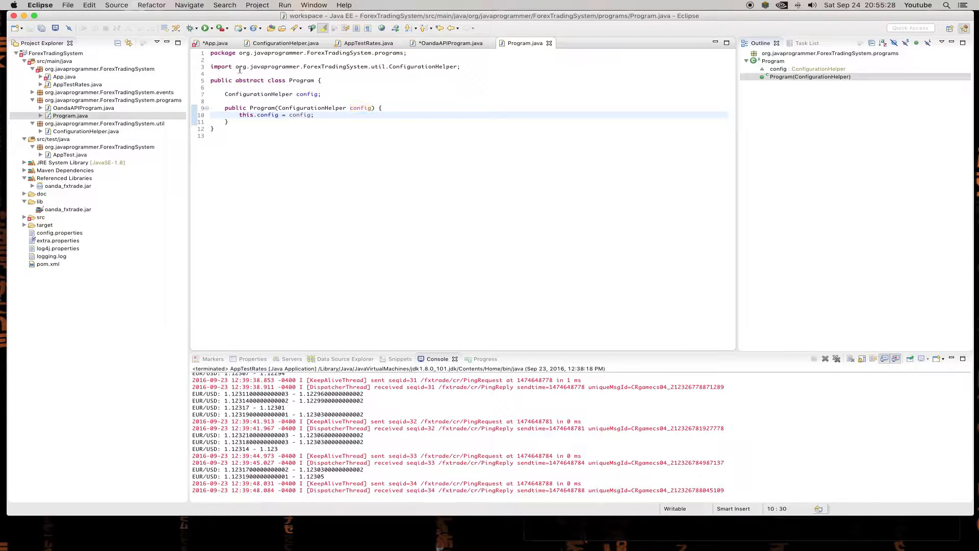
left_click(215, 43)
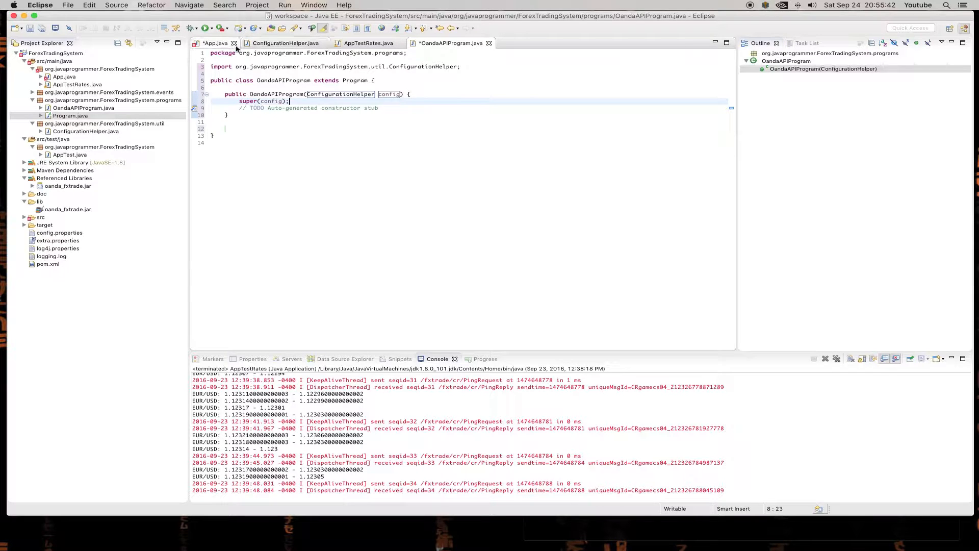
- Generate OandaAPIProgram(ConfigurationHelper, EventRouter) constructor, delete the old one and save
left_click(216, 43)
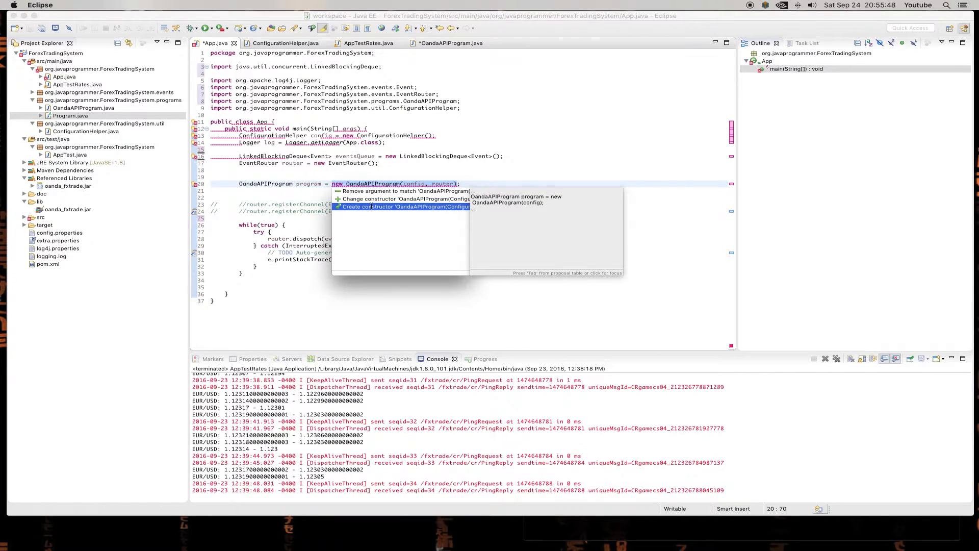
left_click(405, 207)
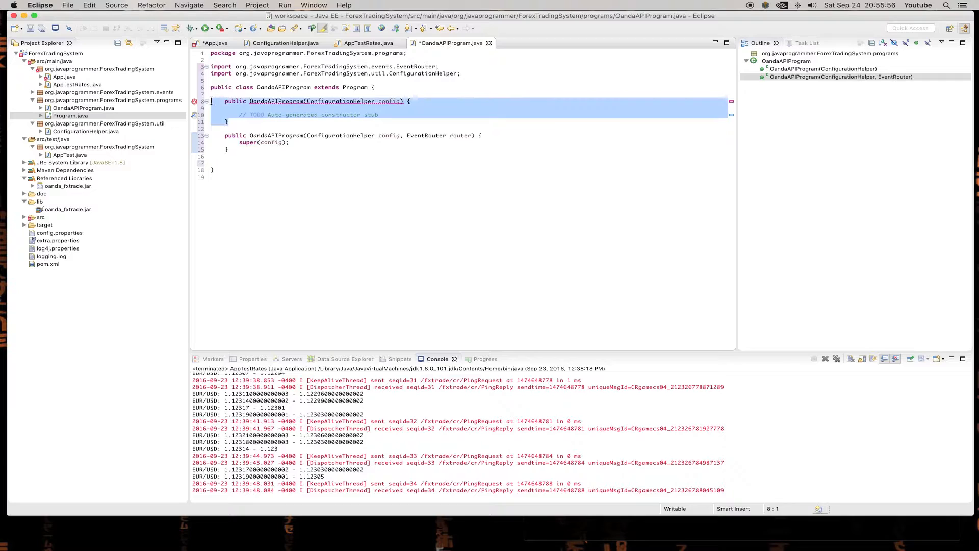
key("Delete")
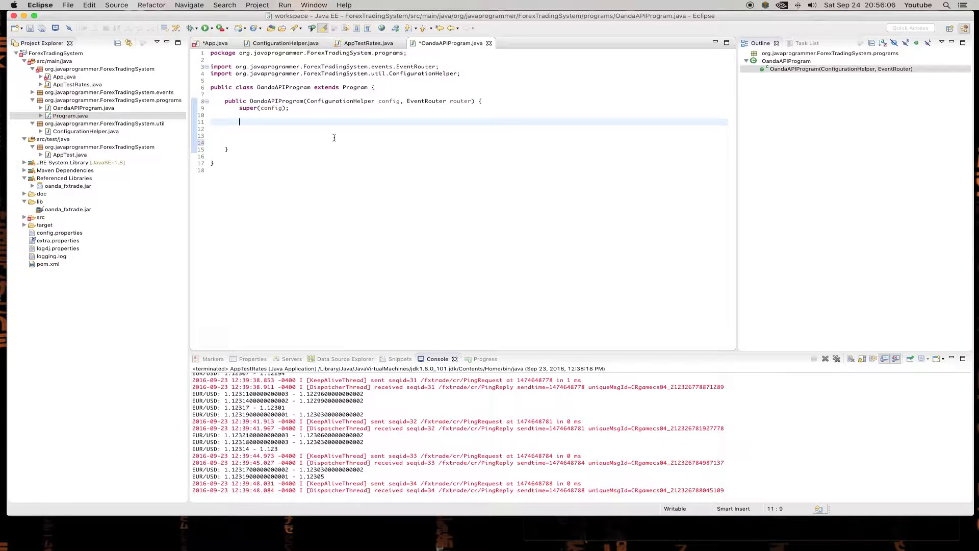
key("cmd+s")
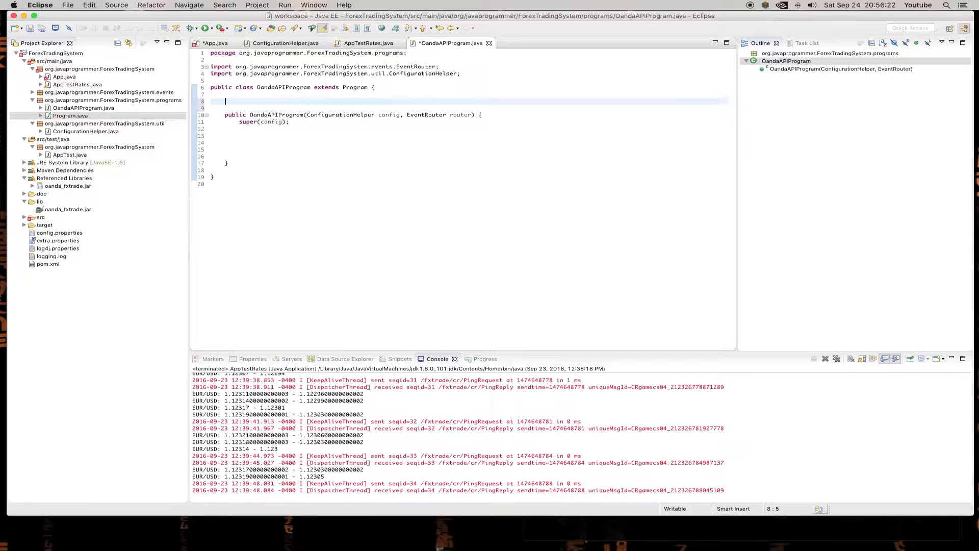
left_click(216, 43)
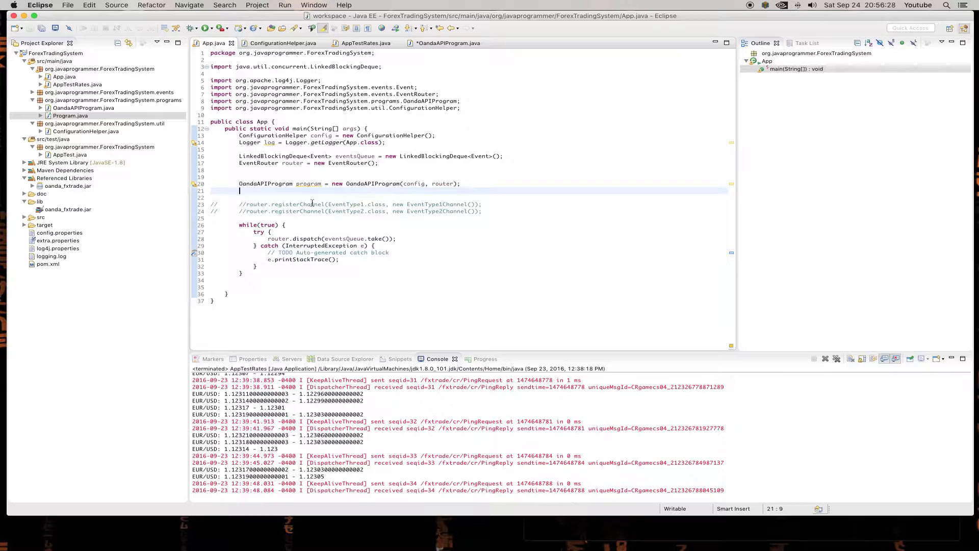
- Move the commented registerChannel lines from App's main into OandaAPIProgram's constructor
left_click_drag(238, 191, 480, 211)
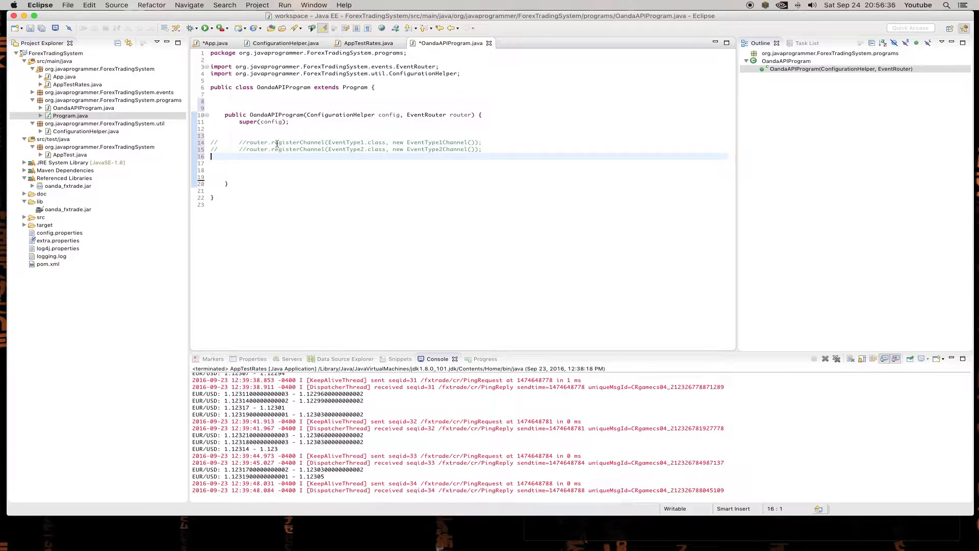
left_click(215, 42)
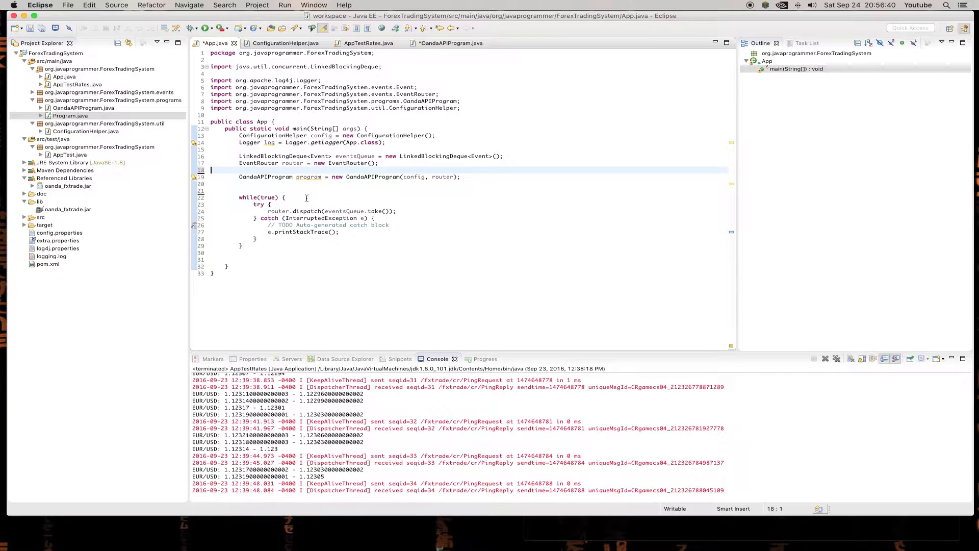
key("Backspace")
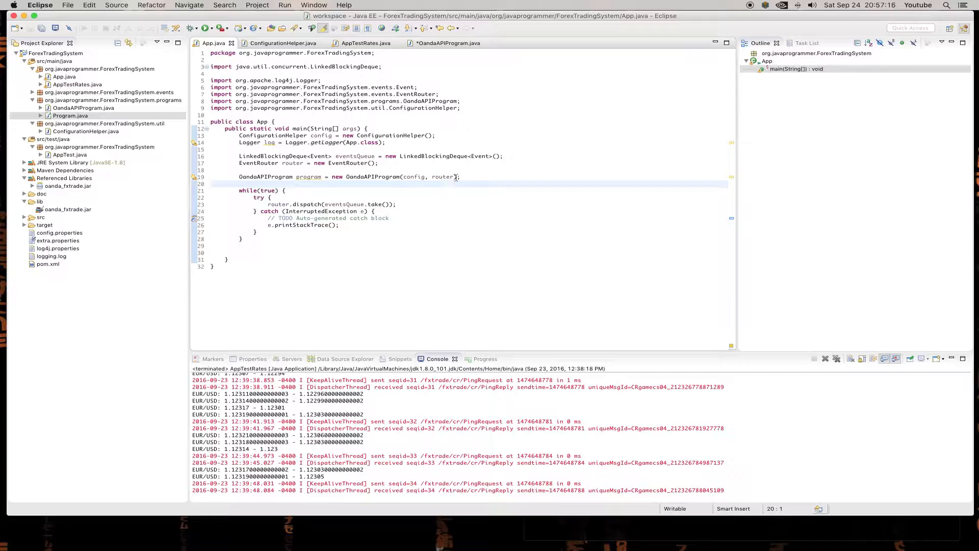
mouse_move(442, 176)
type(", ")
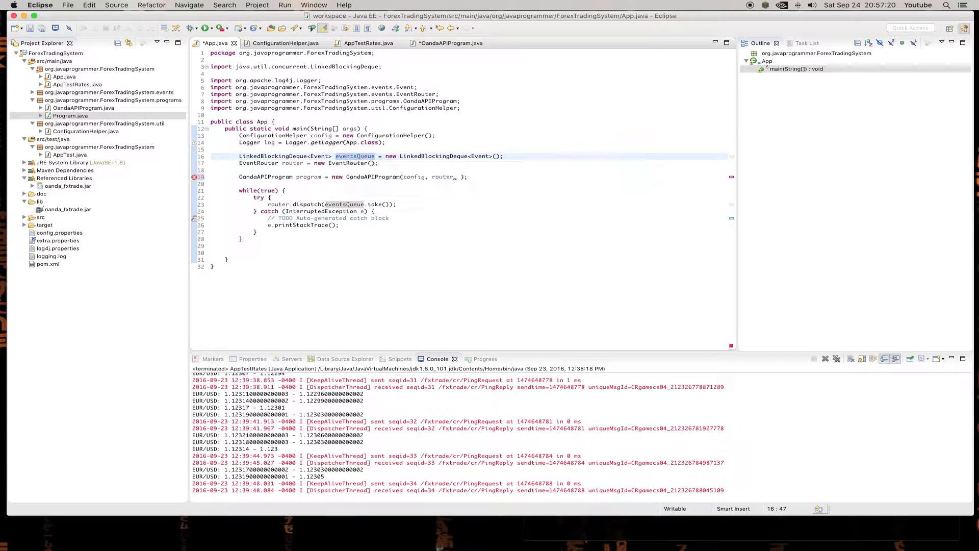
- Pass eventsQueue to OandaAPIProgram and add it as a constructor parameter
type("eventsQueue) {")
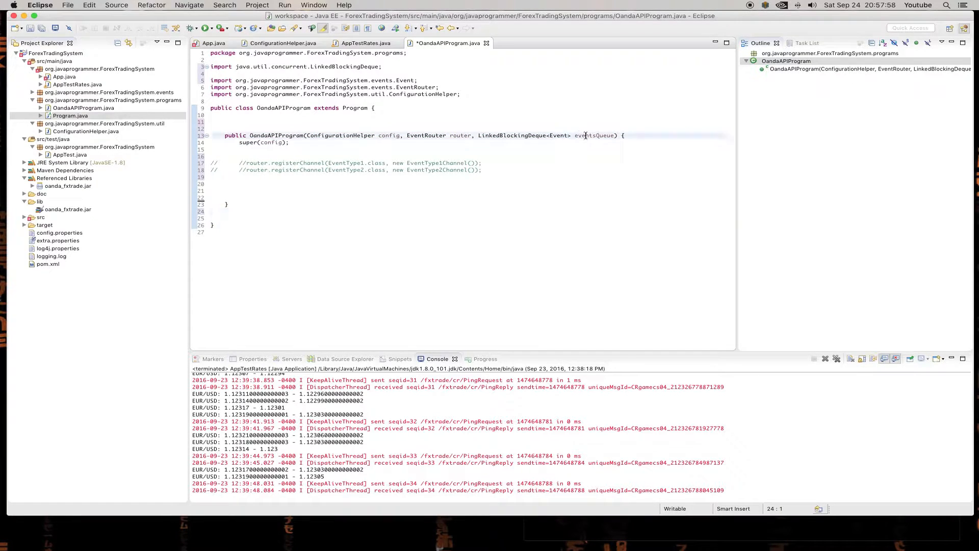
double_click(593, 136)
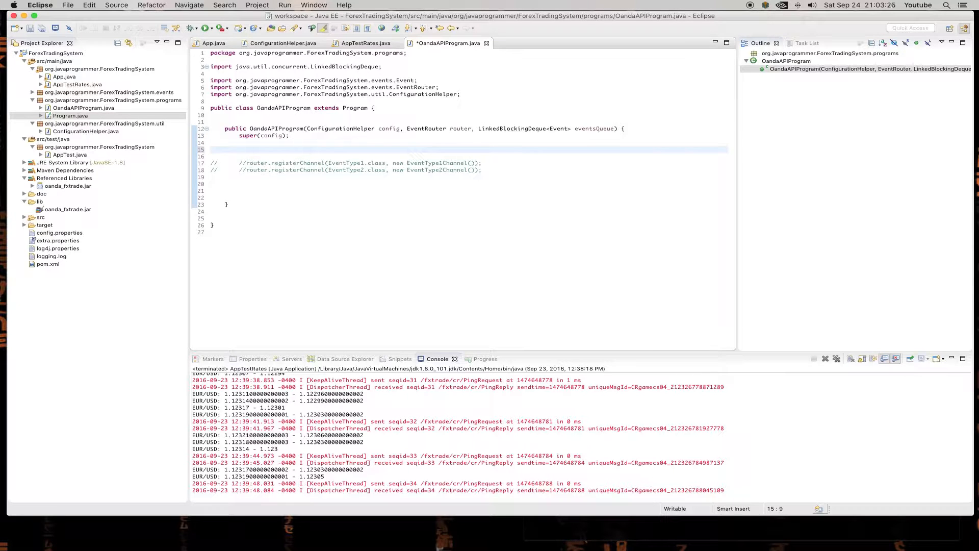
- Write 'BrokerageClient client = new OandaAPIBrokerageClient(config, eventsQueue);' in the constructor
type("Broke")
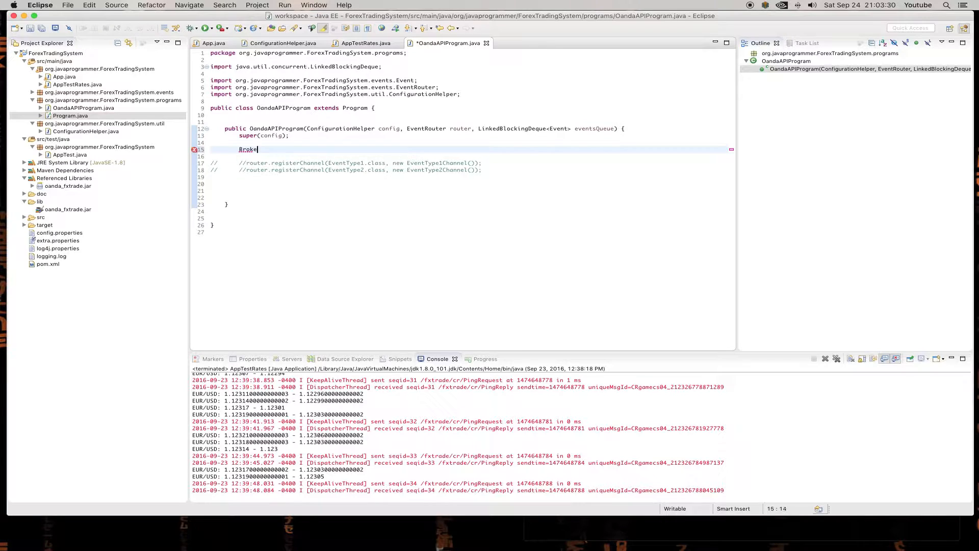
type("rageClient")
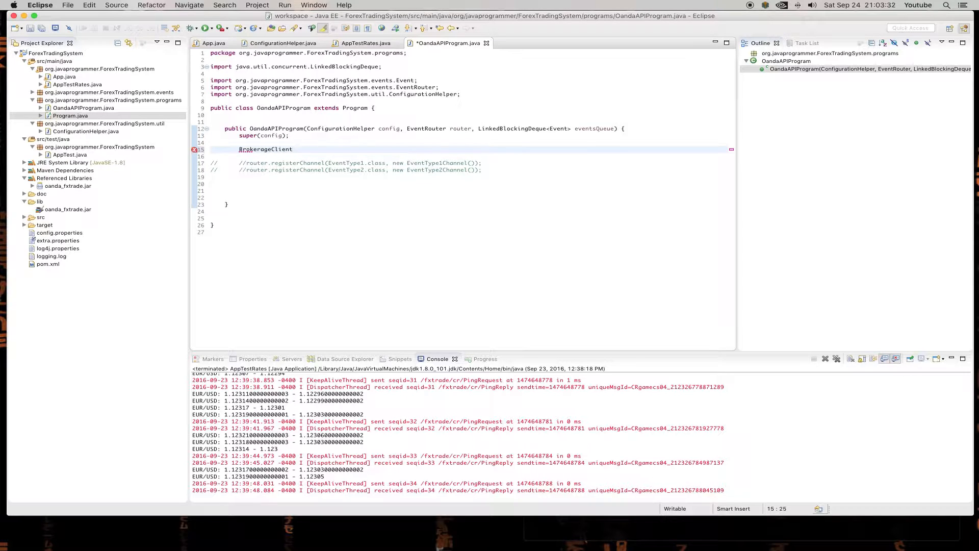
type("client = new")
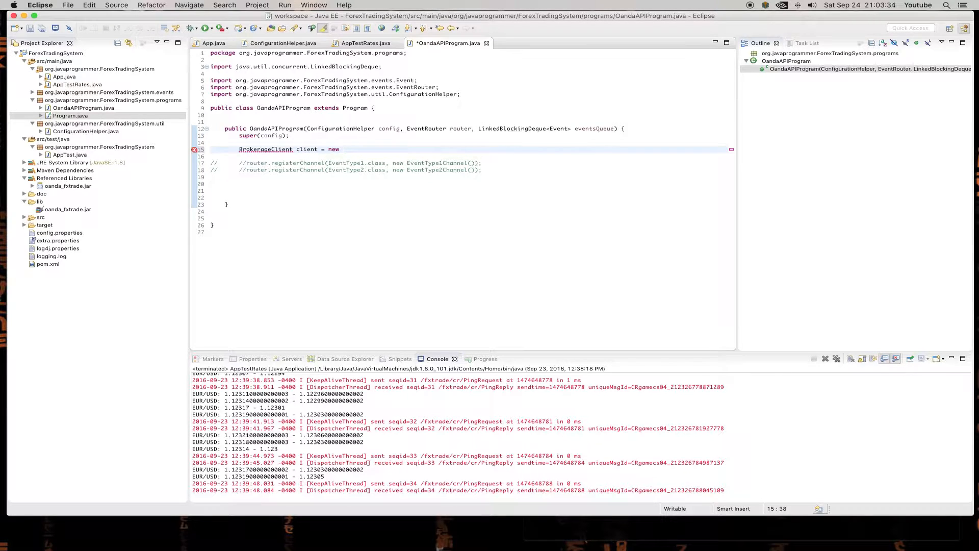
type("Oanda")
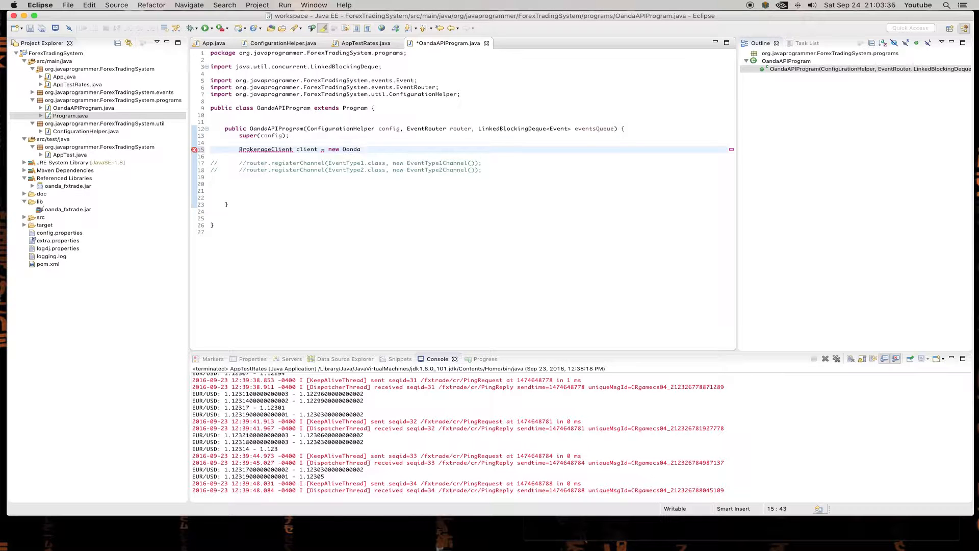
type("API")
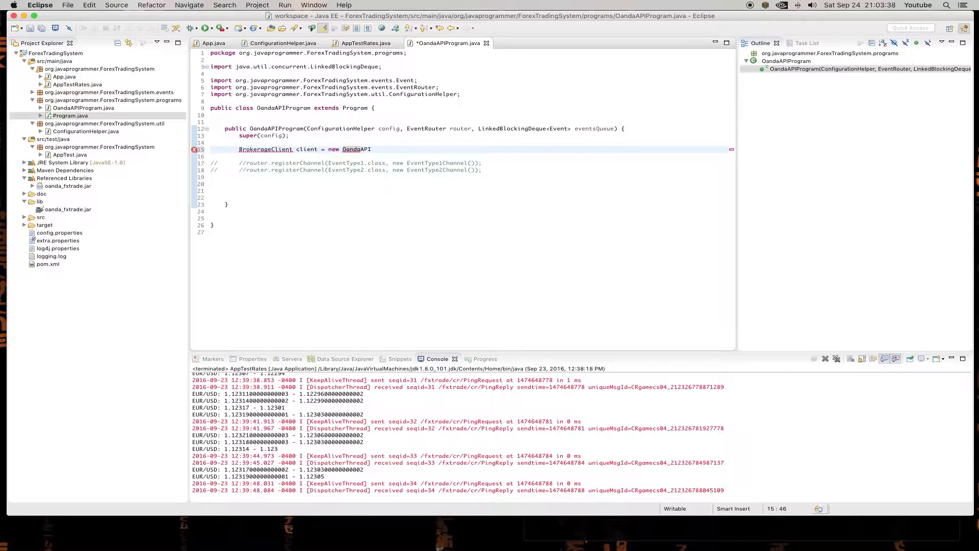
type("Brokerage")
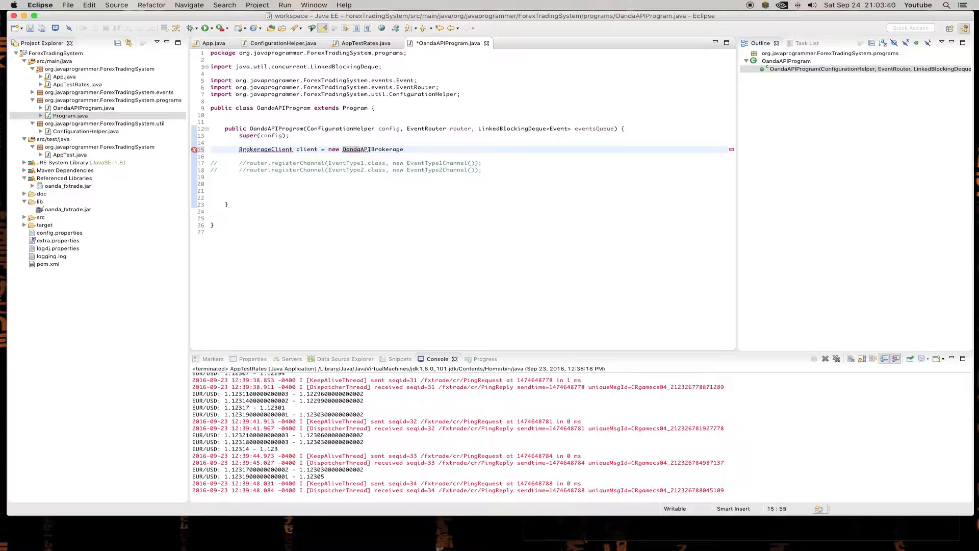
type("Client()")
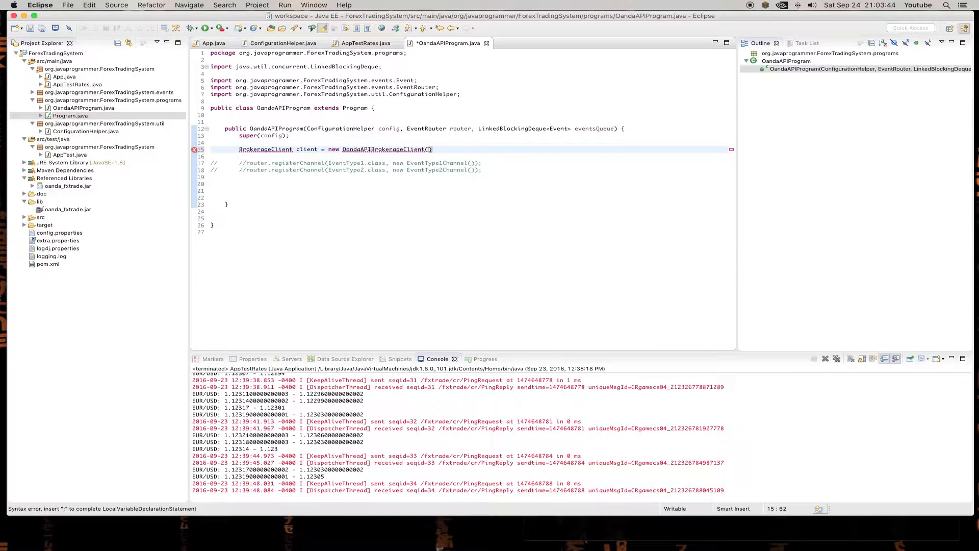
type("ev")
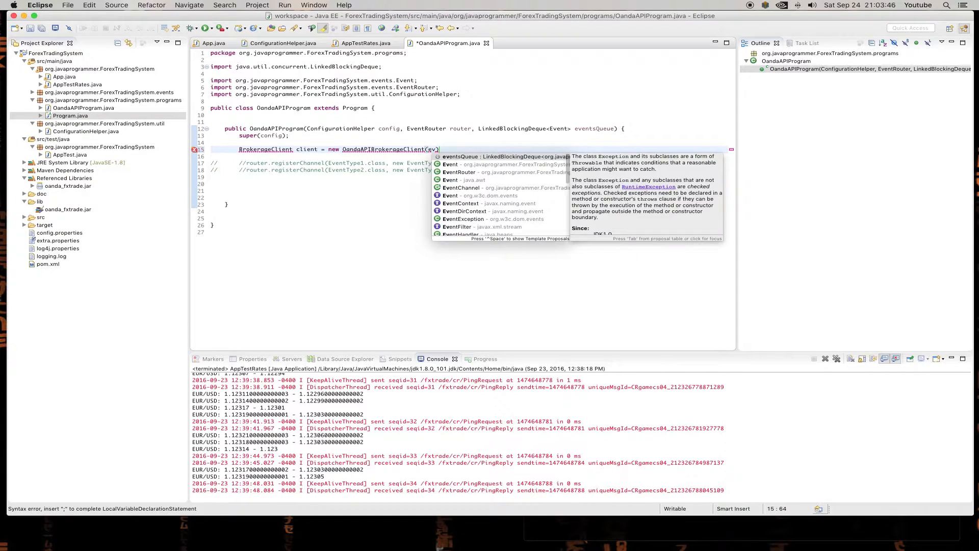
key("Enter")
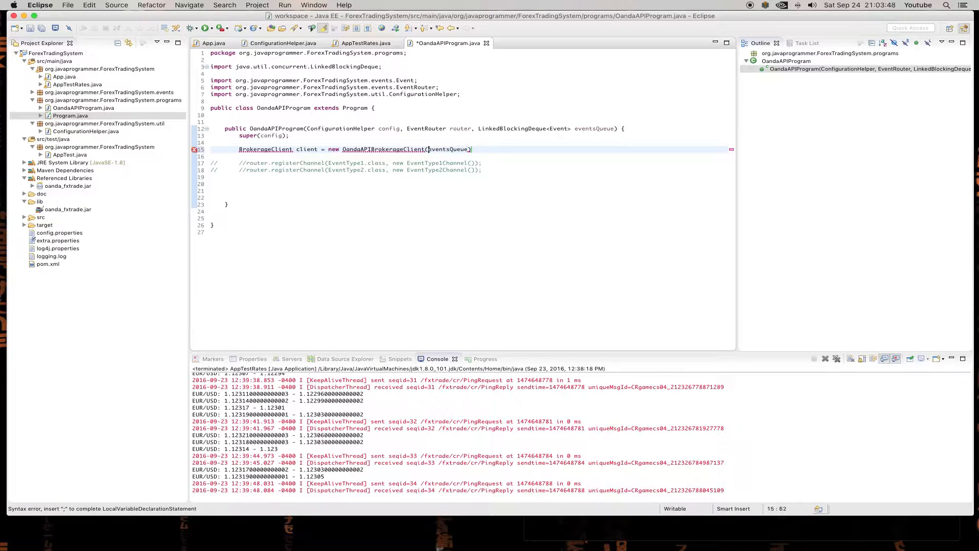
type("config,")
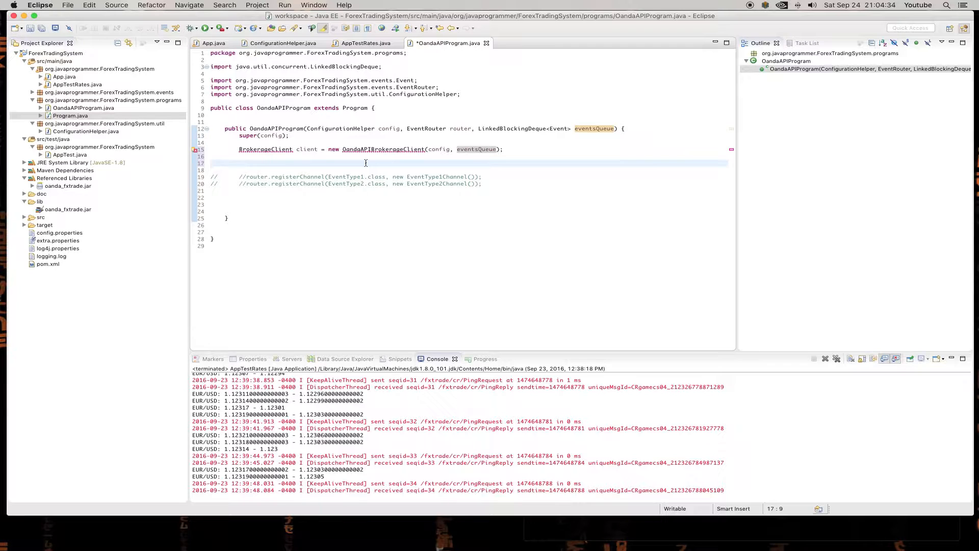
- Start a misnamed org.net package from the source folder and discard it
left_click(265, 149)
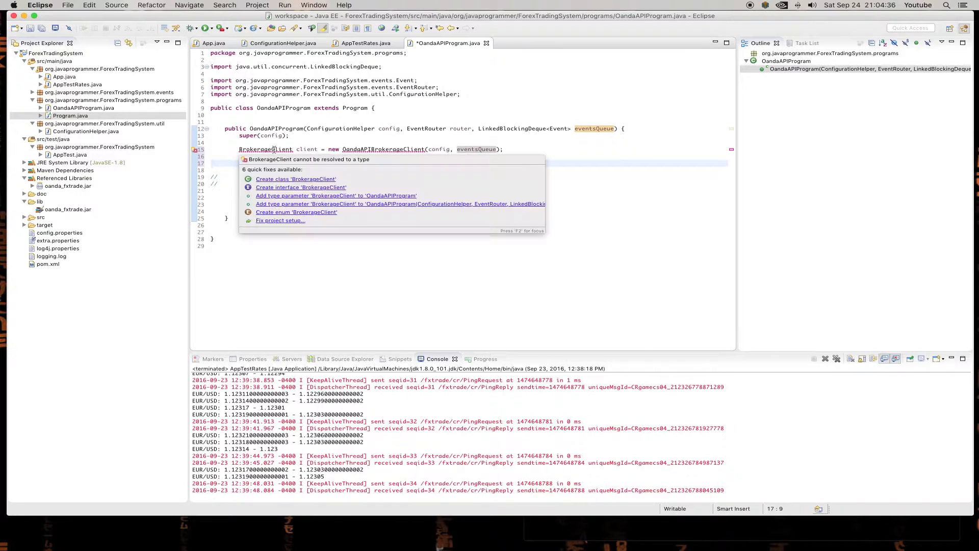
key("Escape")
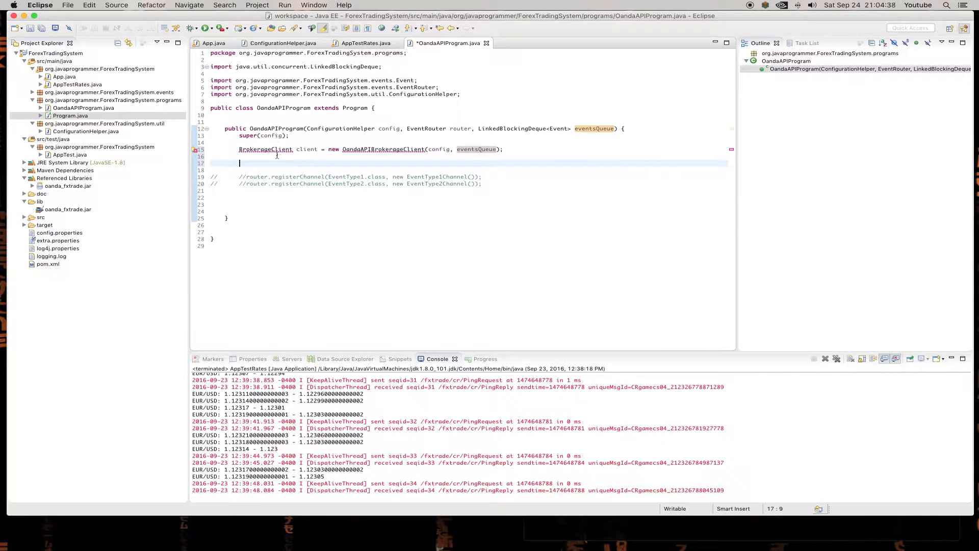
right_click(51, 60)
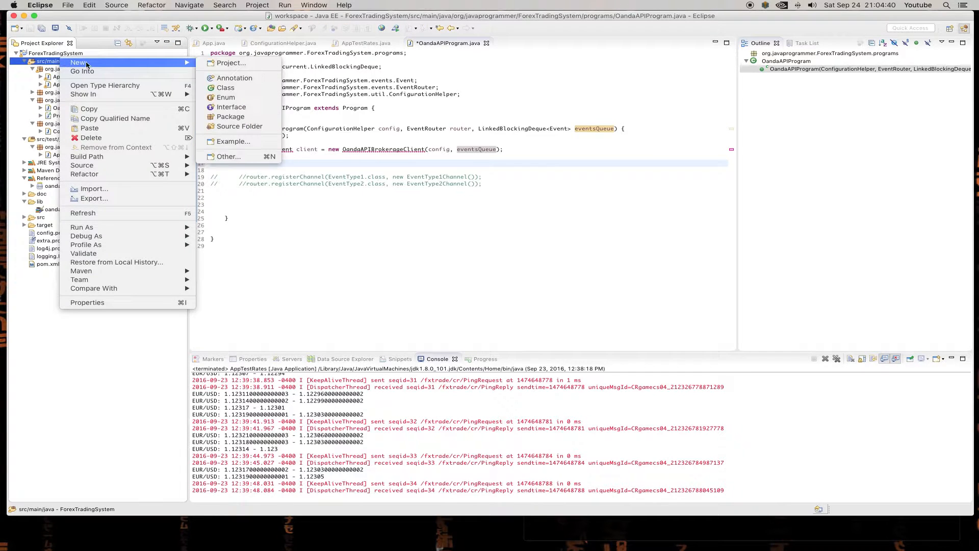
left_click(316, 143)
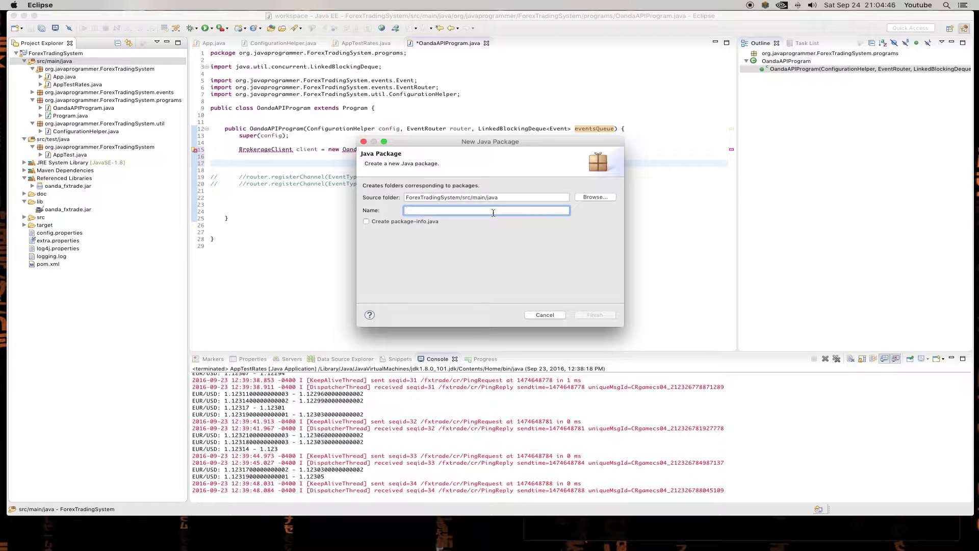
type("org.net")
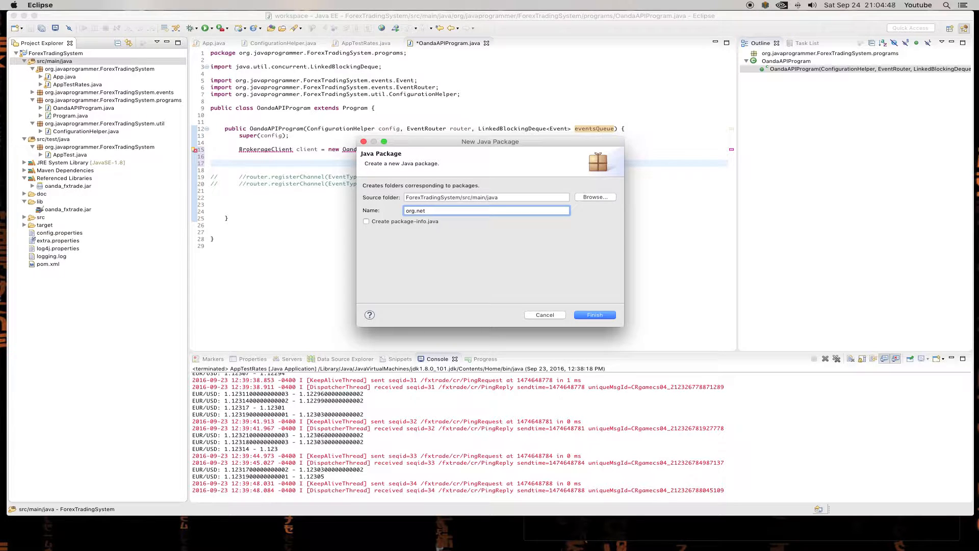
left_click(544, 314)
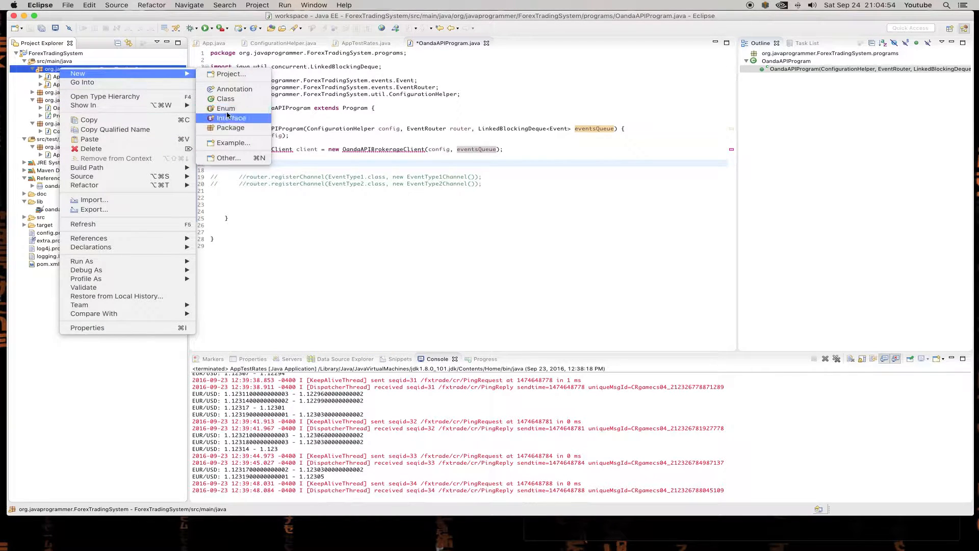
- Create the org.javaprogrammer.ForexTradingSystem.brokerageclients package
left_click(230, 127)
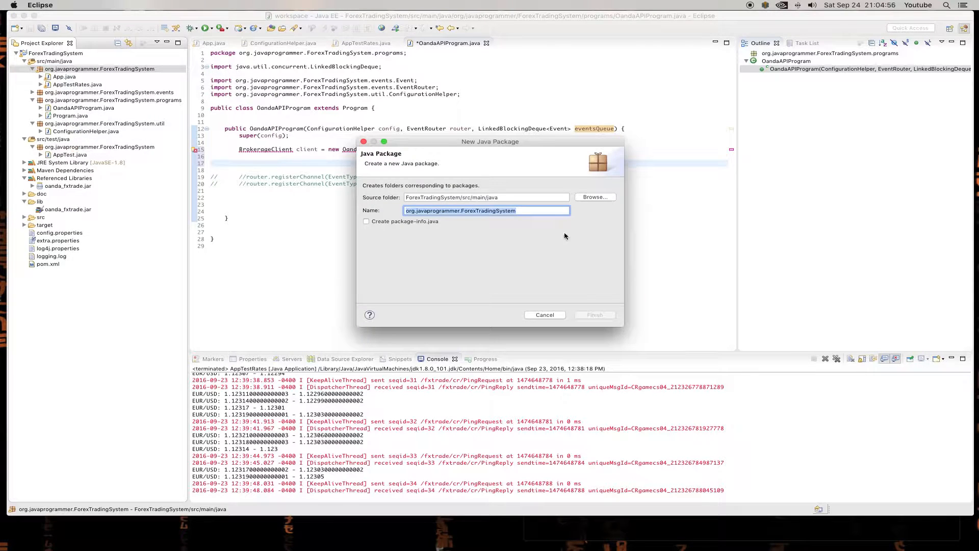
type(".brokeragecli")
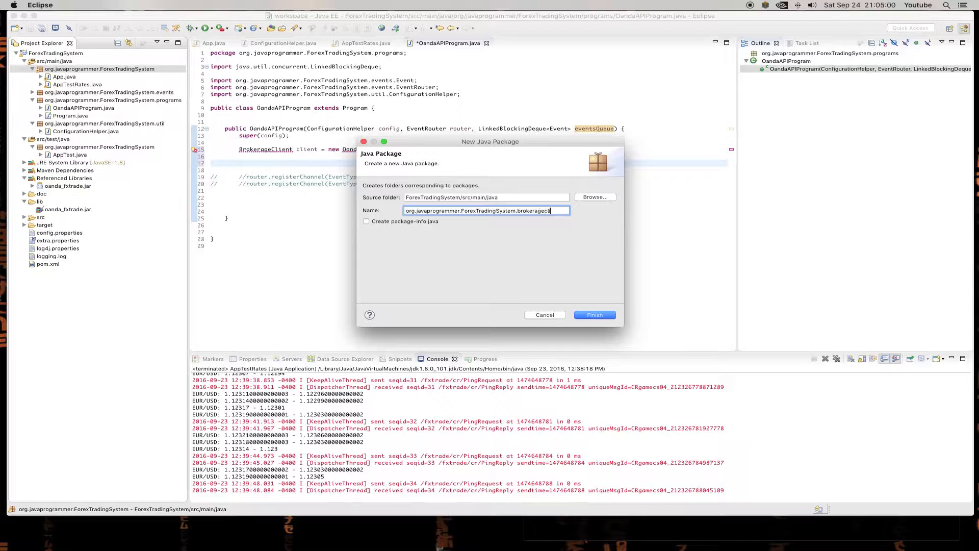
left_click(593, 314)
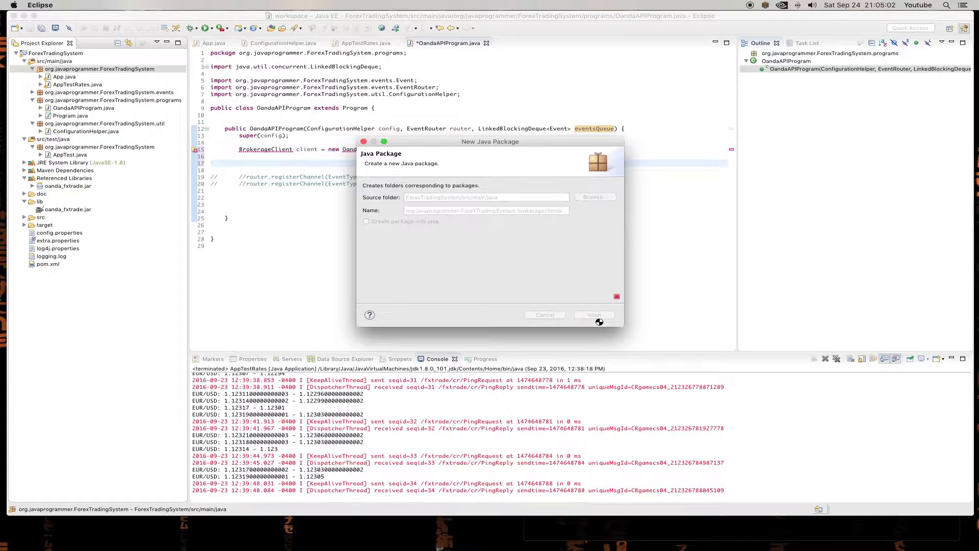
left_click(593, 316)
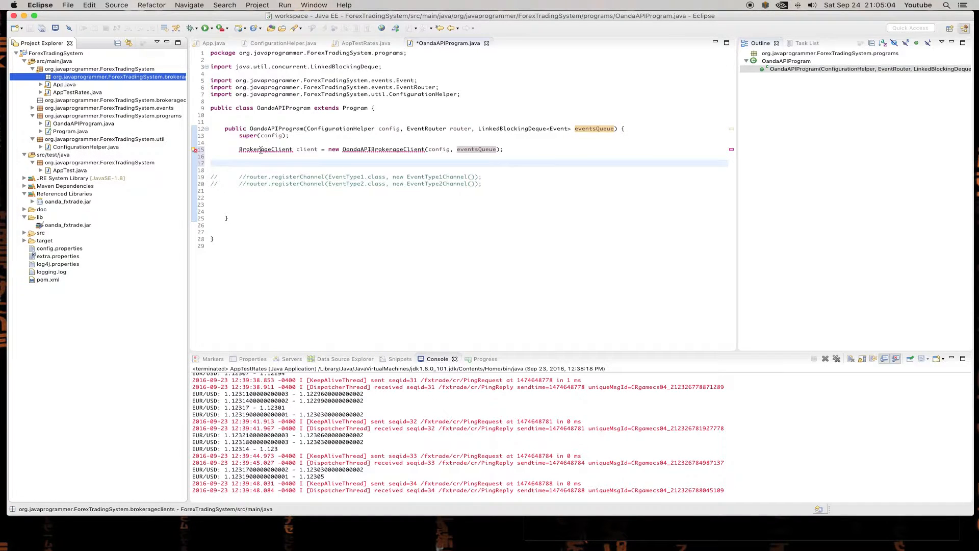
double_click(265, 149)
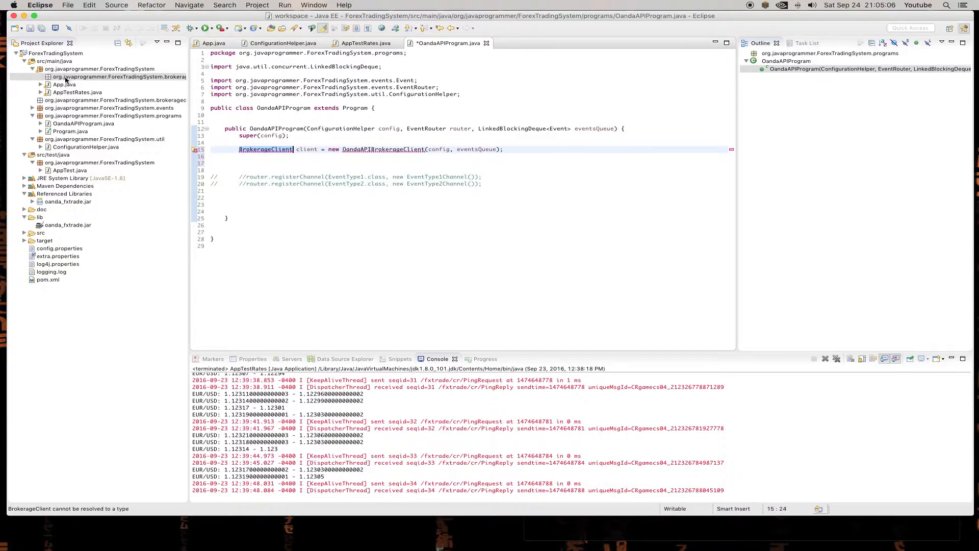
- Create an empty BrokerageClient interface in the brokerageclients package
right_click(100, 68)
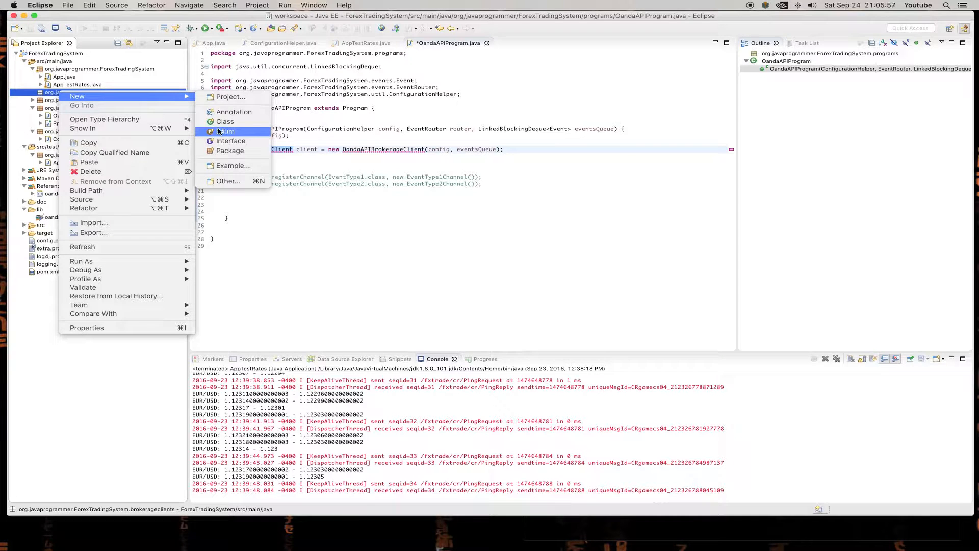
left_click(229, 141)
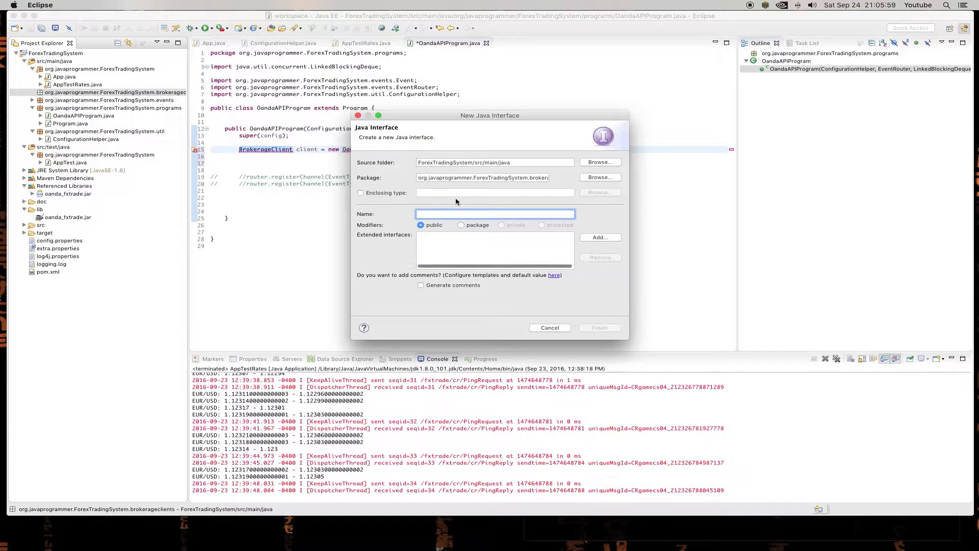
type("BrokerageClient")
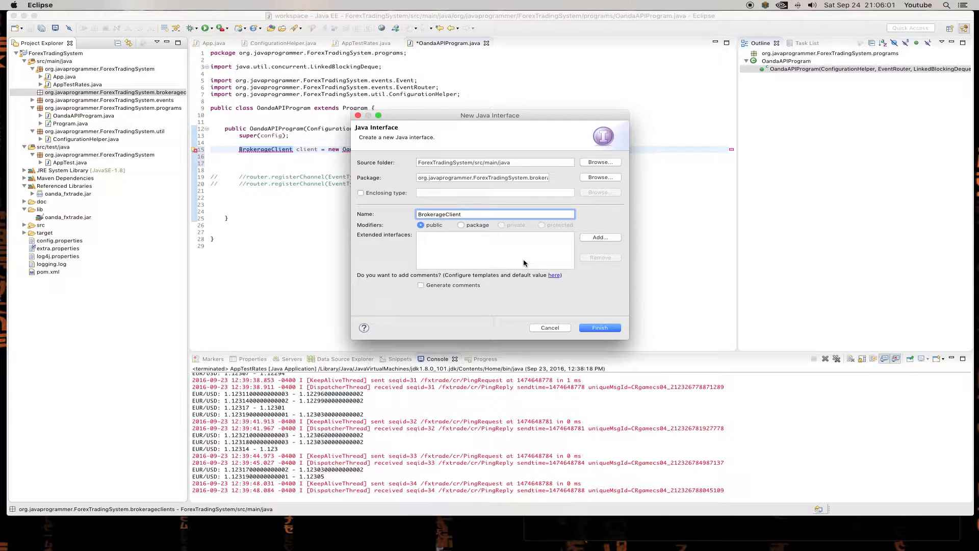
left_click(597, 327)
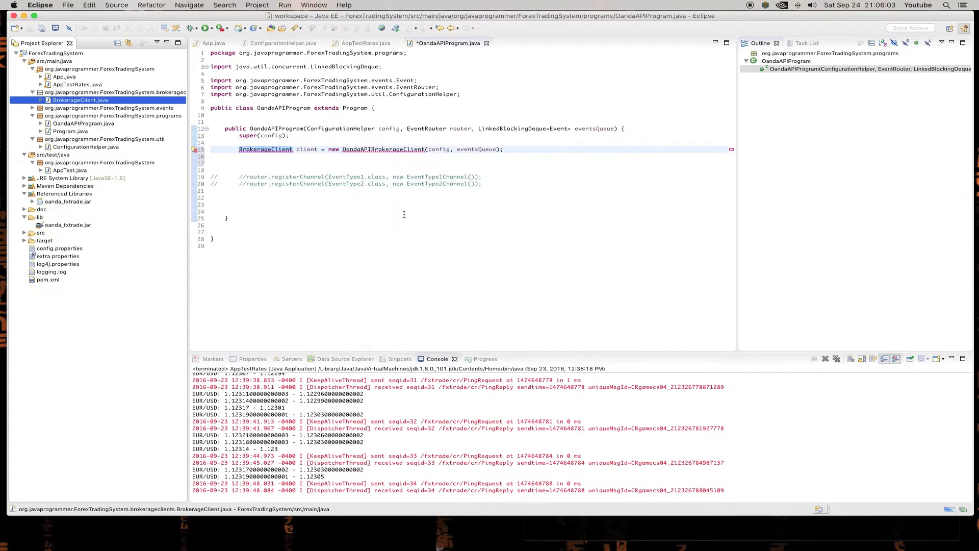
double_click(80, 100)
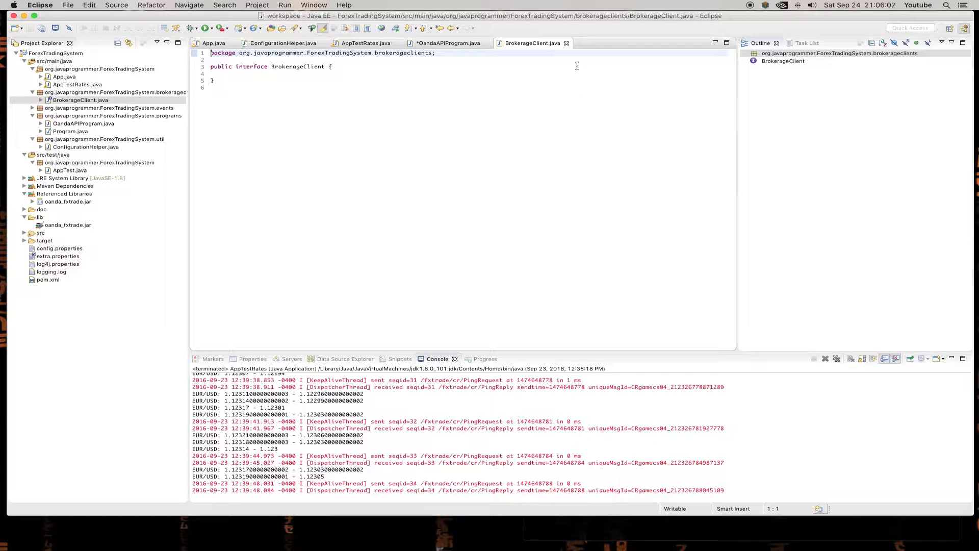
left_click(448, 43)
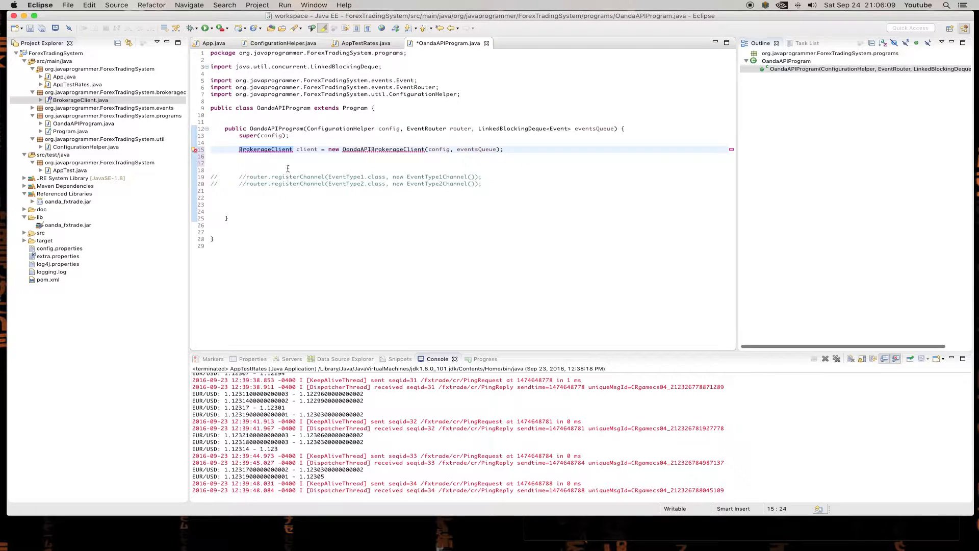
- Import BrokerageClient and set up OandaAPIBrokerageClient in the brokerageclients package
left_click(288, 163)
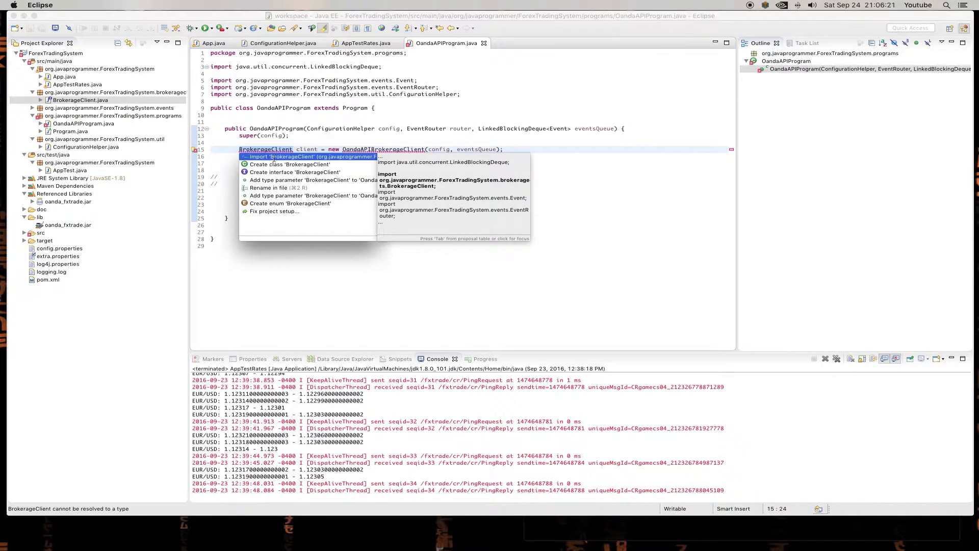
left_click(289, 156)
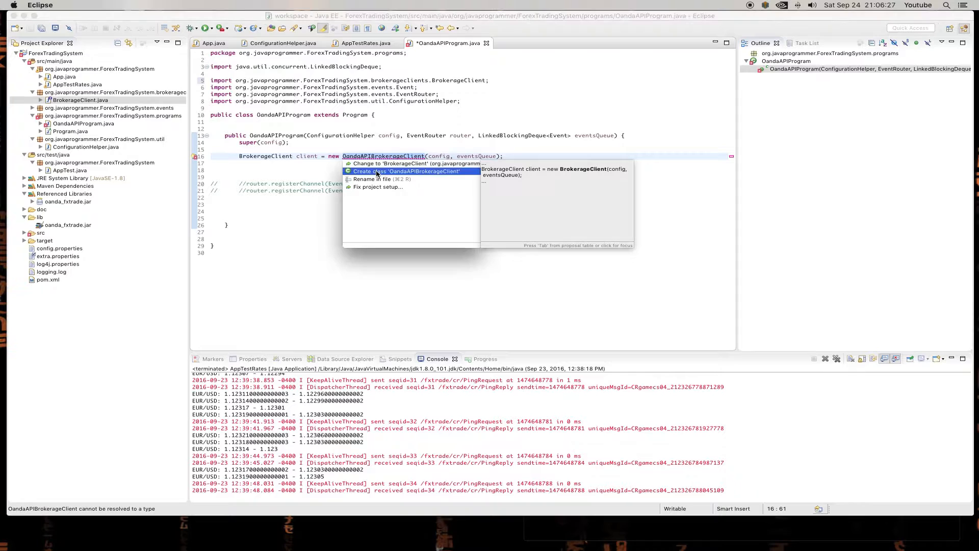
left_click(406, 171)
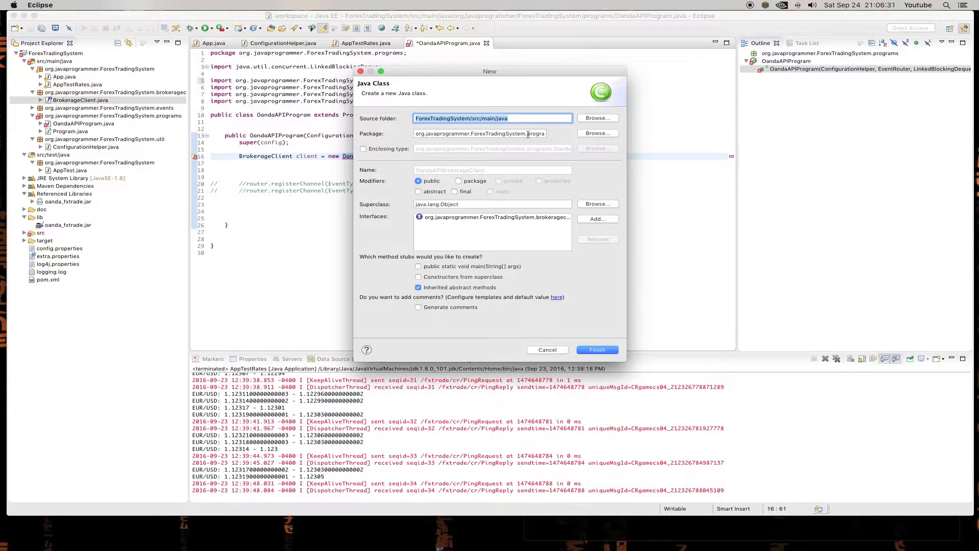
left_click(597, 118)
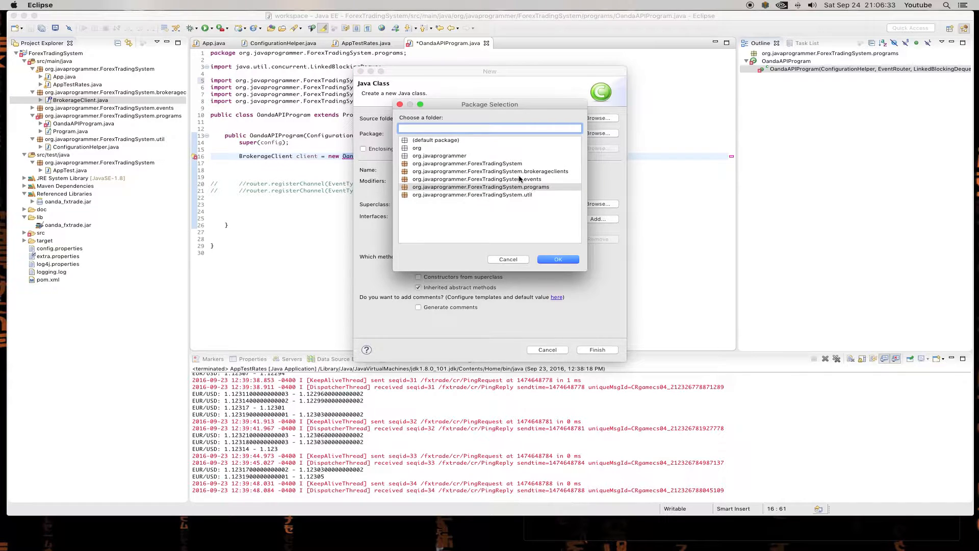
left_click(558, 259)
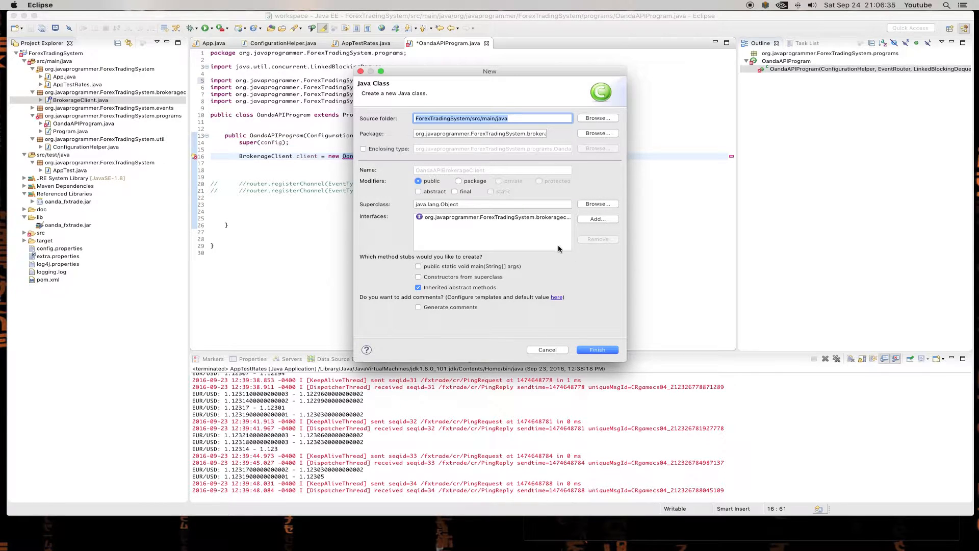
mouse_move(588, 337)
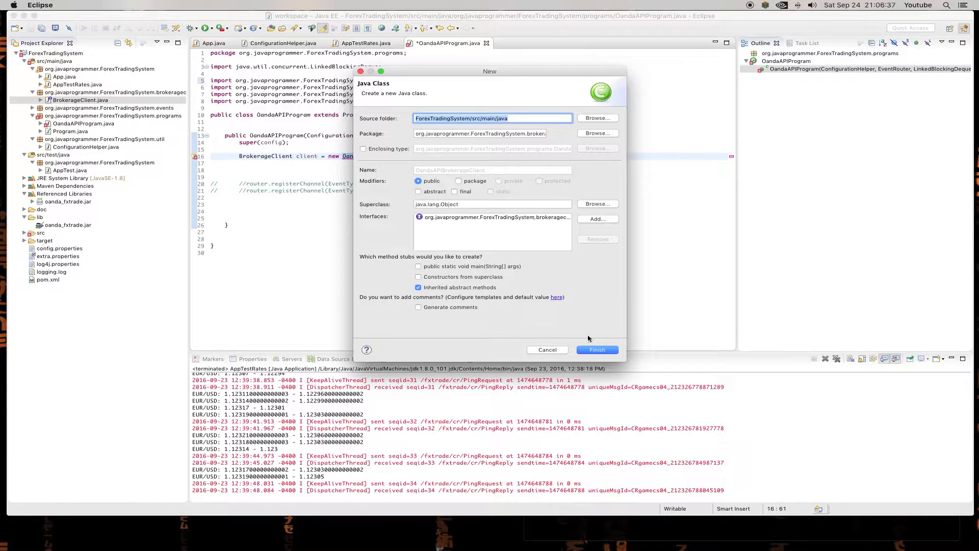
- Create OandaAPIBrokerageClient and generate its config and eventsQueue constructor
left_click(595, 349)
type("(config, eventsQueue);")
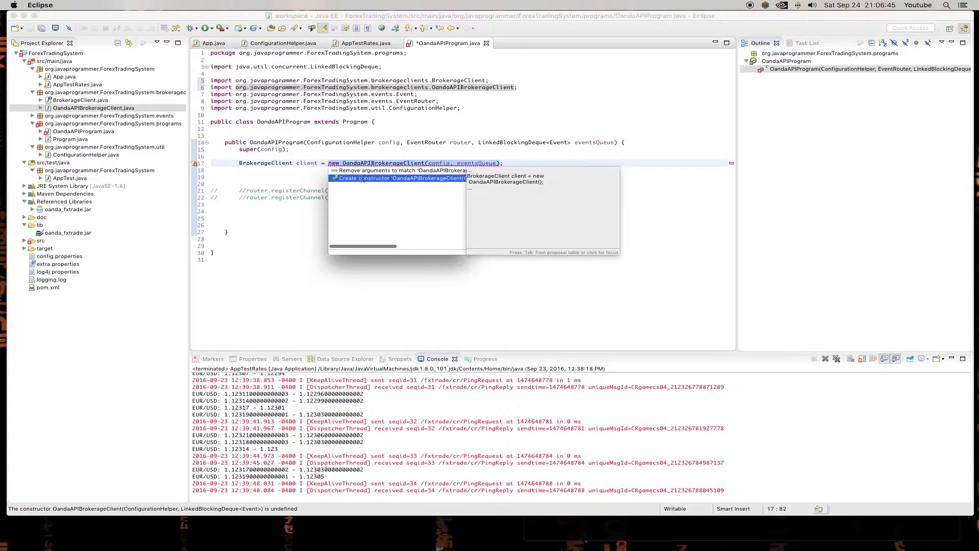
left_click(402, 178)
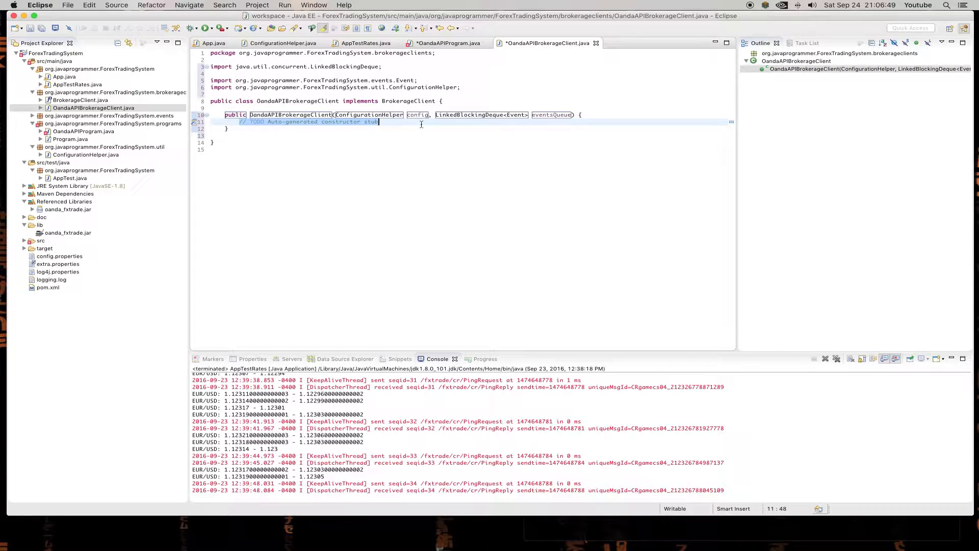
- Remove the TODO stub from the OandaAPIBrokerageClient constructor, save, and return to AppTestRates.java
key("Delete")
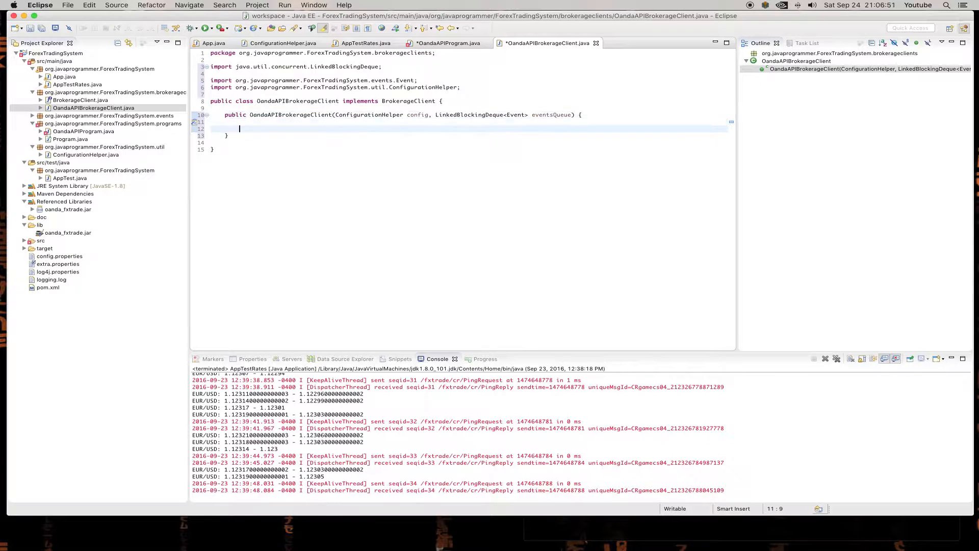
type("OandaAPIBrokerageClient")
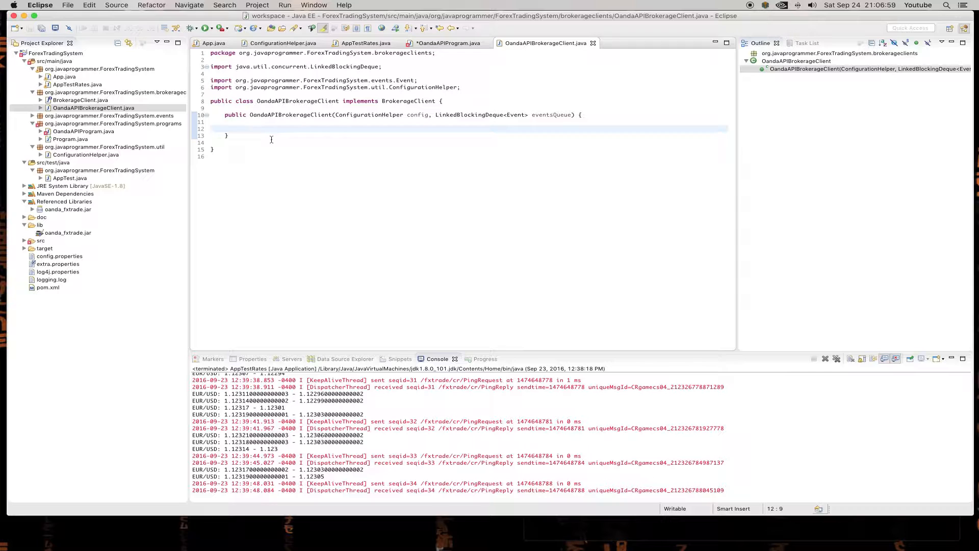
mouse_move(267, 137)
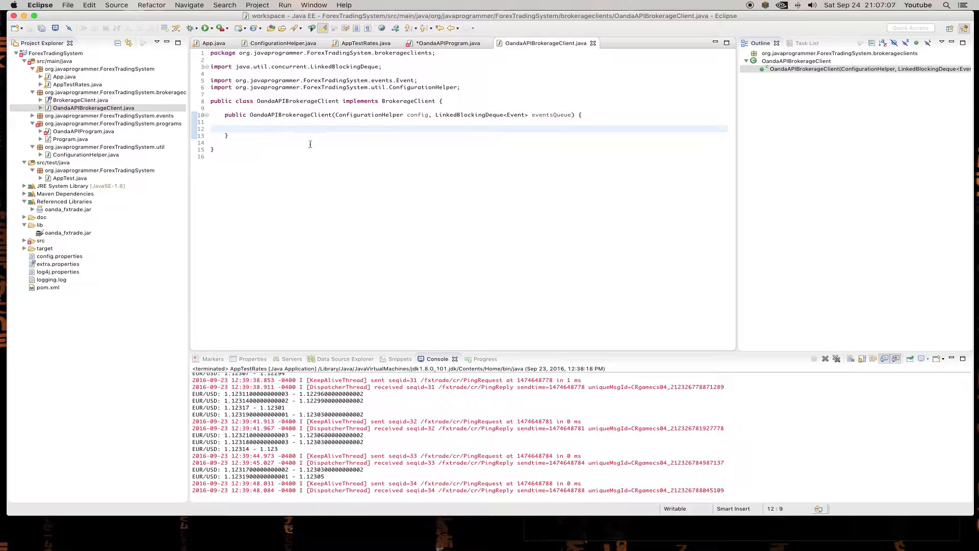
mouse_move(366, 42)
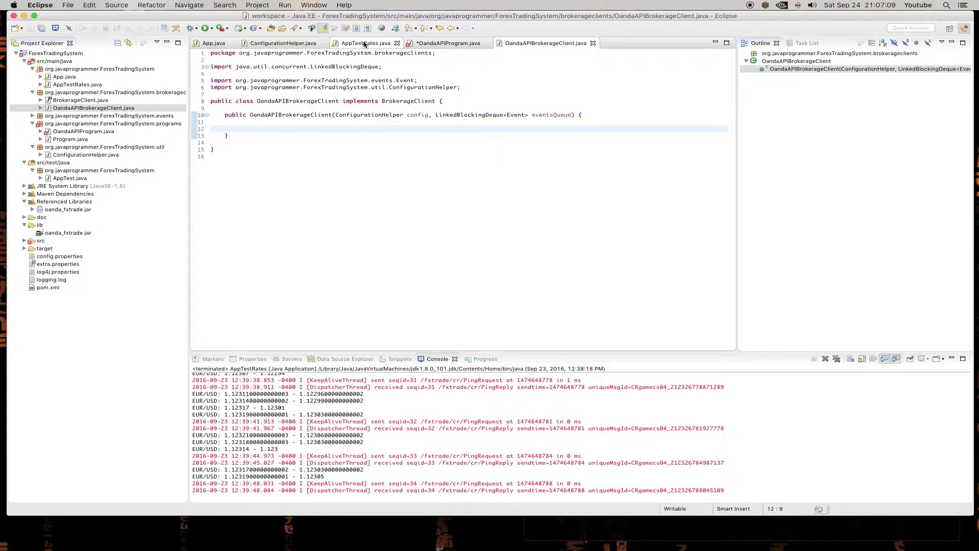
left_click(366, 42)
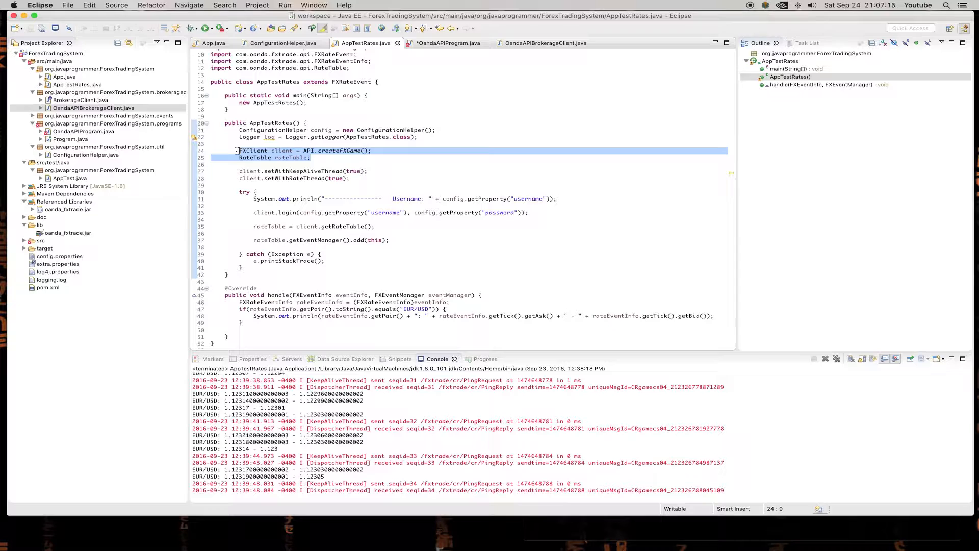
- Move client = API.createFXGame() into the constructor and start the rateTable assignment from the client
left_click(545, 43)
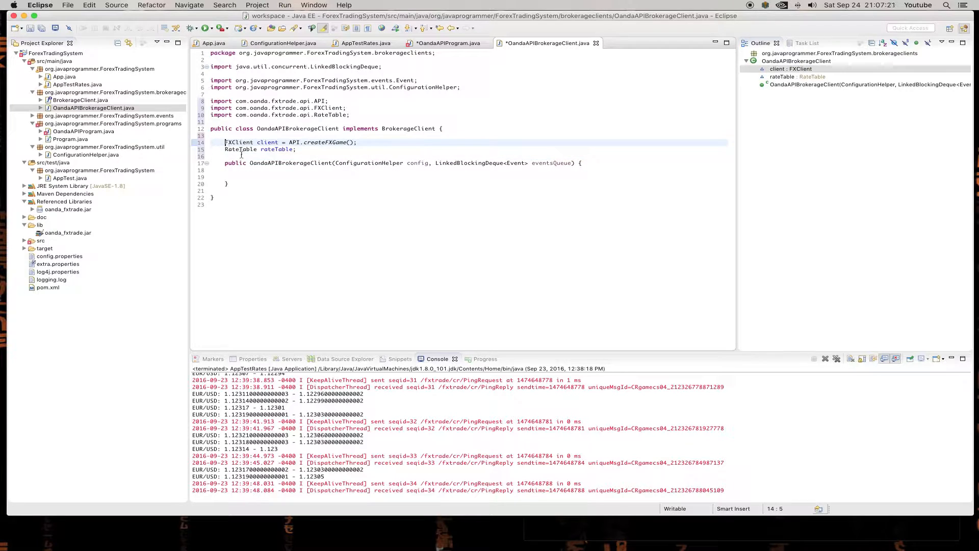
double_click(238, 141)
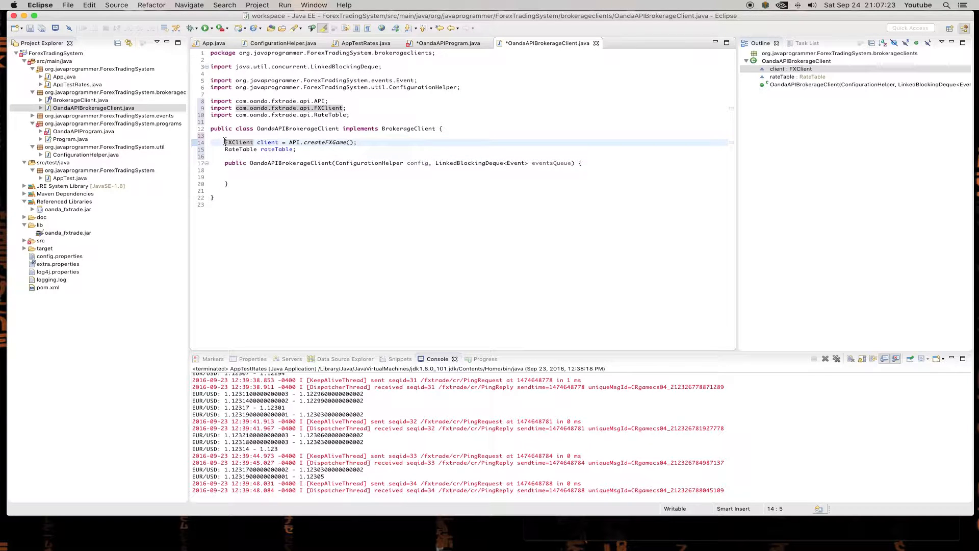
double_click(266, 142)
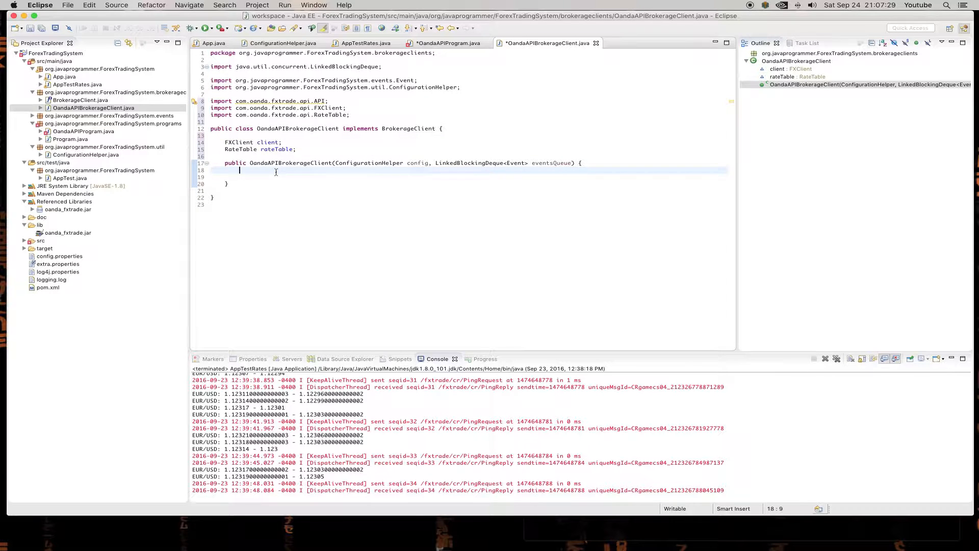
type("client =  = API.createFXGame();")
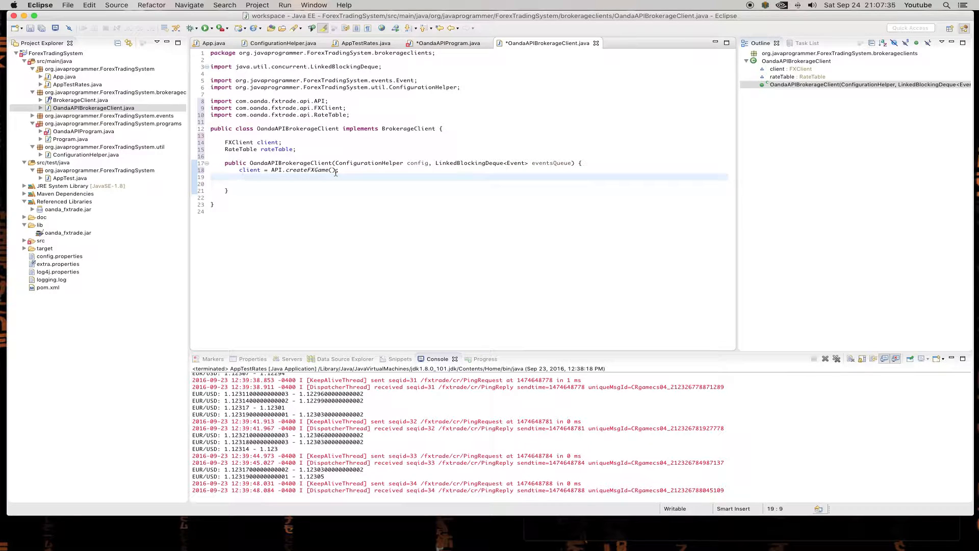
type("rateTable")
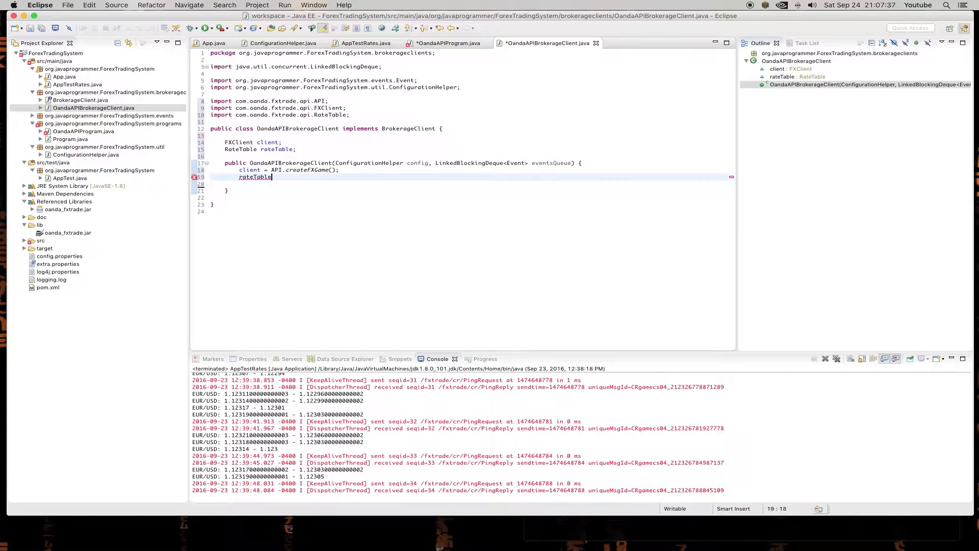
type("client.")
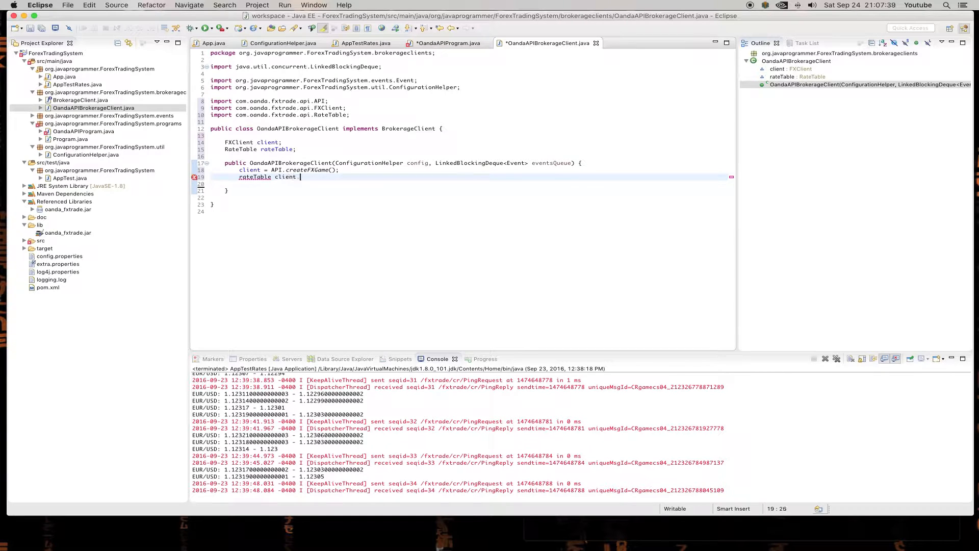
type(".")
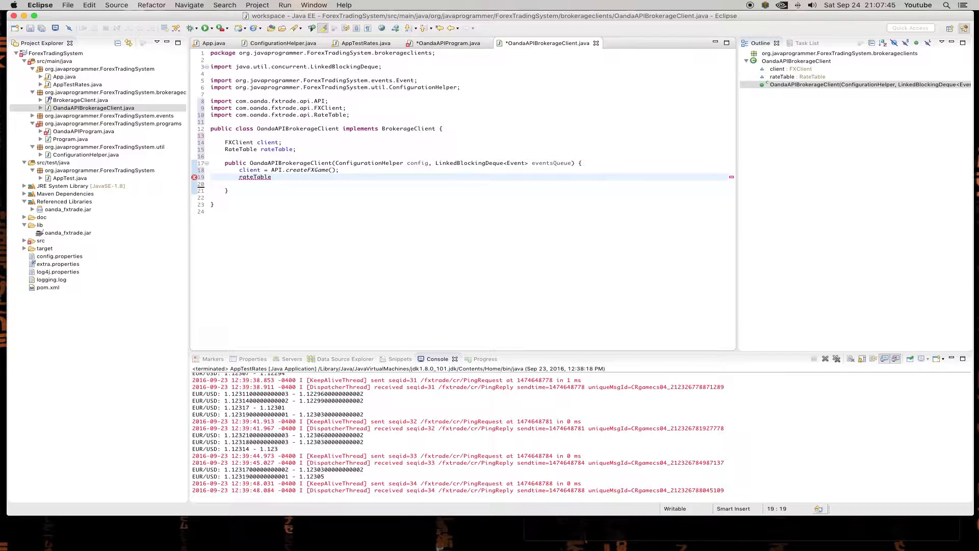
type("= client.getRateTable();")
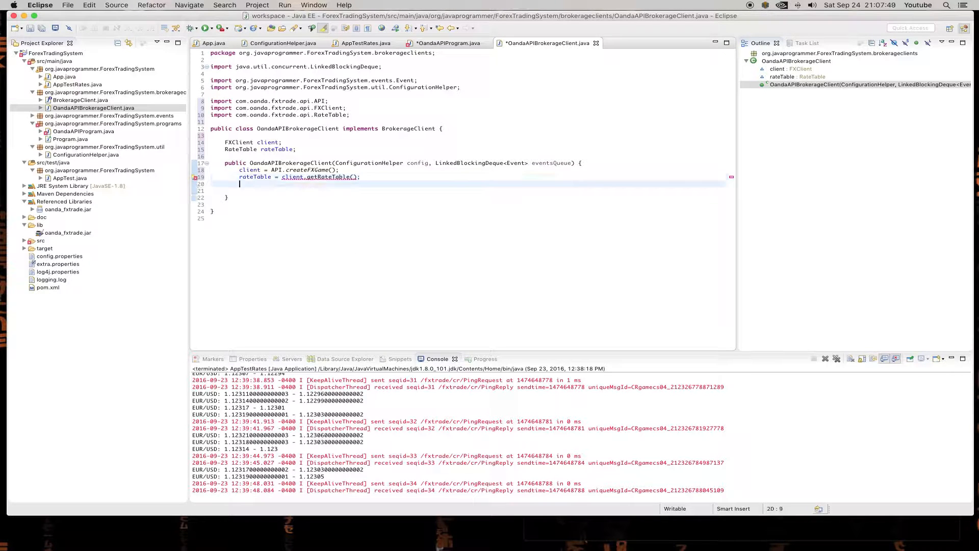
key("cmd+s")
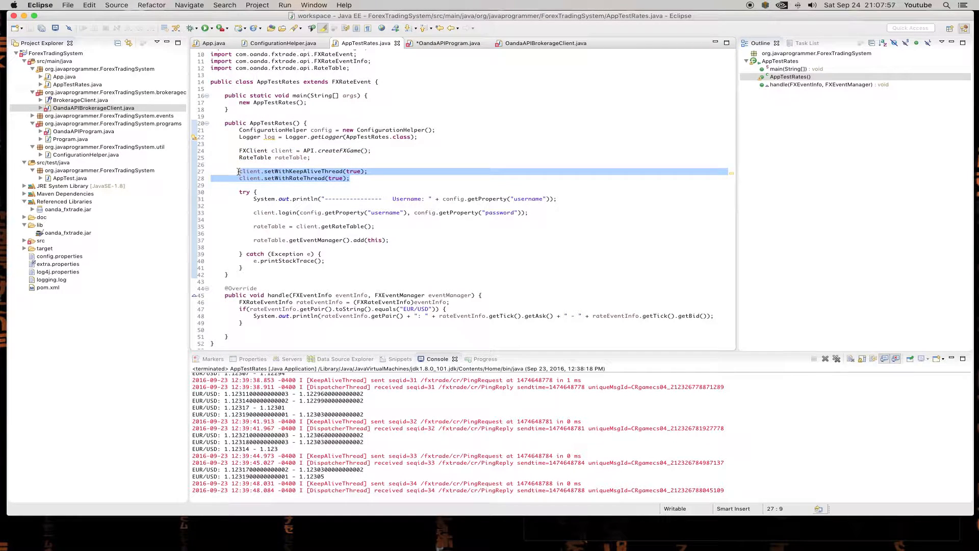
- Copy the thread, login and rate-table lines from AppTestRates, add 'extends FXRateEvent', and save
left_click(545, 43)
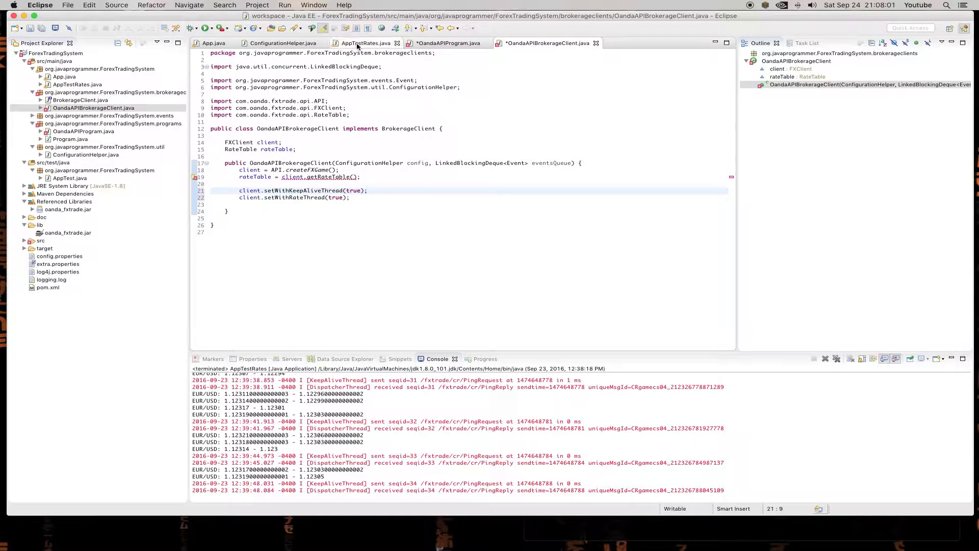
left_click(366, 43)
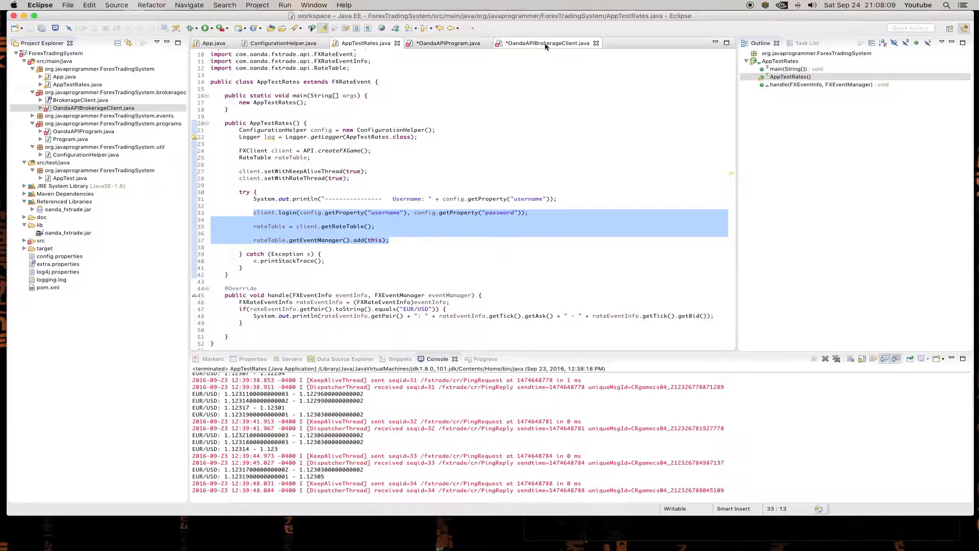
left_click(548, 43)
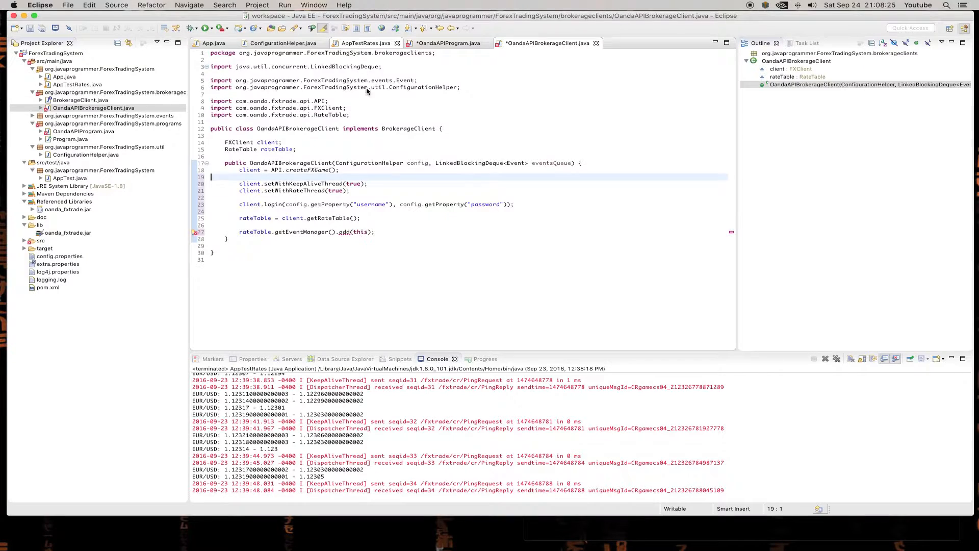
left_click(365, 43)
type("extends FXRateEvent ")
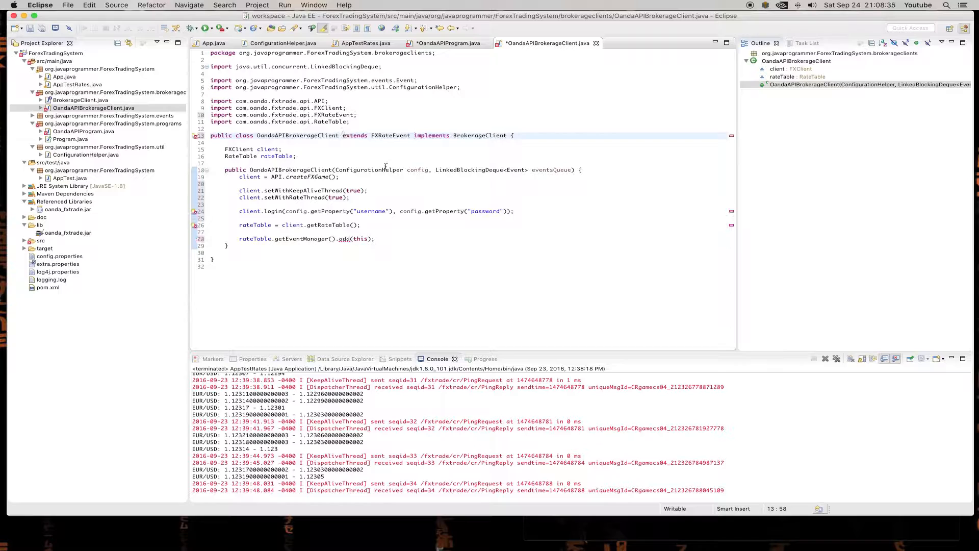
key("cmd+s")
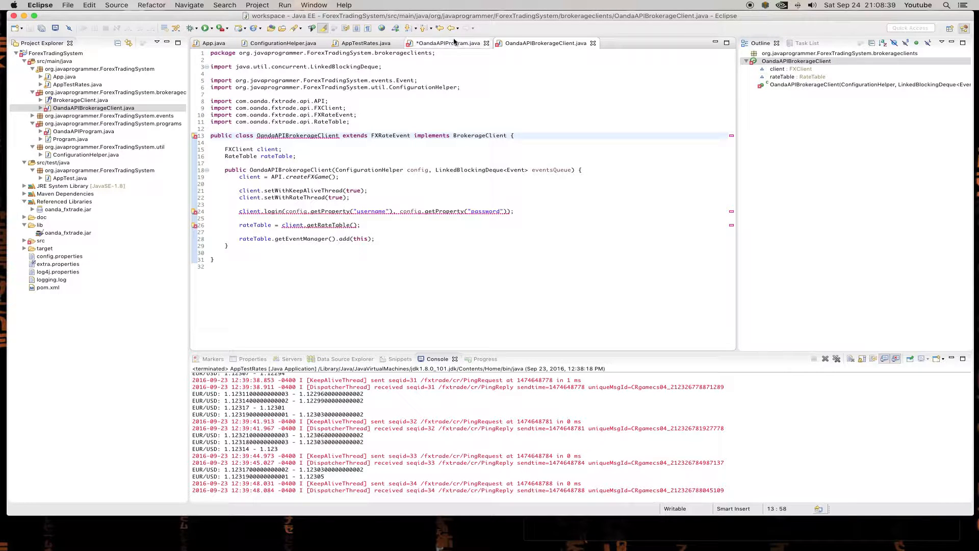
- Wrap the constructor's login code in a try block modelled on AppTestRates
left_click(366, 43)
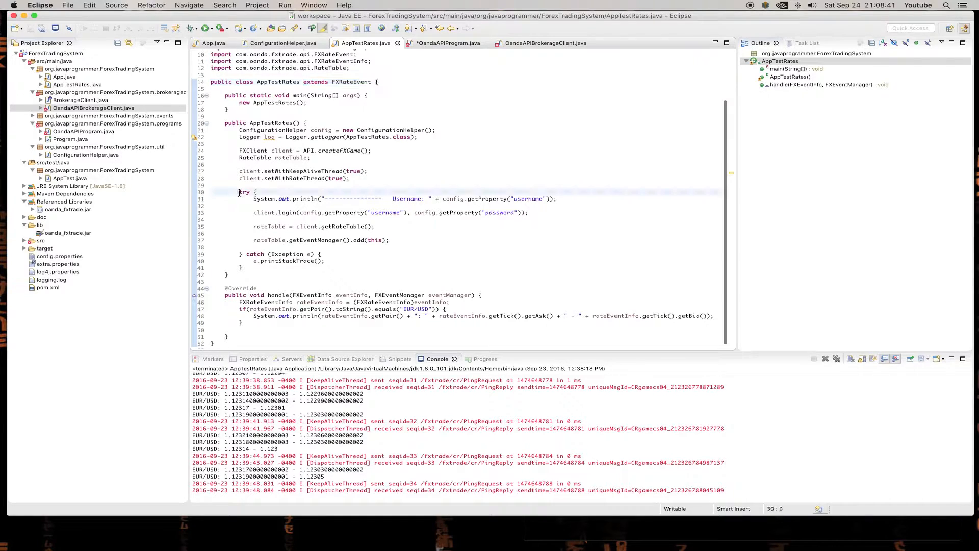
left_click(250, 192)
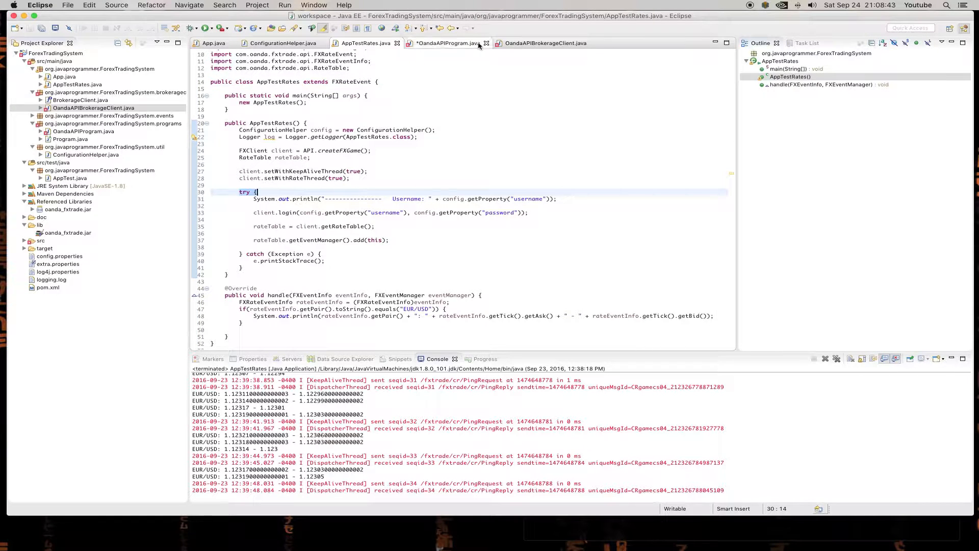
left_click(544, 43)
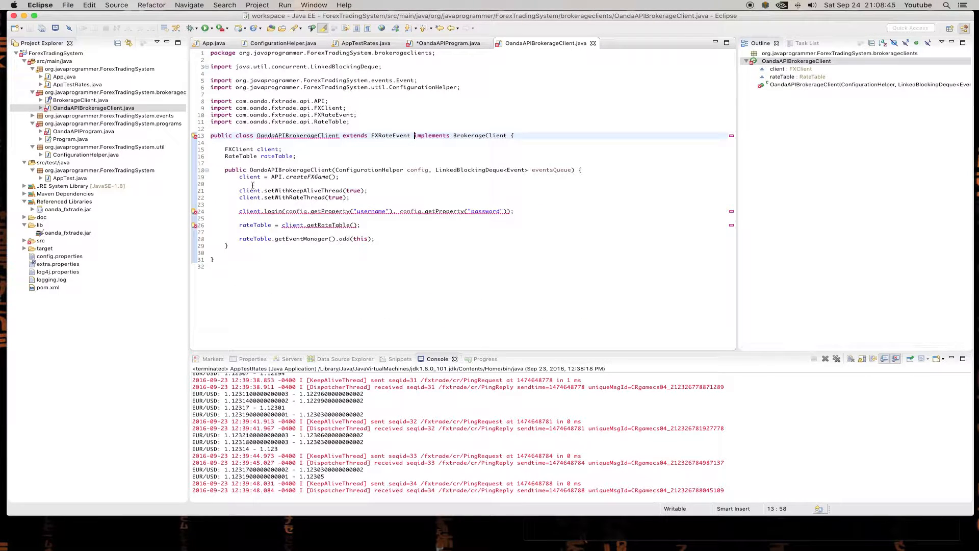
type("try {")
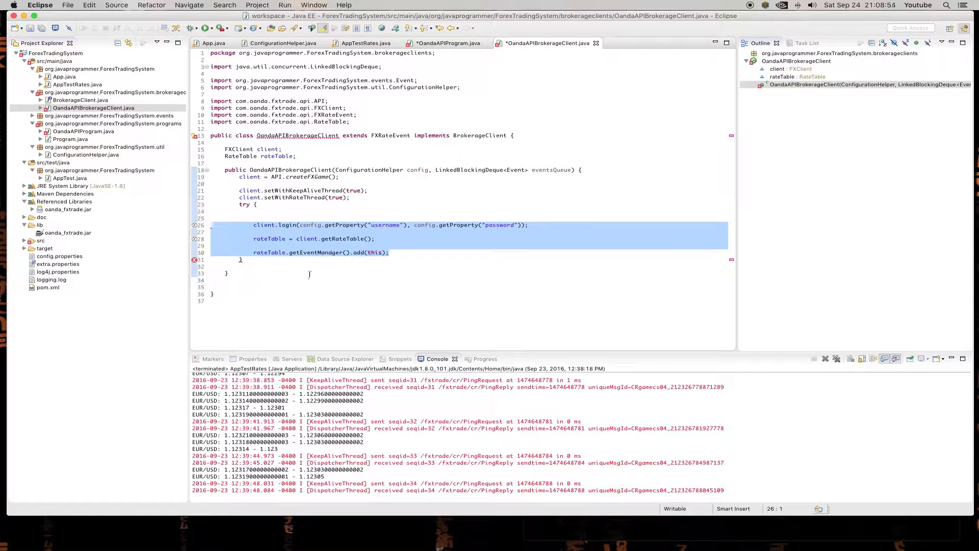
left_click(366, 43)
type(" catch (Exception e) {")
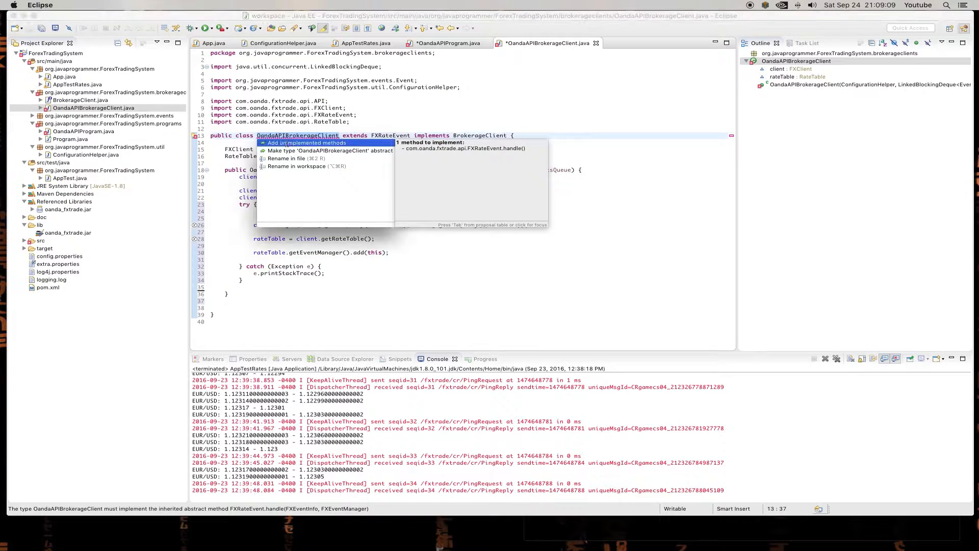
- Add the unimplemented handle method casting eventInfo to FXRateEventInfo, and begin an eventsQueue field
left_click(307, 143)
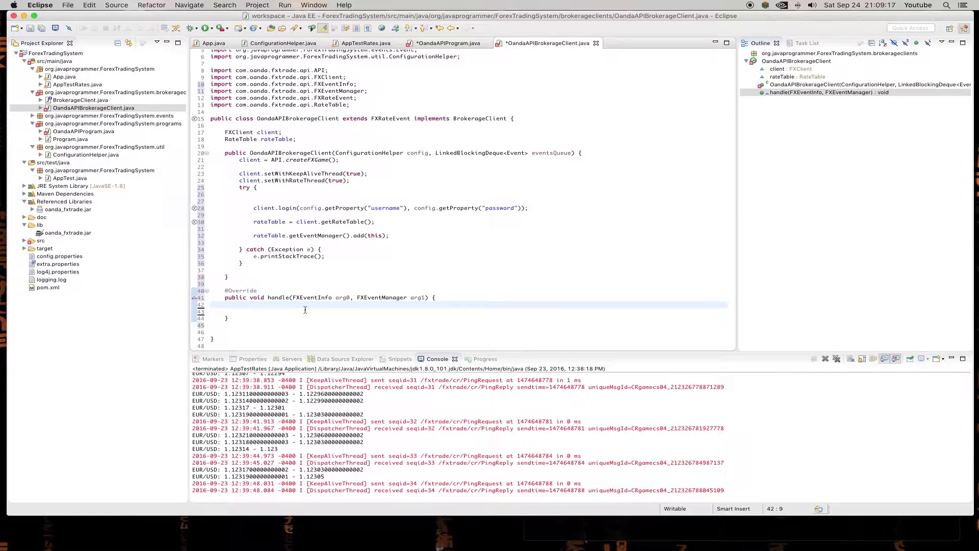
type("FXE")
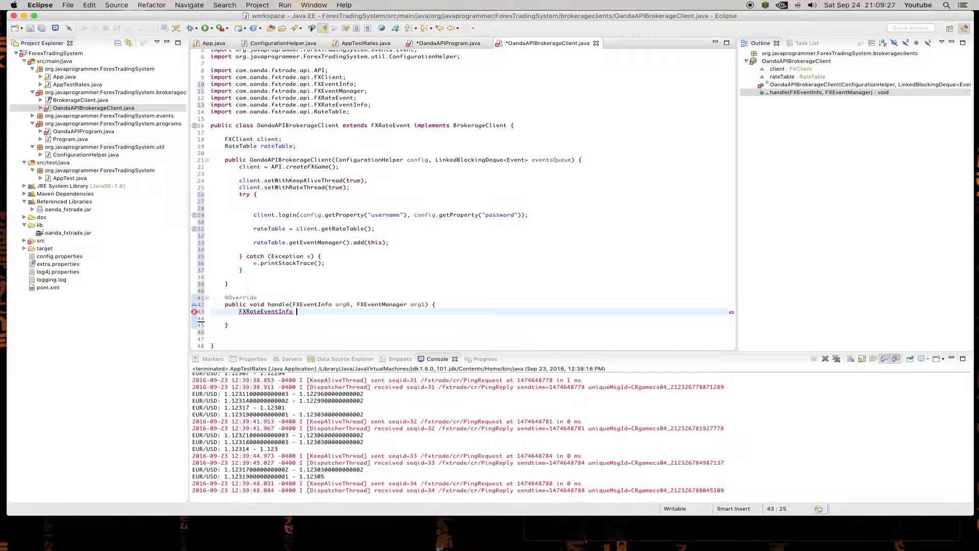
type("event = (FX")
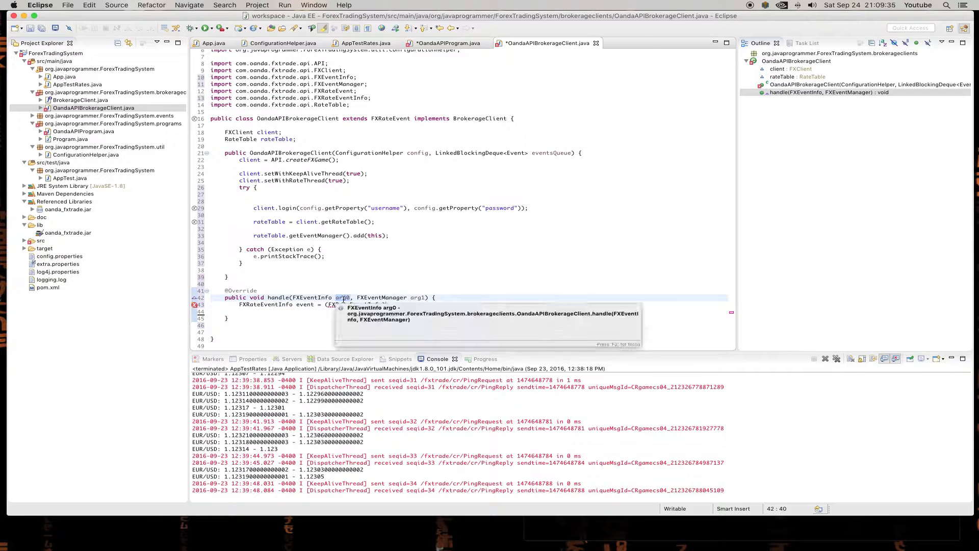
type("eventInfo")
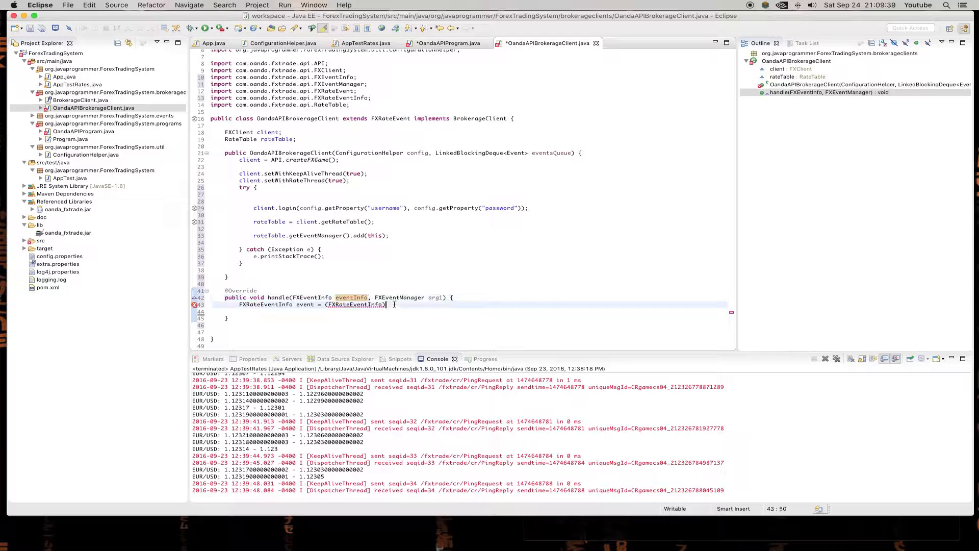
type("eventInfo;")
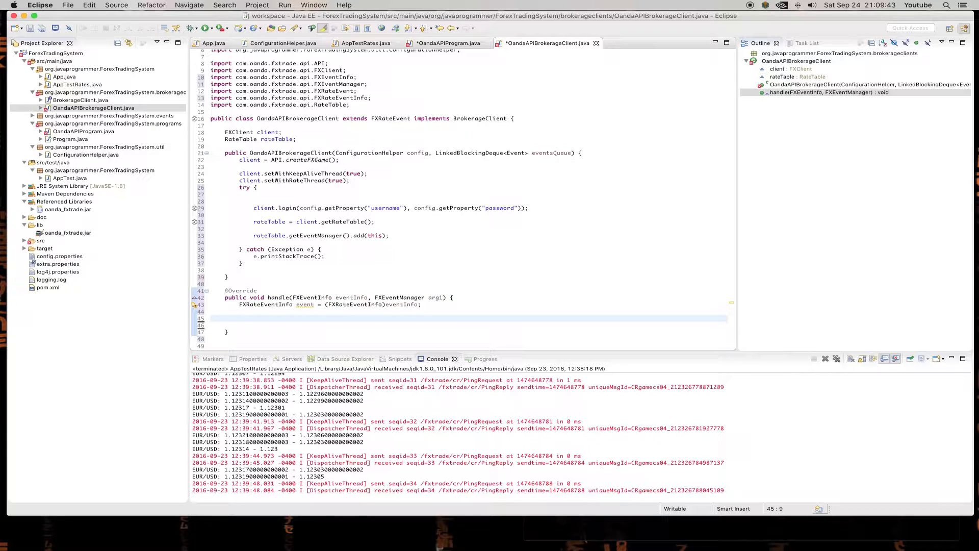
type("even")
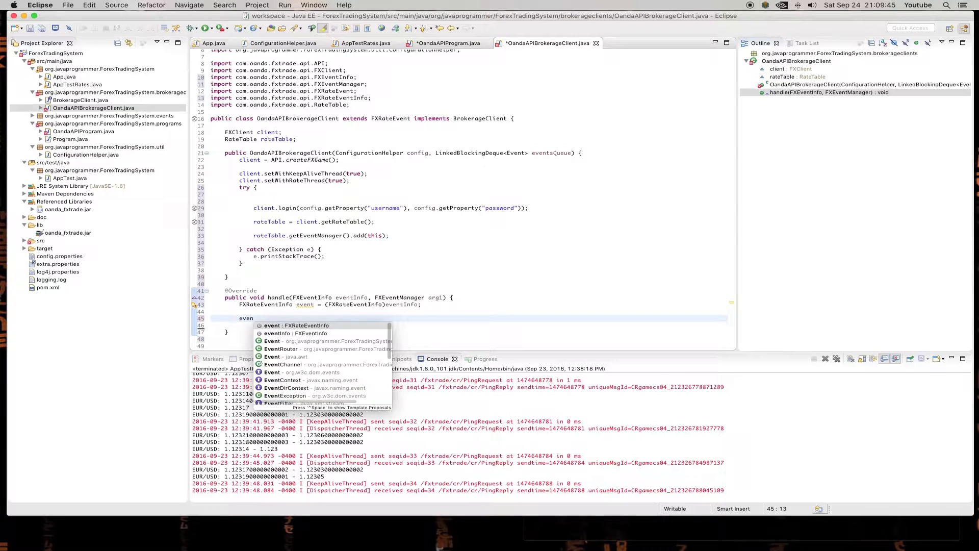
type("t")
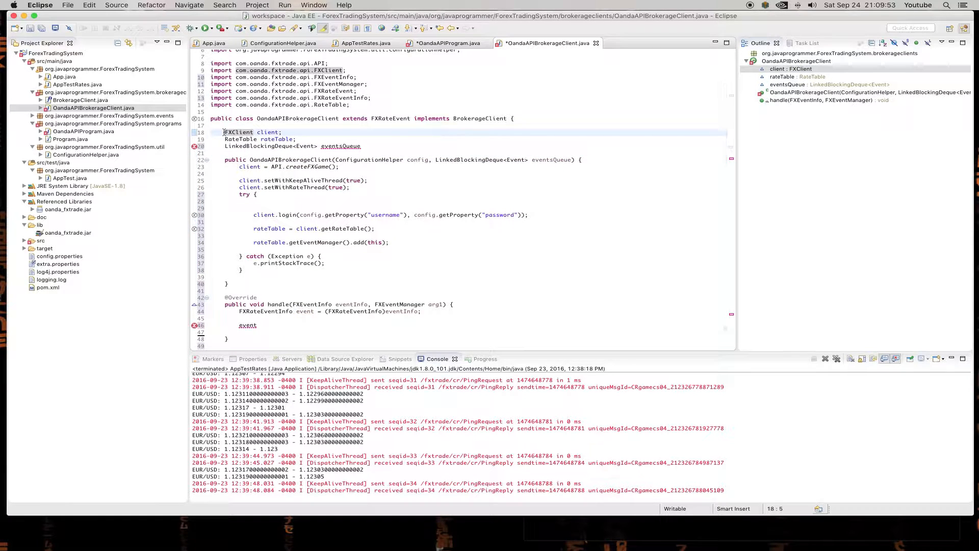
- Make the fields private and assign this.eventsQueue in the constructor, queuing events in handle()
type("private")
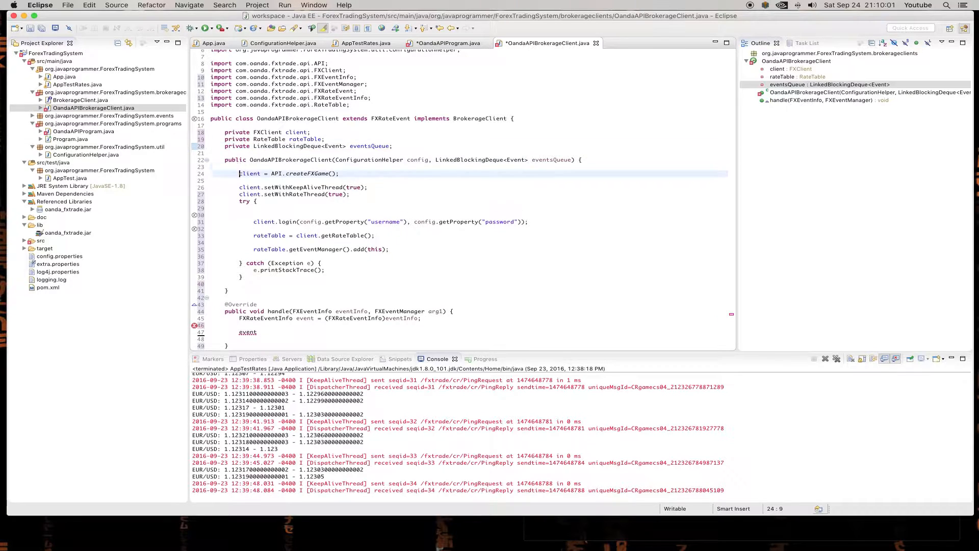
type("this.e")
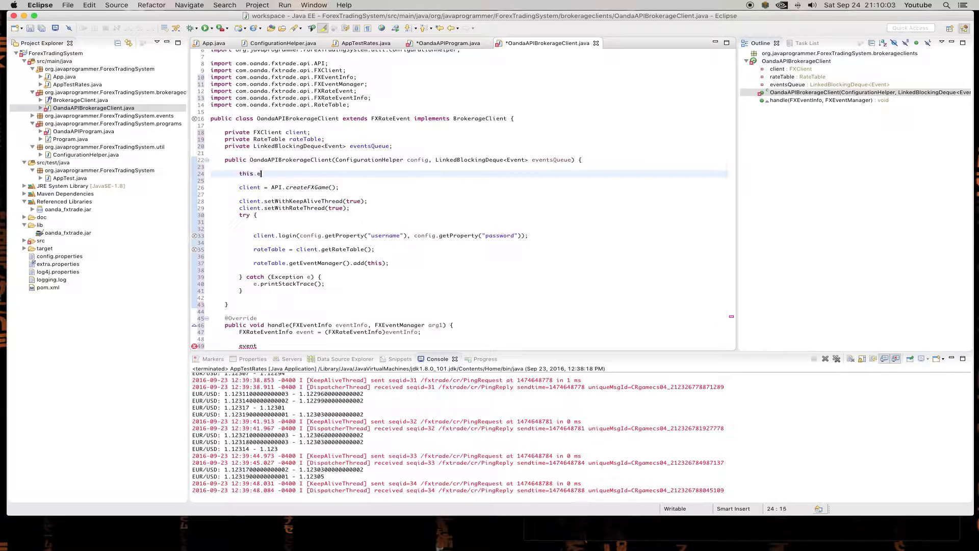
type("ventsQueue = eventsQueue;")
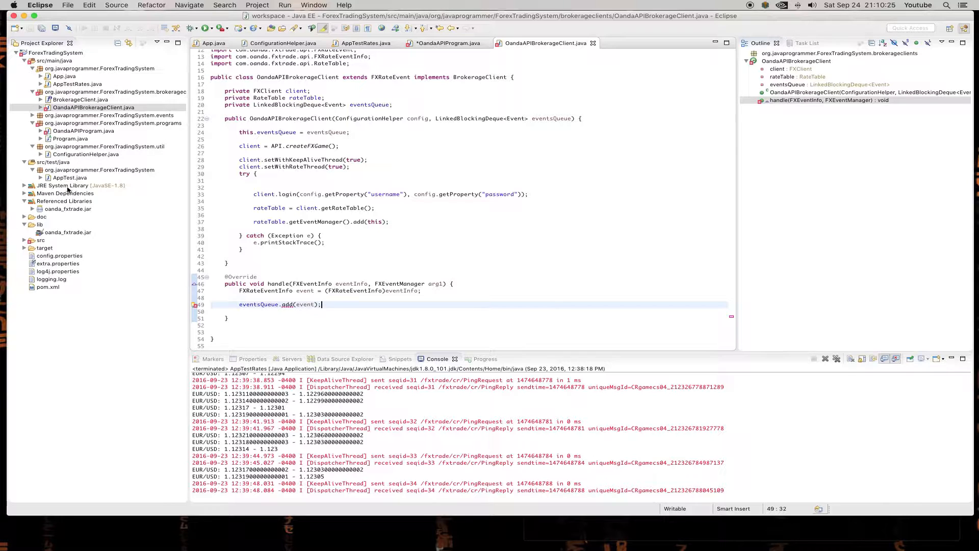
- Inspect Event.java in the events package and the handle() event variable, then return to OandaAPIProgram.java
left_click(33, 115)
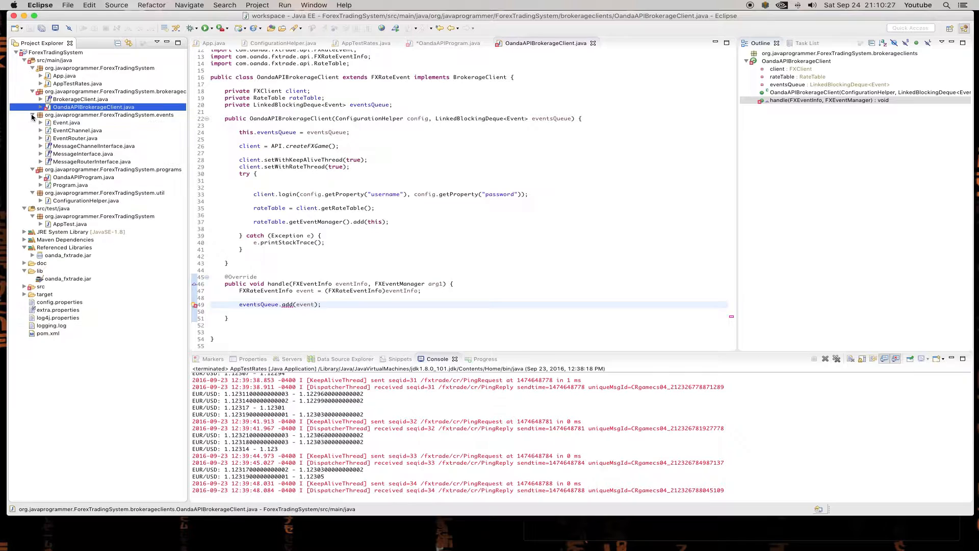
left_click(66, 123)
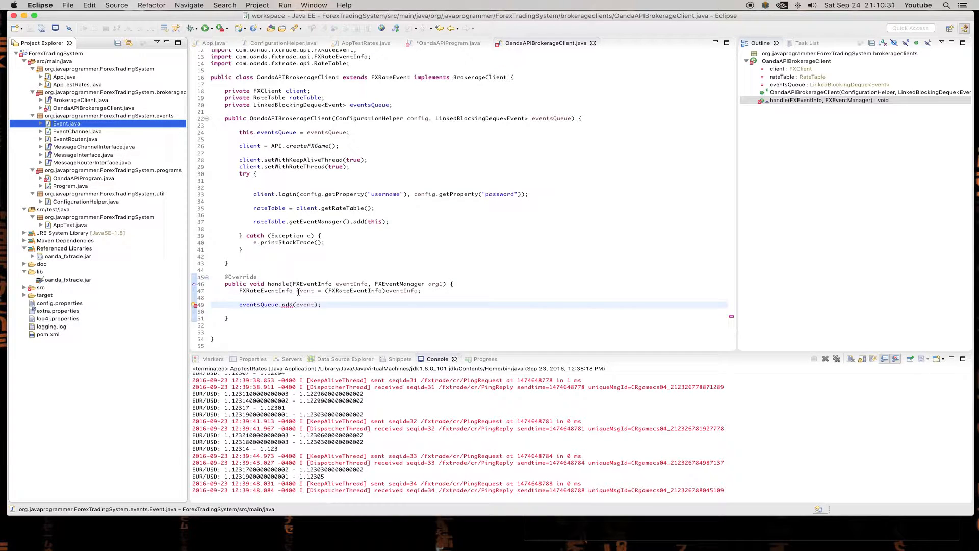
mouse_move(305, 304)
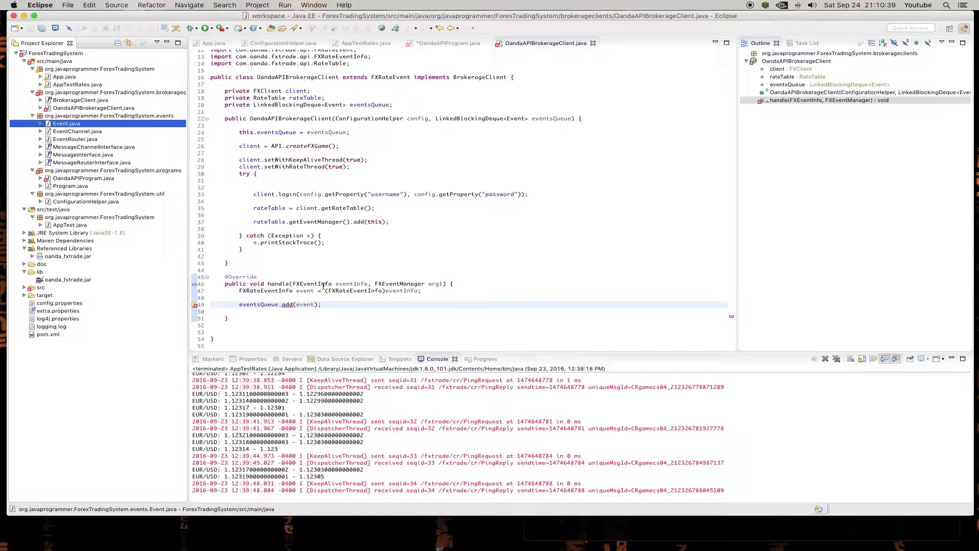
mouse_move(303, 304)
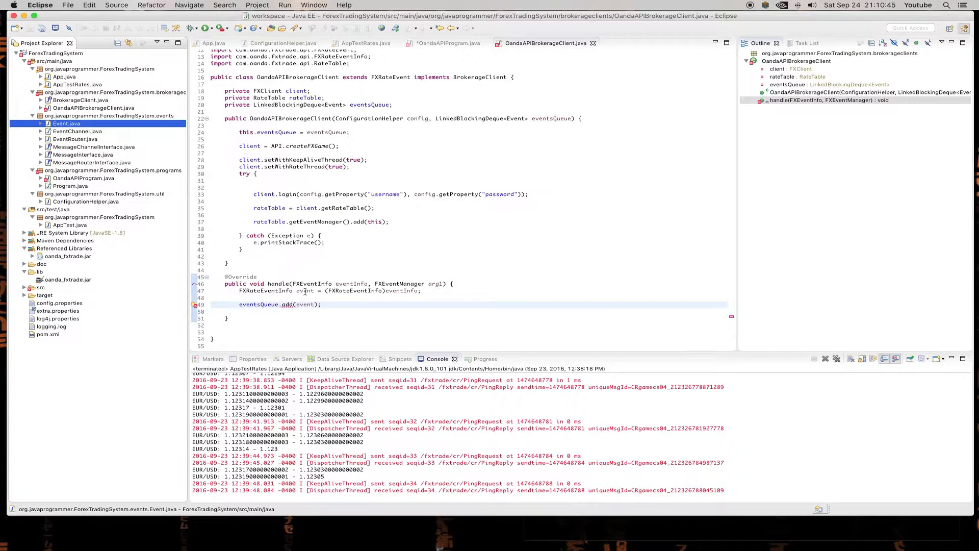
mouse_move(305, 304)
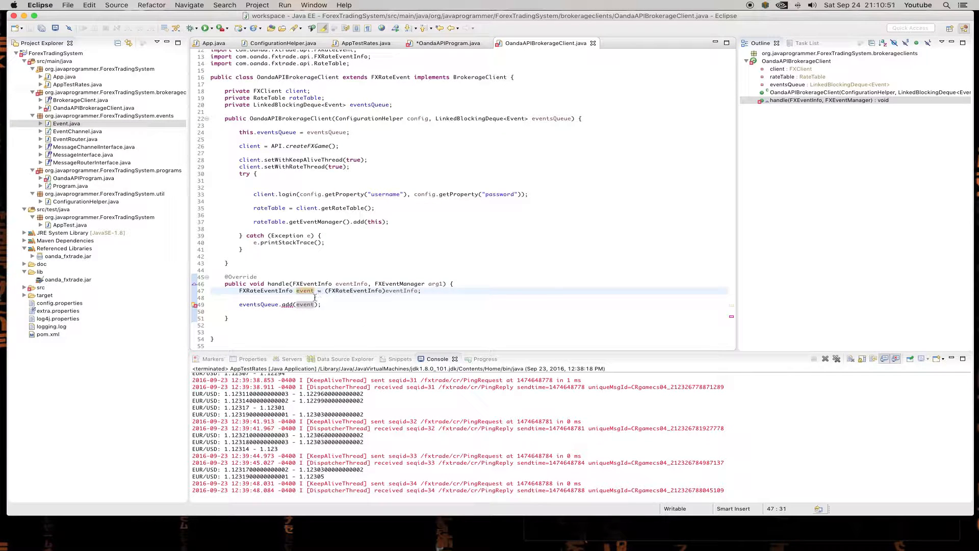
left_click(282, 297)
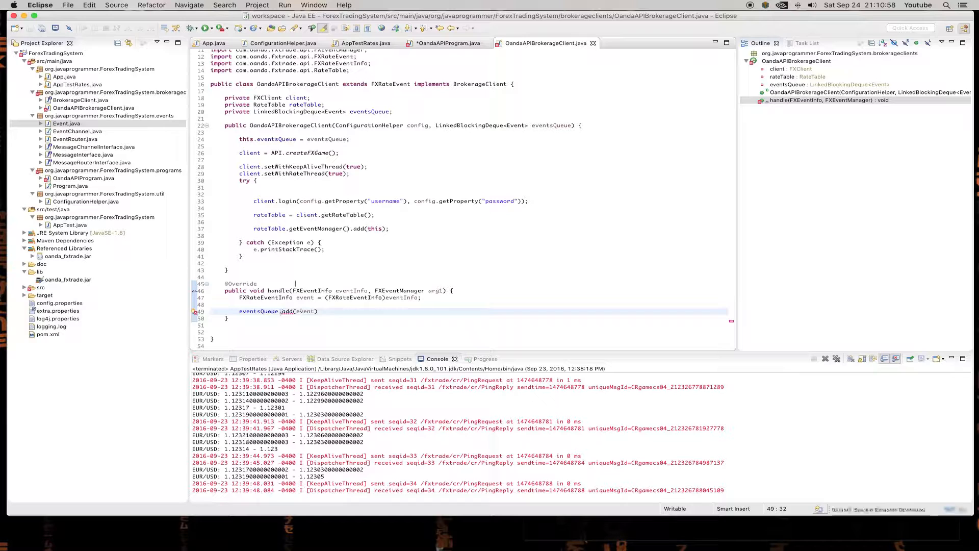
type(";")
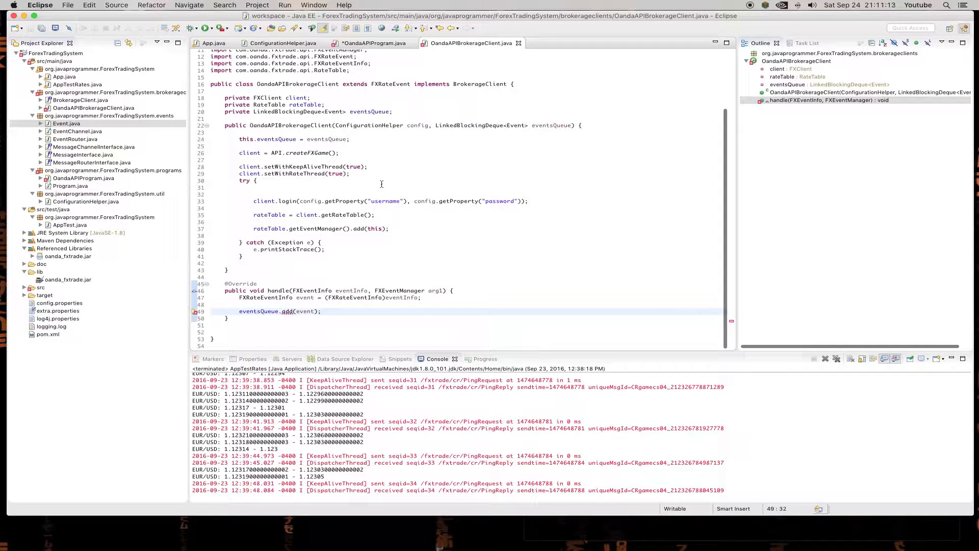
left_click(370, 43)
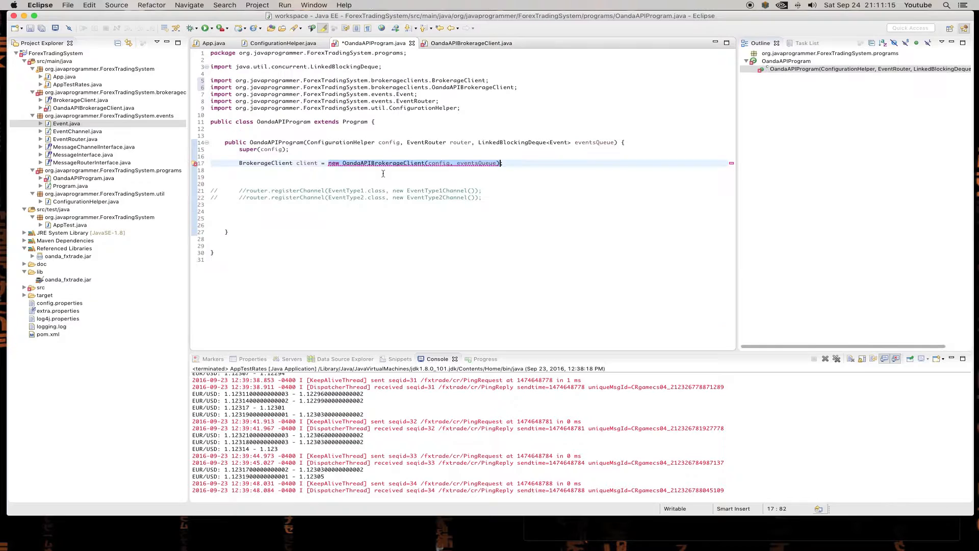
- Register RateEvent.class with new SignalManager() in a single uncommented registerChannel line
key("cmd+s")
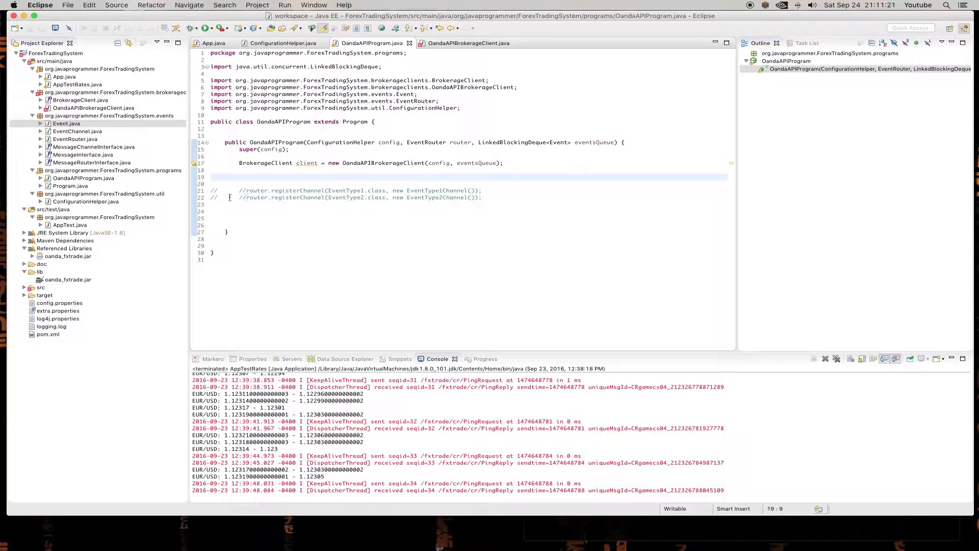
double_click(338, 190)
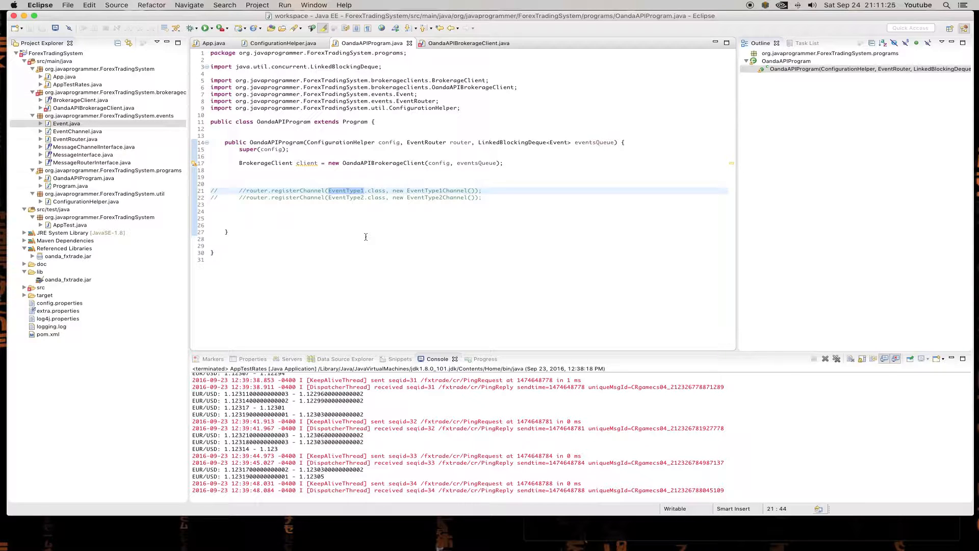
left_click(219, 191)
type("Rate")
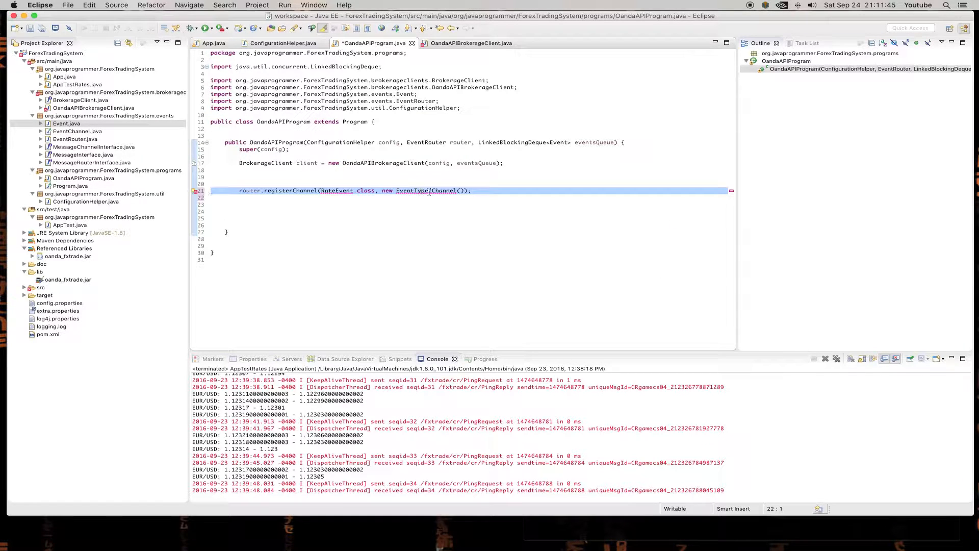
type("SignalManager")
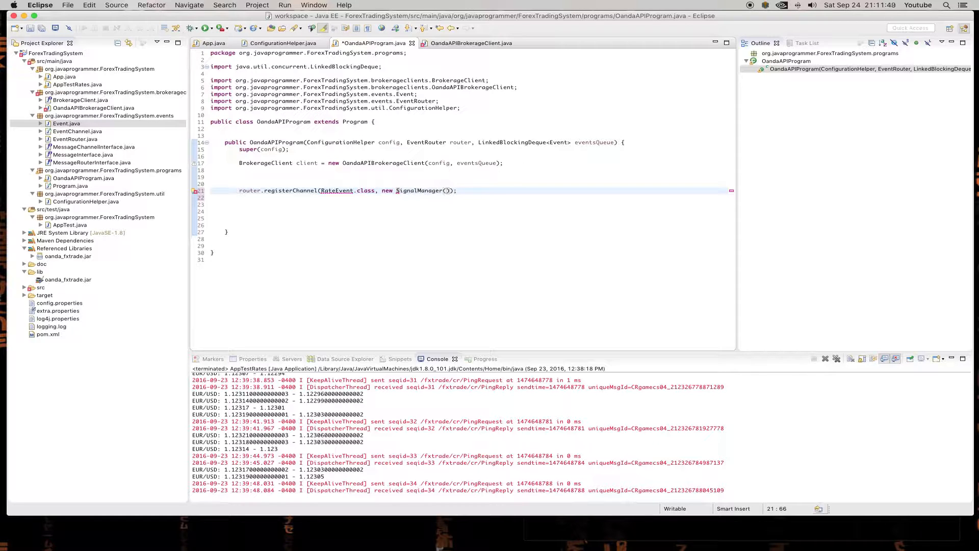
double_click(417, 190)
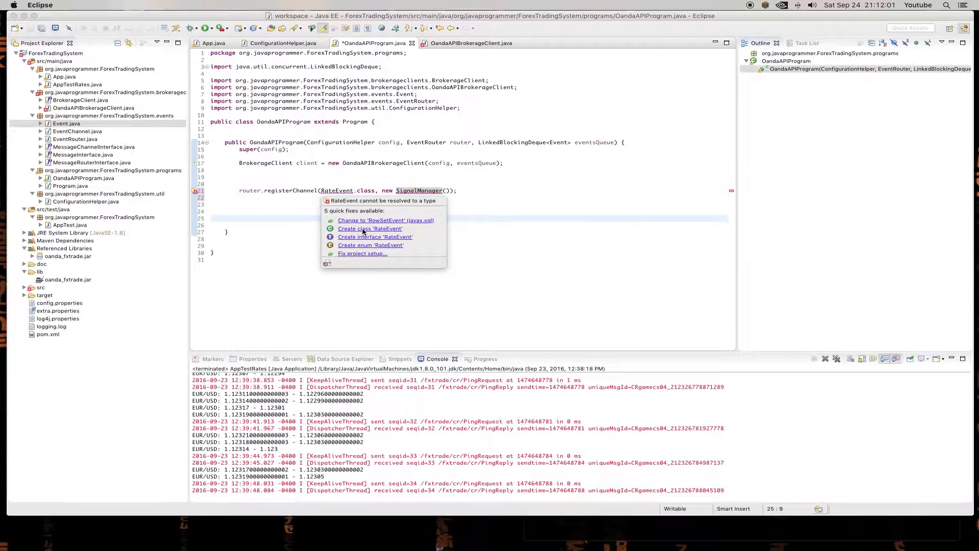
- Create the missing RateEvent class in the events package via quick fix
left_click(369, 228)
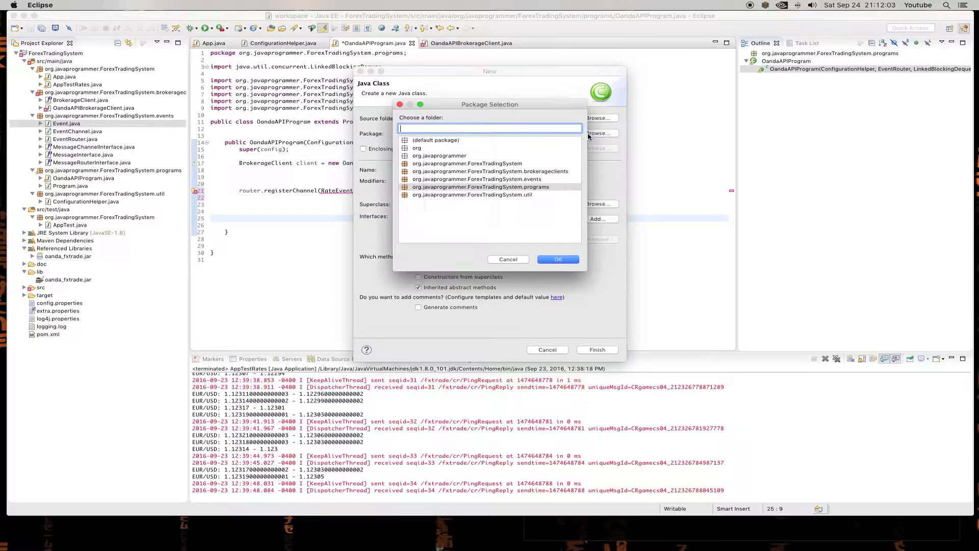
left_click(476, 179)
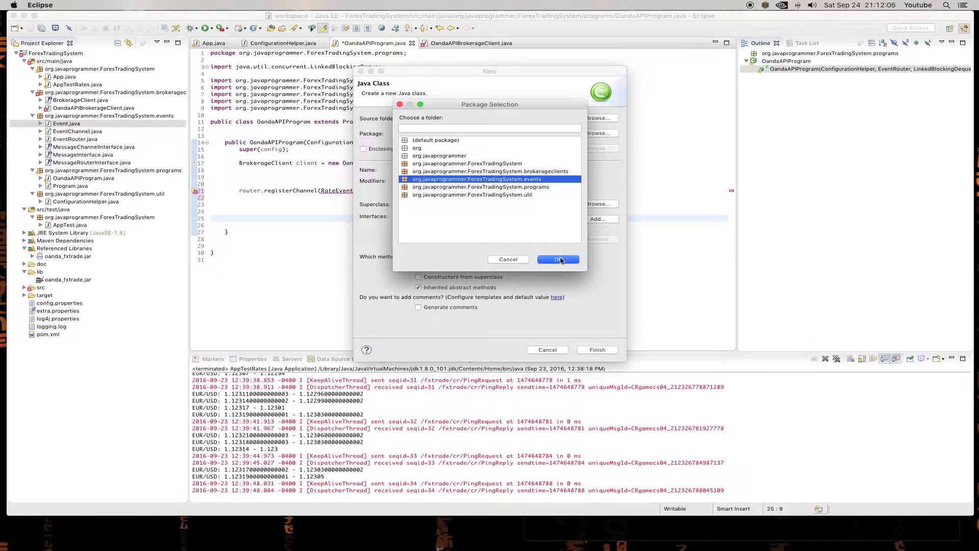
left_click(558, 259)
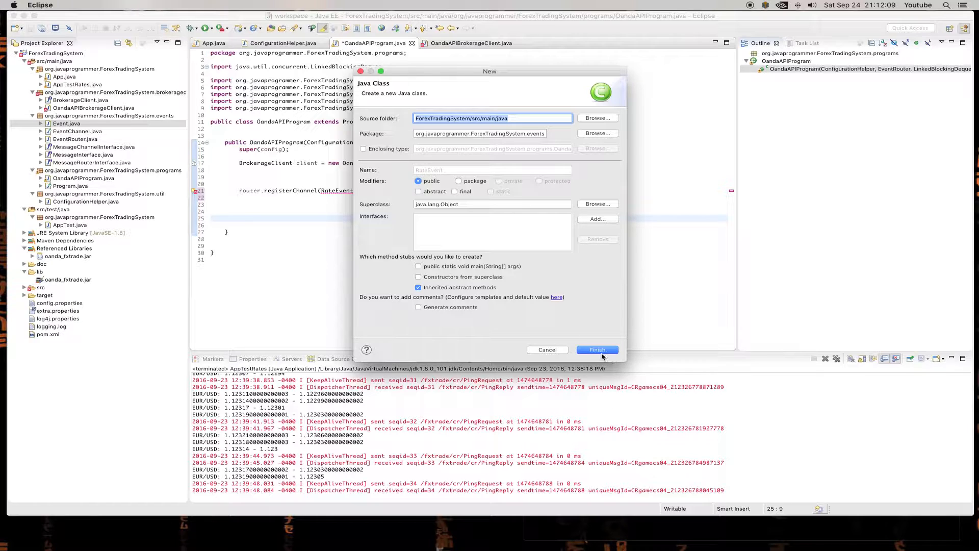
left_click(596, 350)
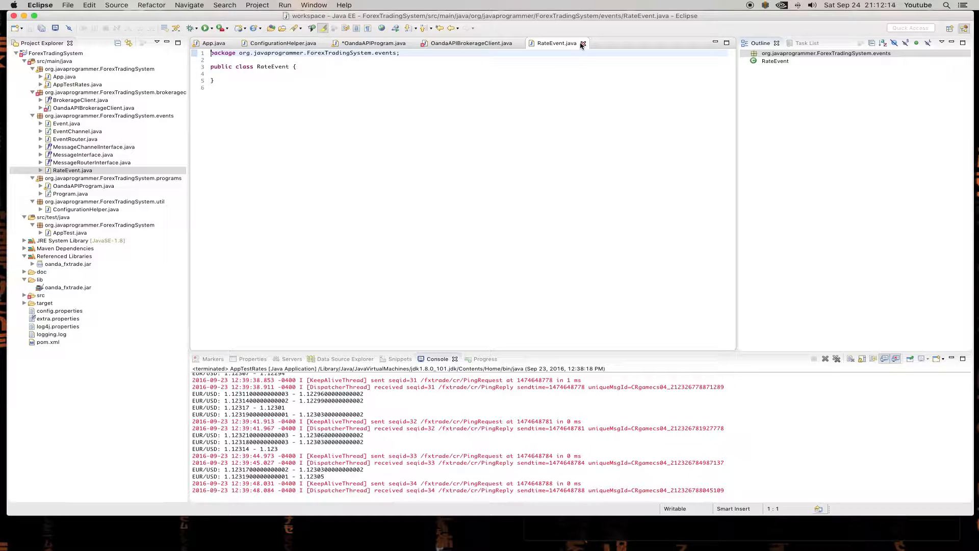
left_click(584, 42)
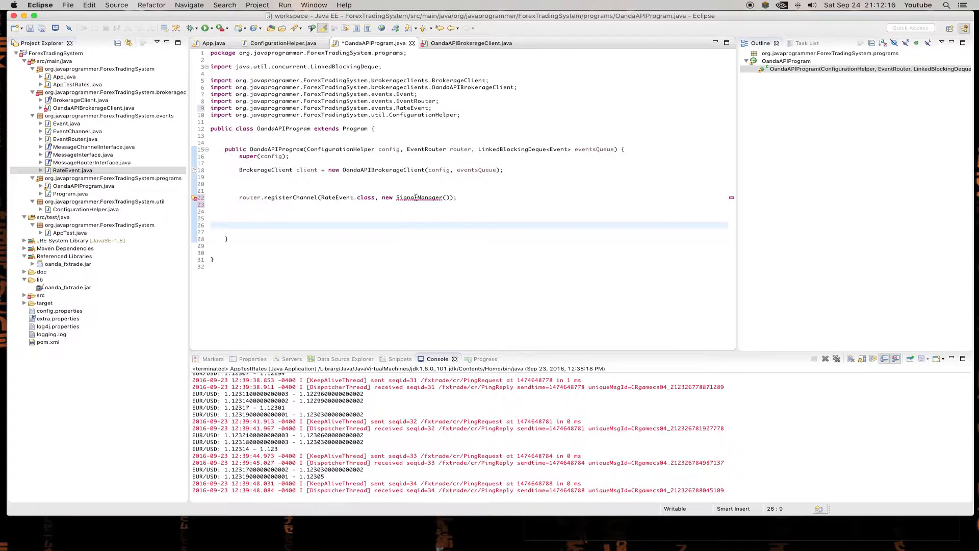
- Create SignalManager in a new managers package via quick fix and refresh the project tree
left_click(419, 197)
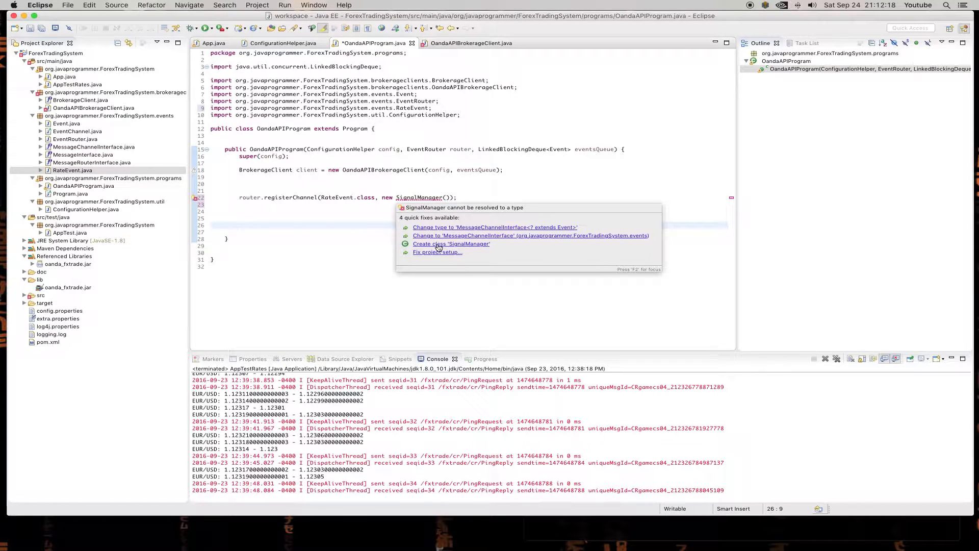
left_click(450, 244)
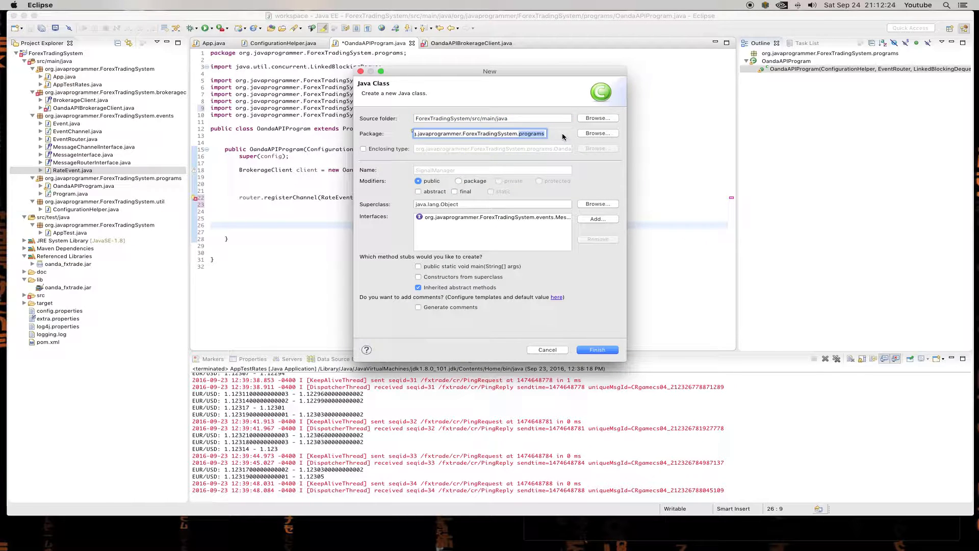
type("managers")
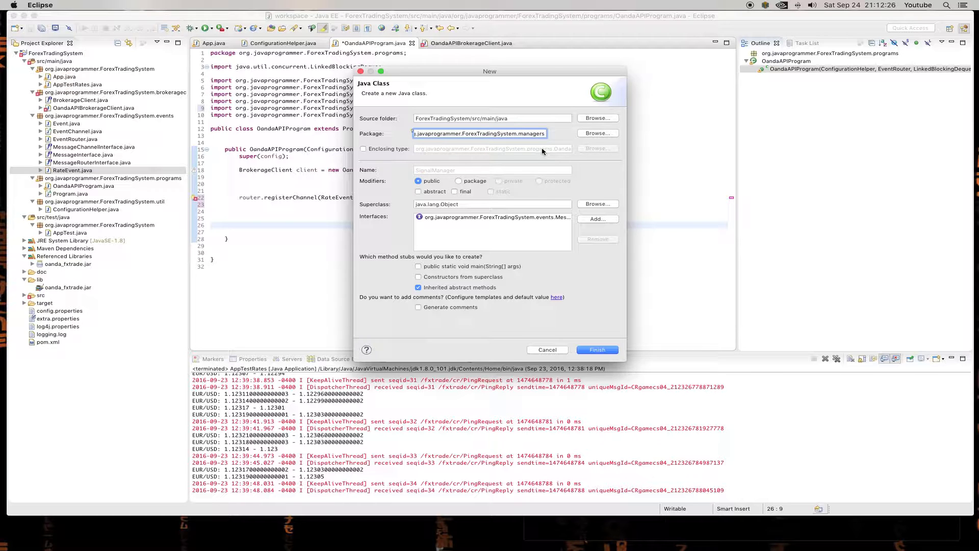
left_click(594, 348)
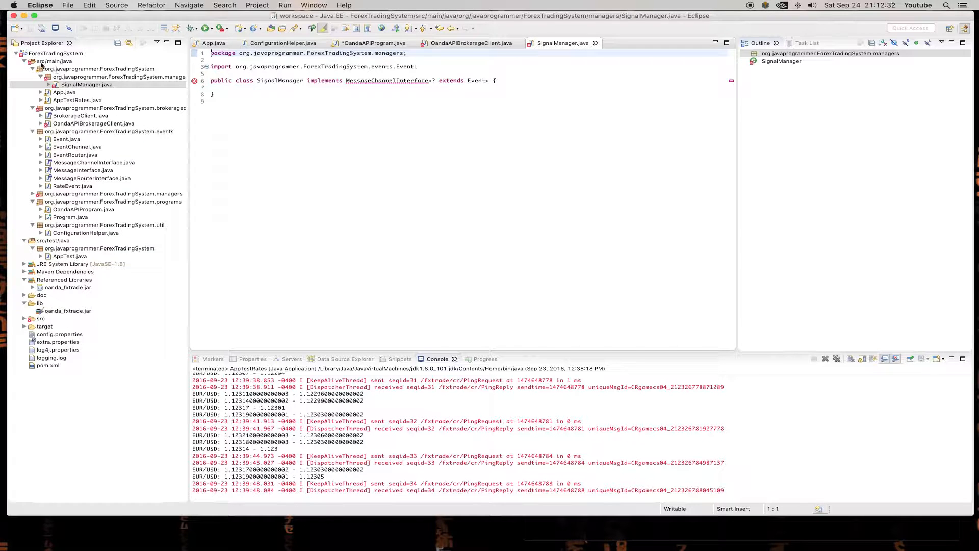
right_click(53, 61)
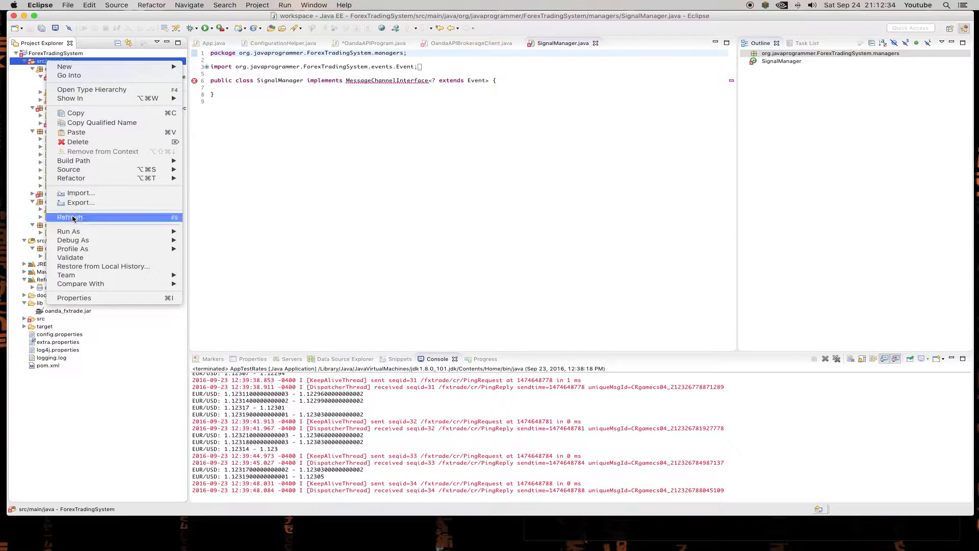
left_click(69, 216)
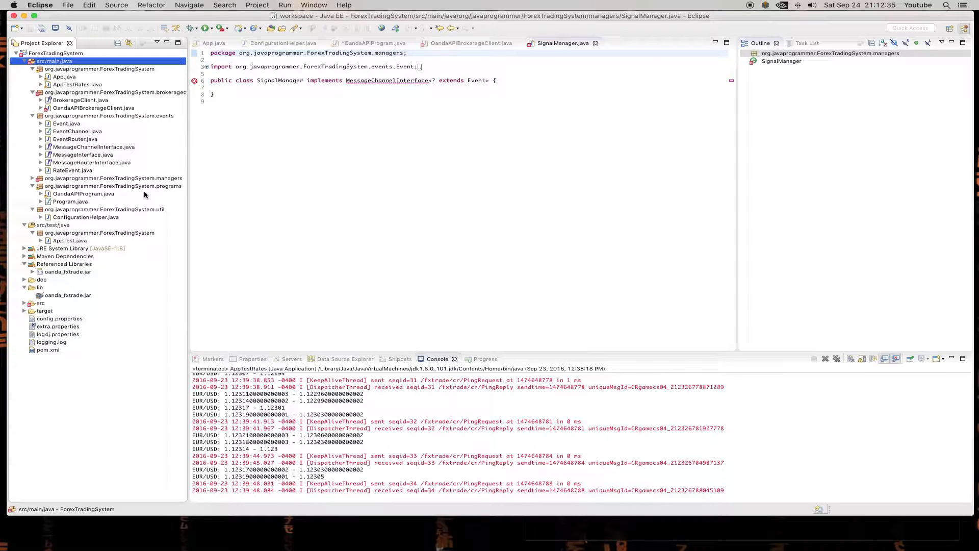